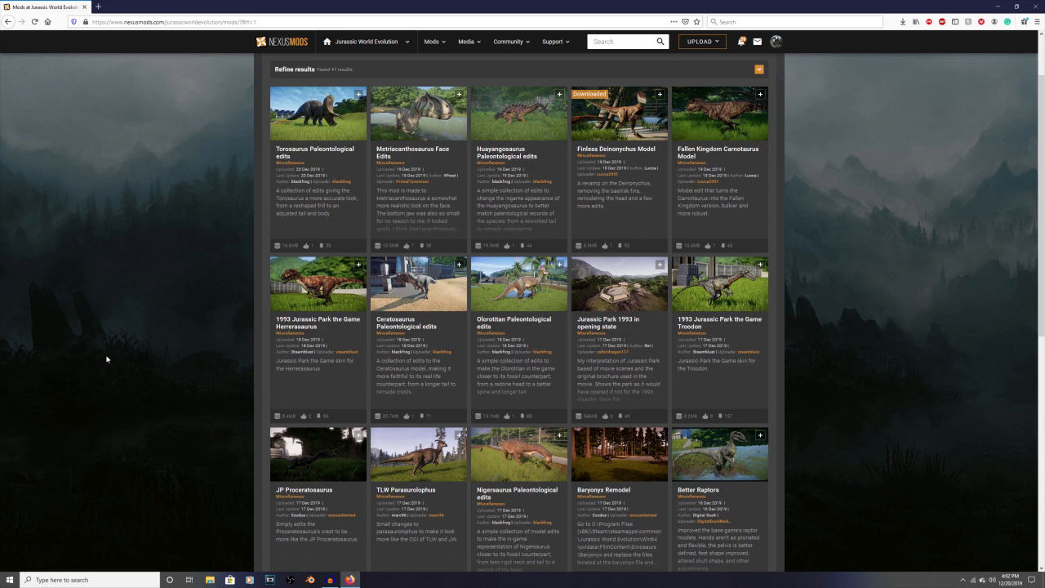
mouse_move(156, 307)
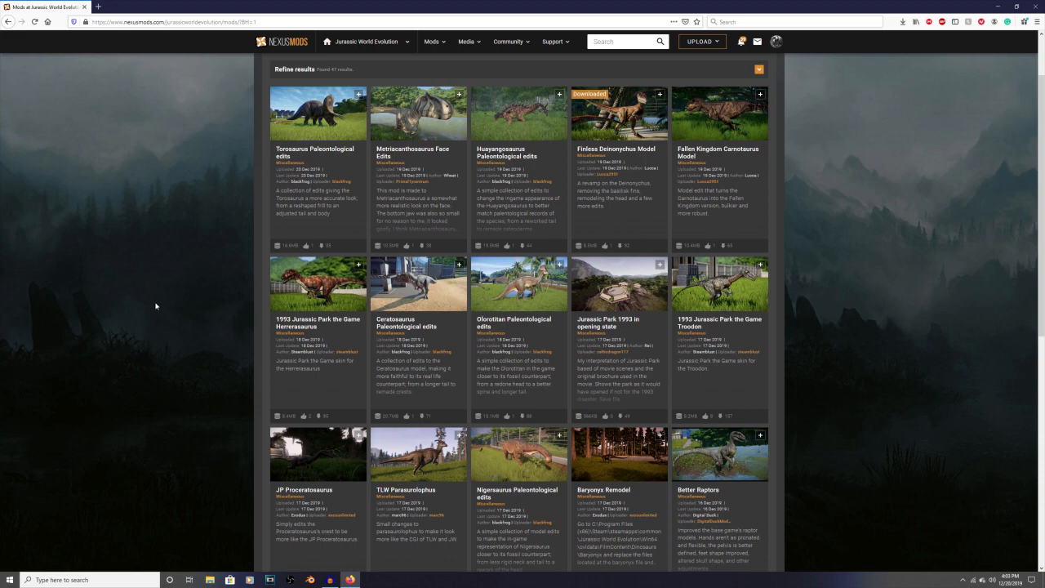
Look through the Nexus Mods listing around the Finless Deinonychus Model tile
scroll("down", 3)
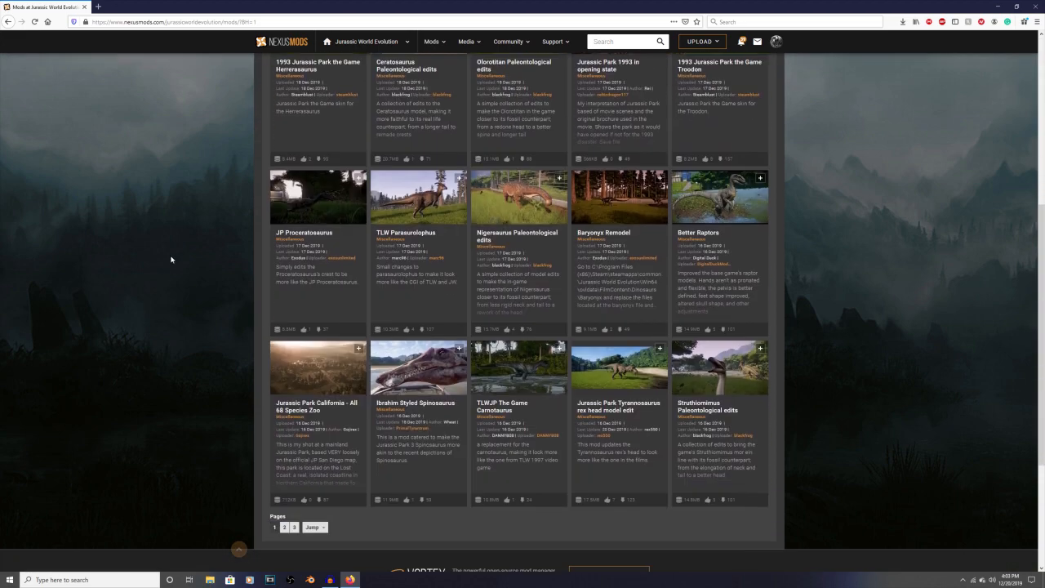
scroll("down", 3)
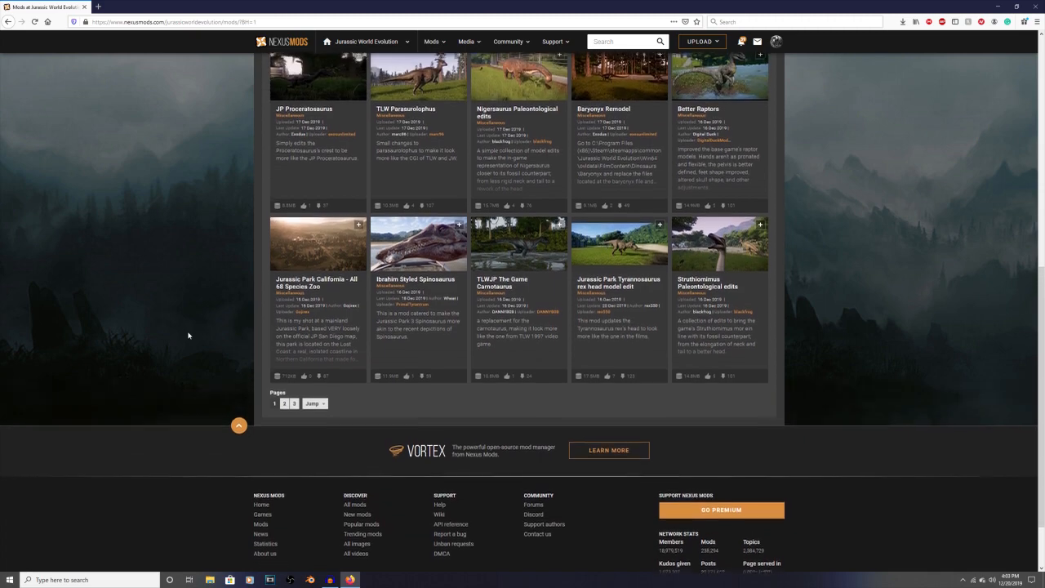
scroll("up", 3)
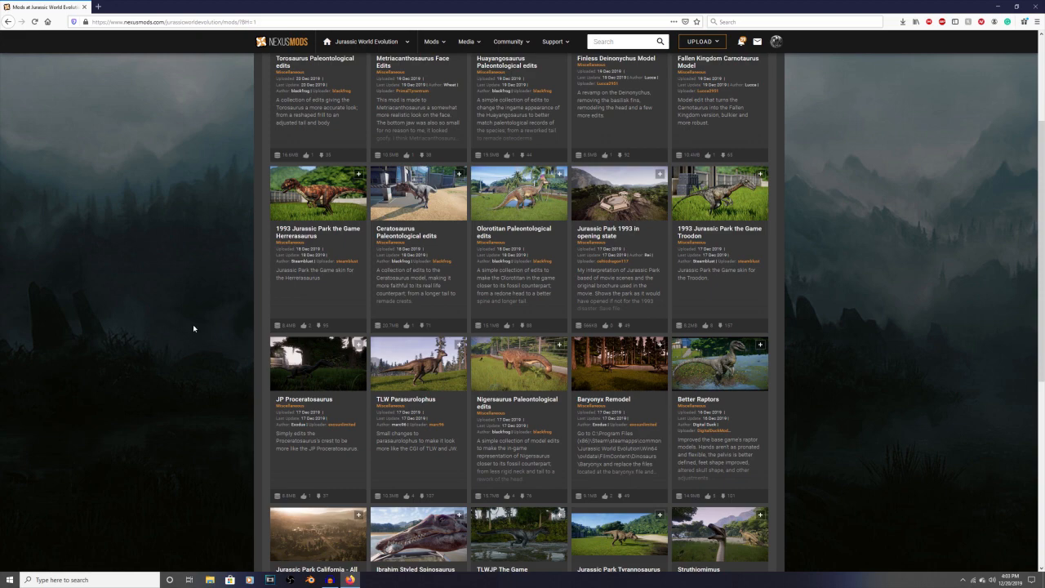
scroll("down", 3)
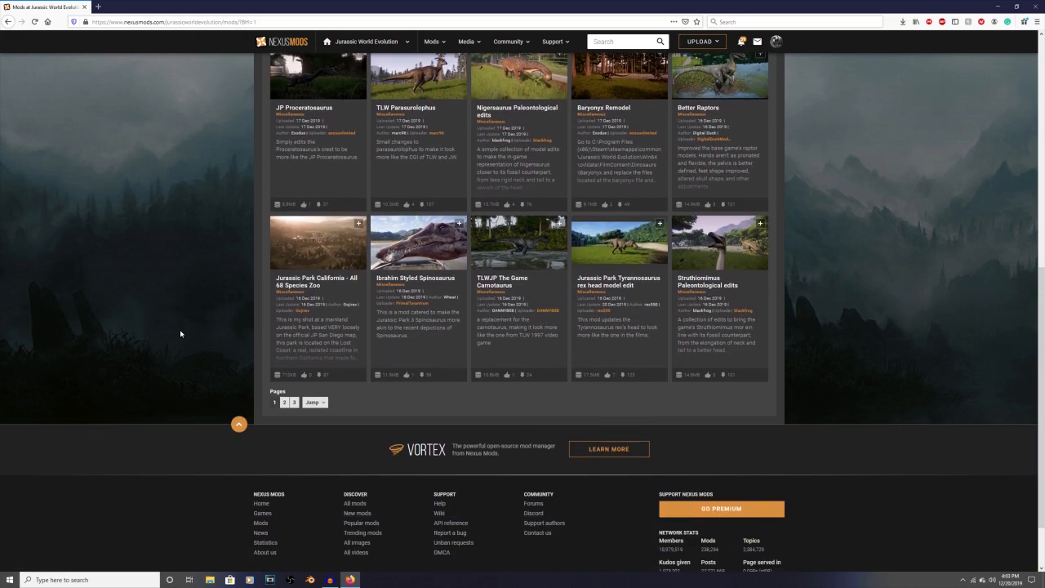
scroll("up", 3)
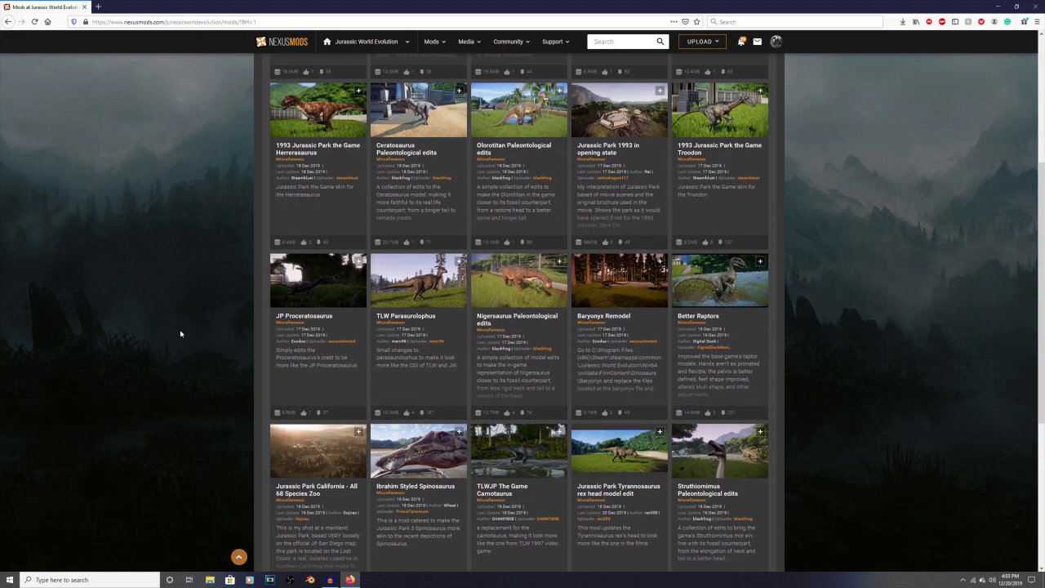
scroll("up", 3)
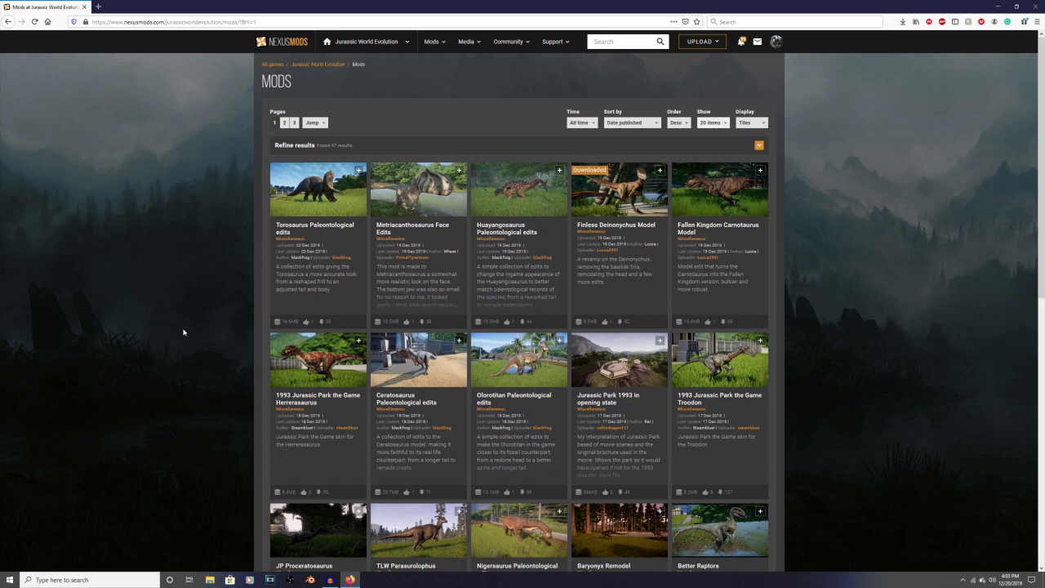
mouse_move(671, 200)
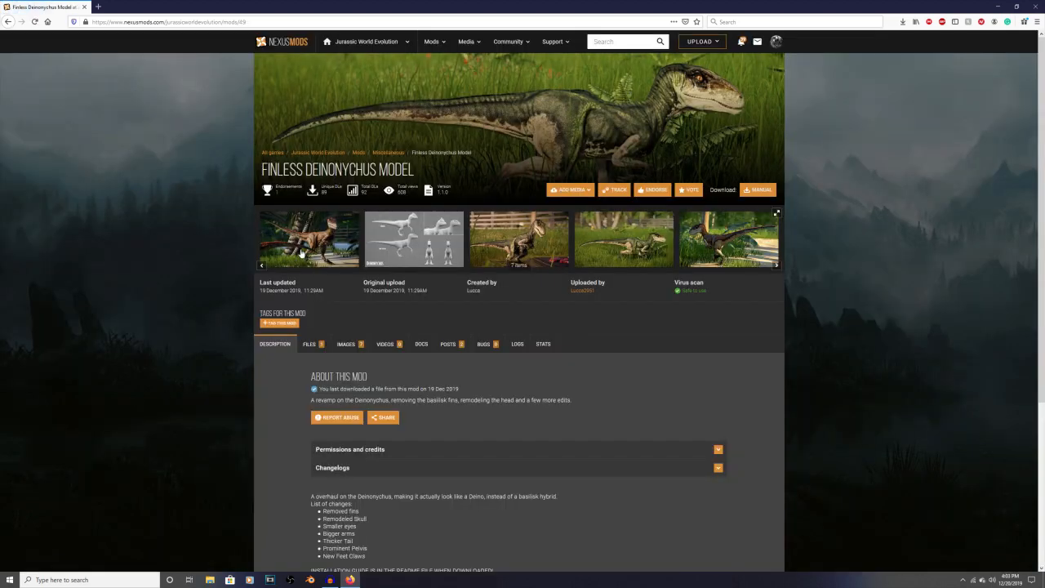
View the first two Deinonychus preview images enlarged, then return to the mod page
left_click(308, 238)
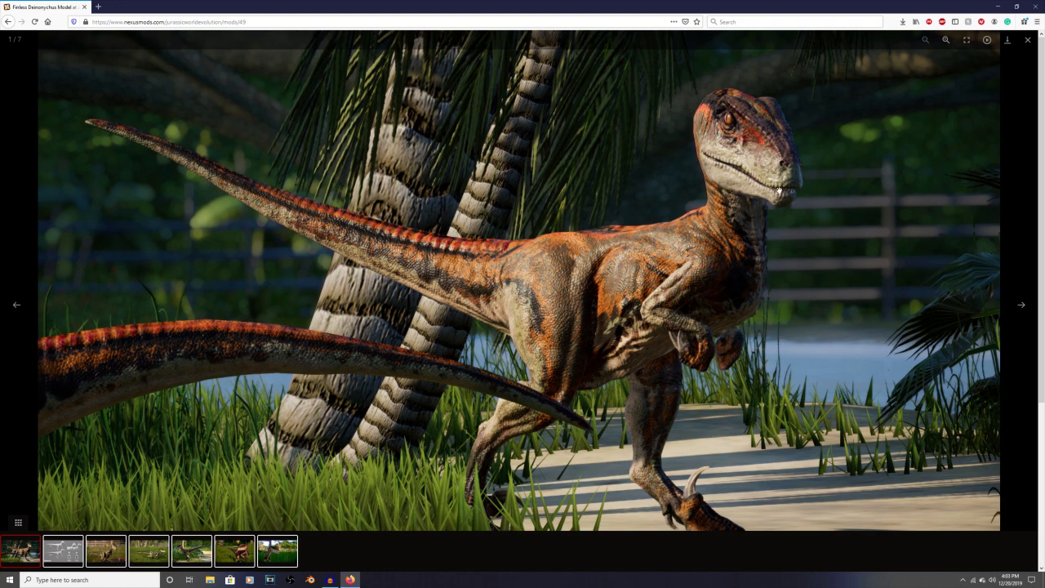
mouse_move(513, 242)
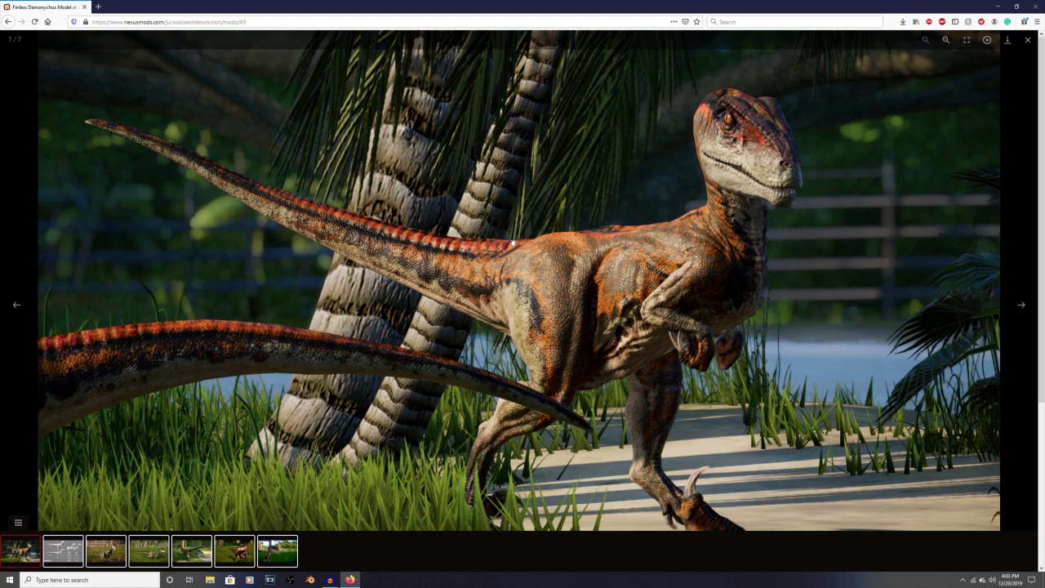
mouse_move(944, 271)
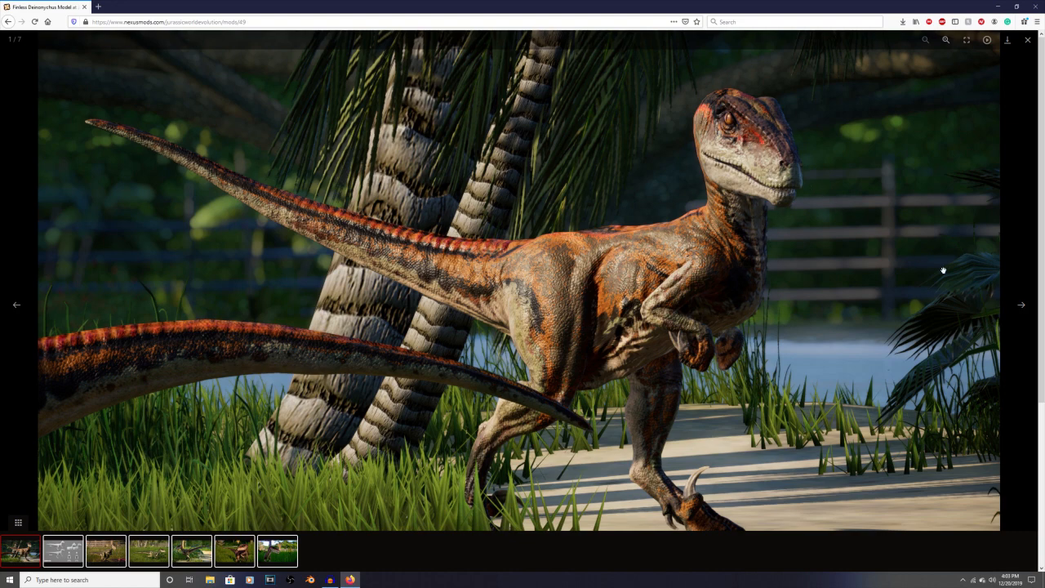
left_click(1021, 305)
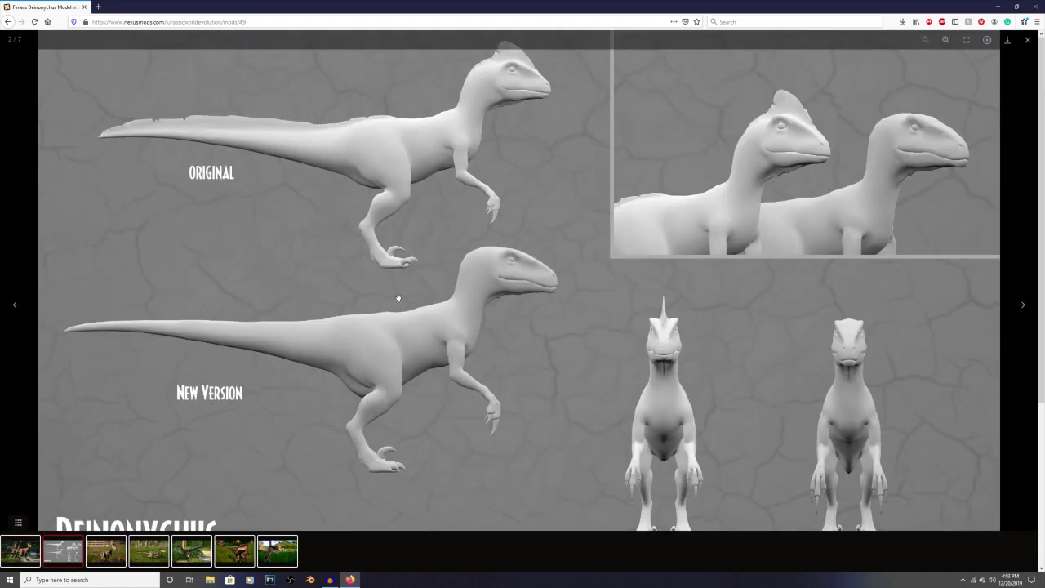
mouse_move(174, 359)
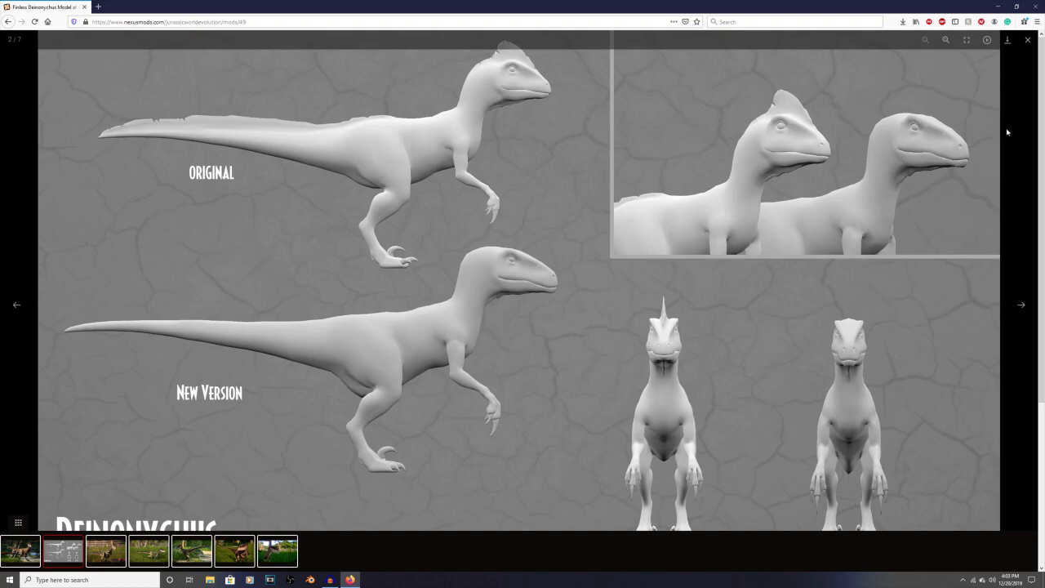
left_click(1027, 39)
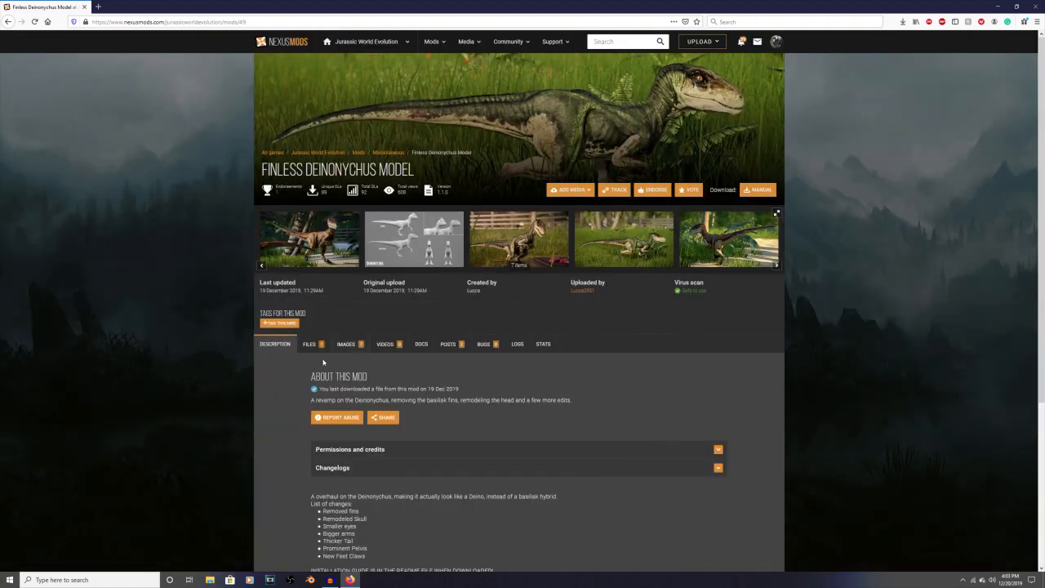
mouse_move(562, 421)
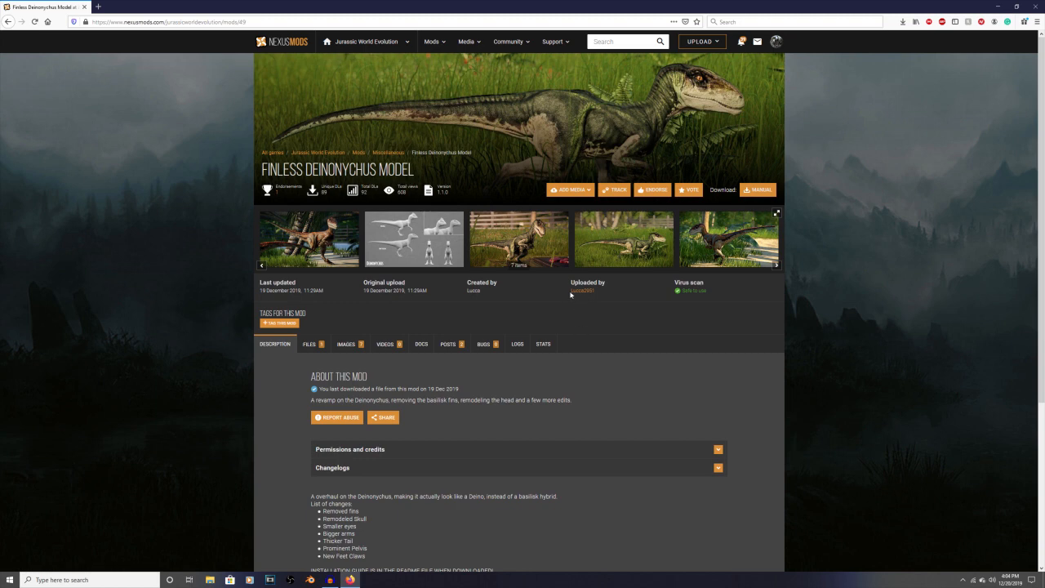
mouse_move(236, 421)
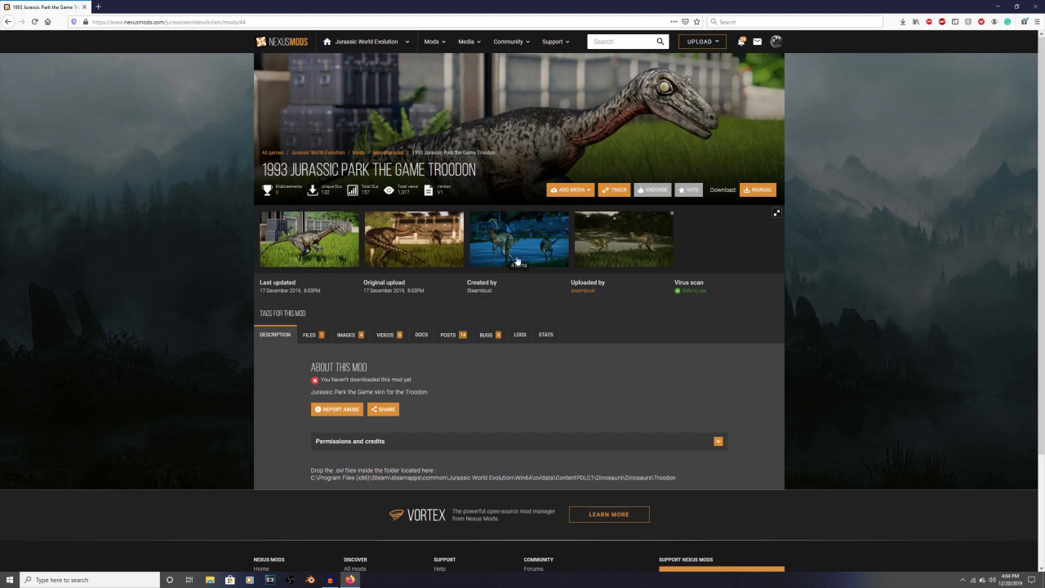
mouse_move(635, 118)
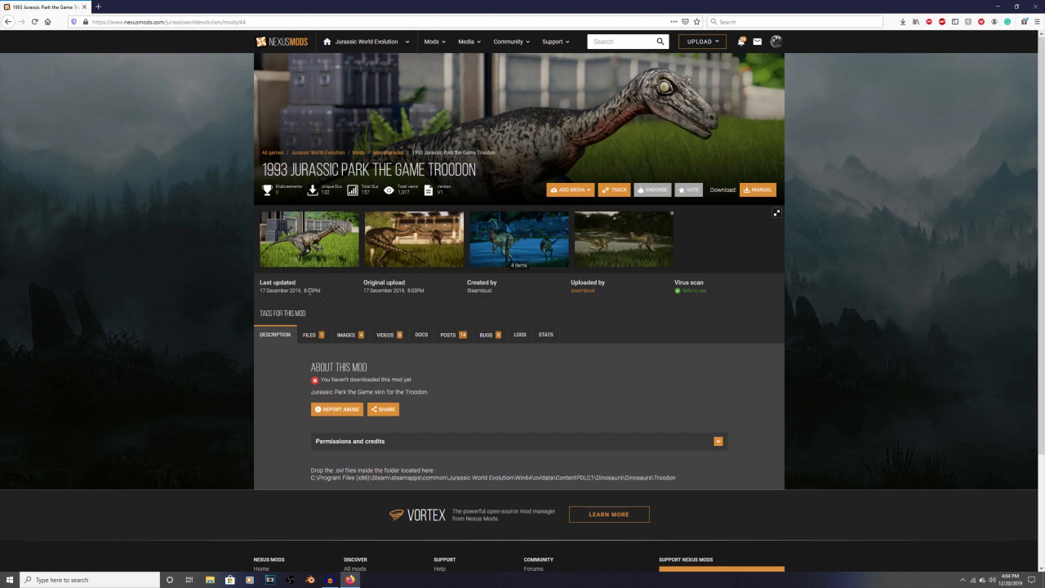
left_click(308, 238)
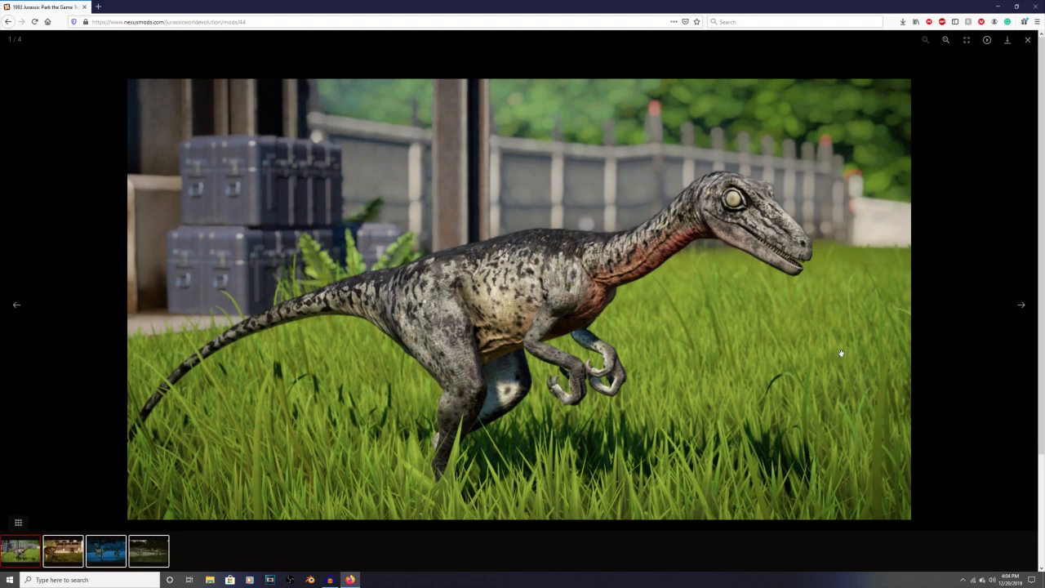
left_click(1022, 305)
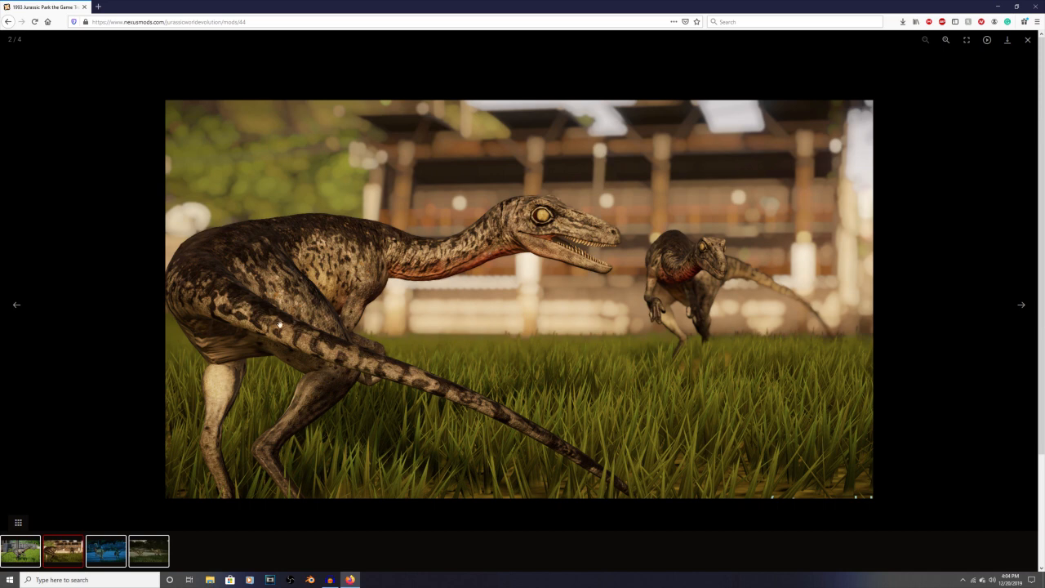
mouse_move(741, 317)
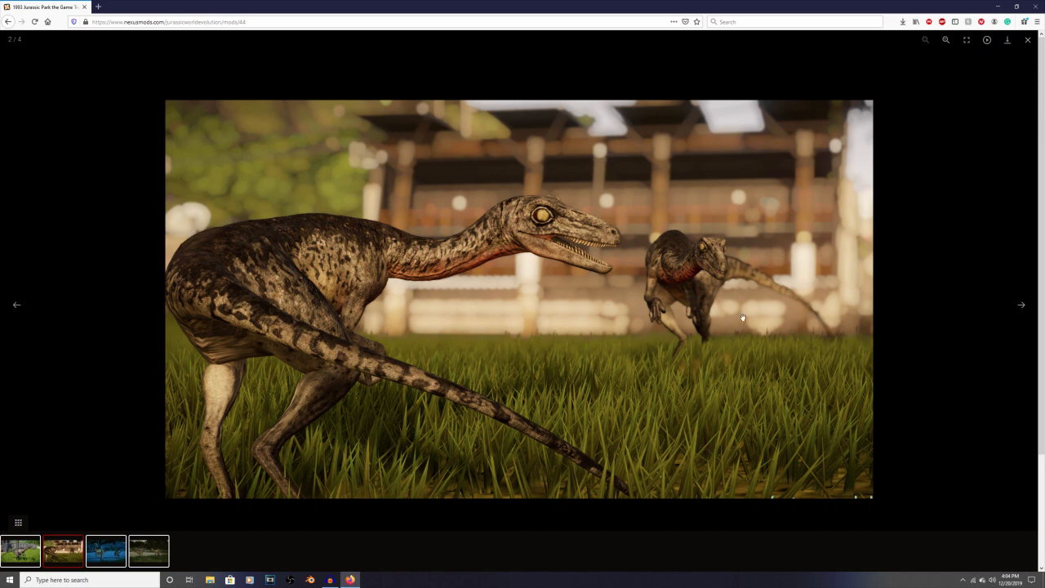
mouse_move(483, 231)
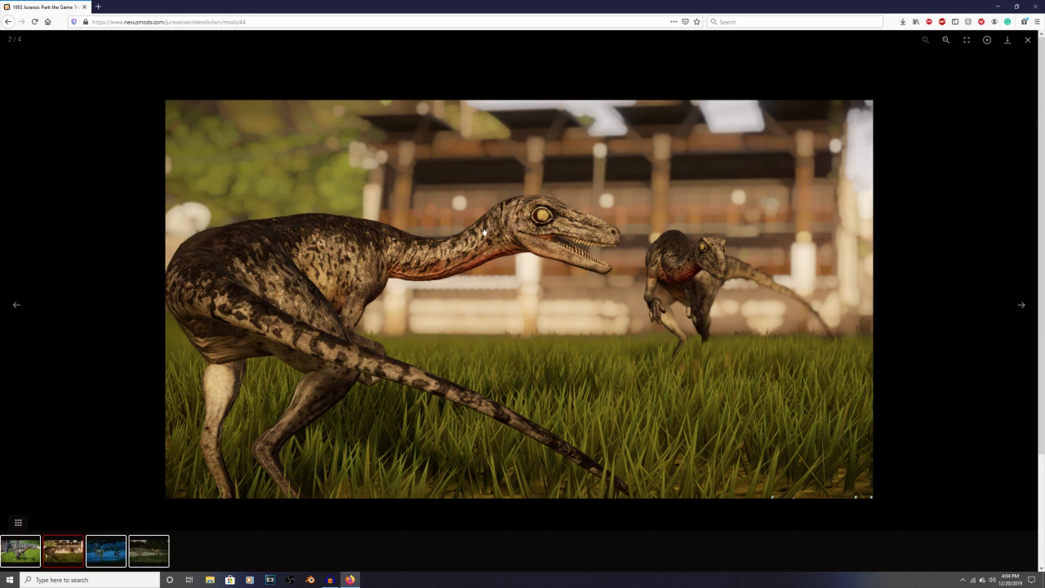
mouse_move(441, 277)
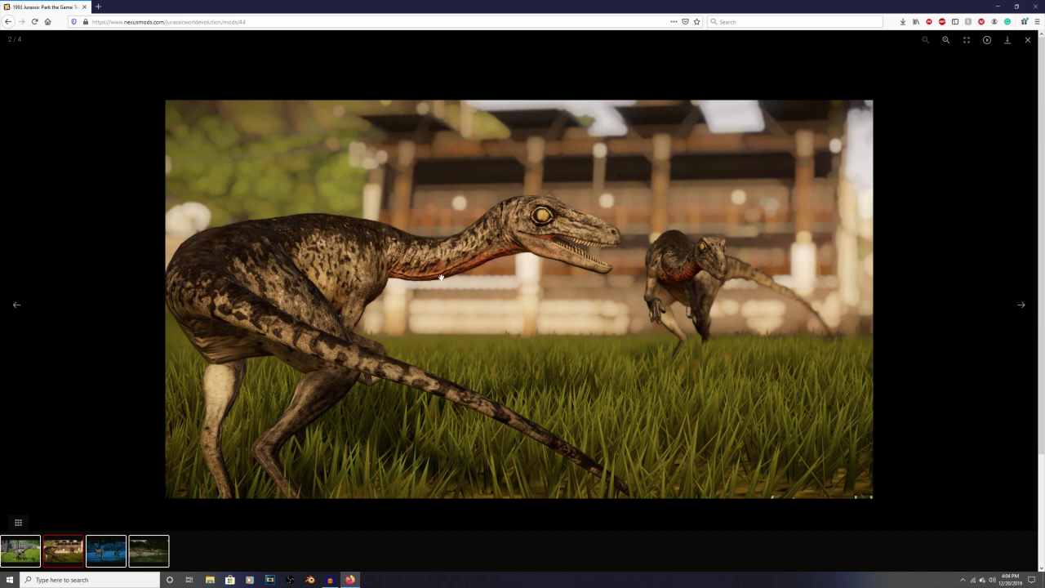
mouse_move(504, 219)
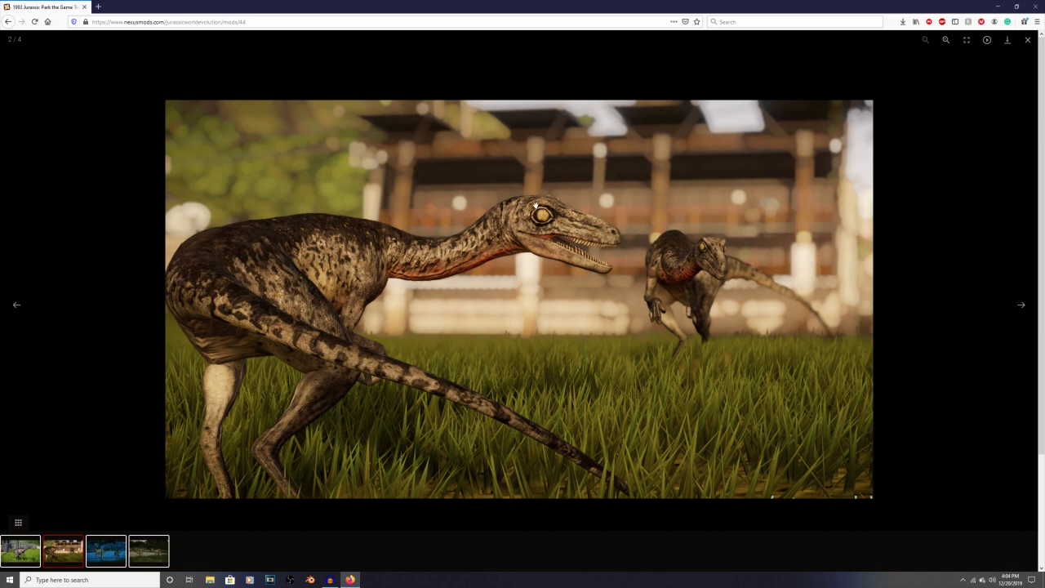
mouse_move(846, 140)
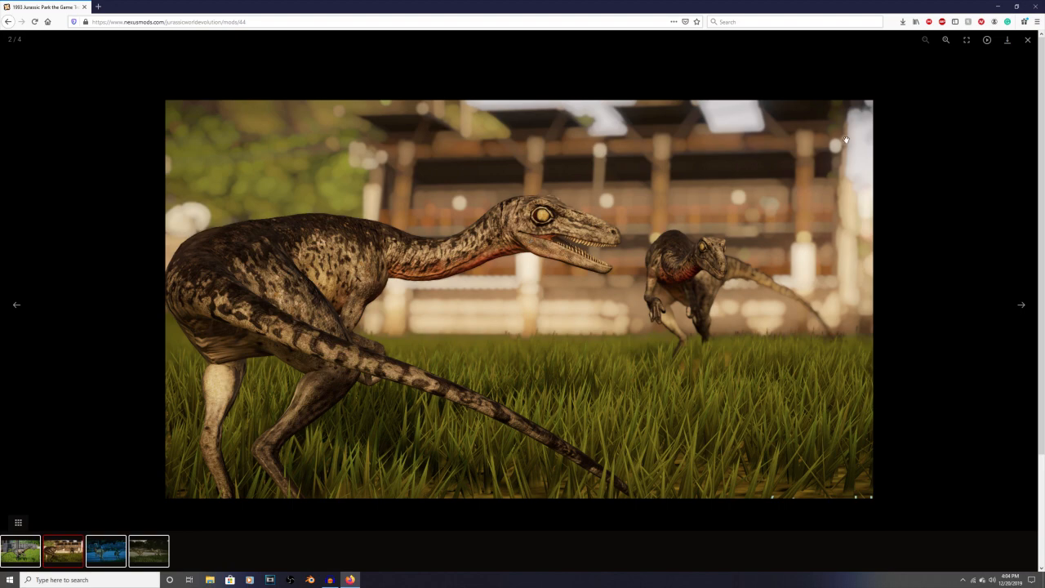
left_click(1022, 305)
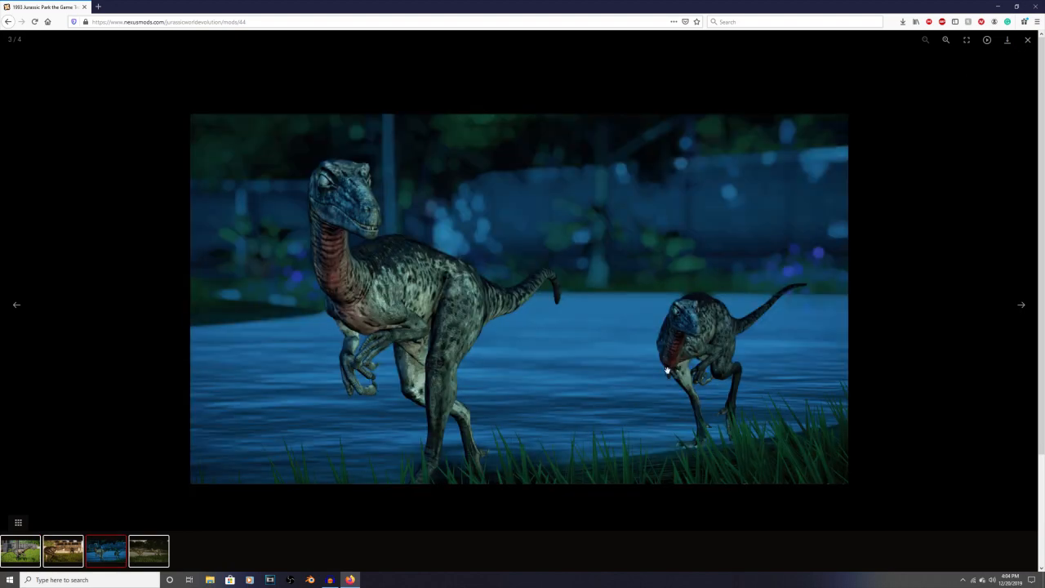
left_click(1027, 39)
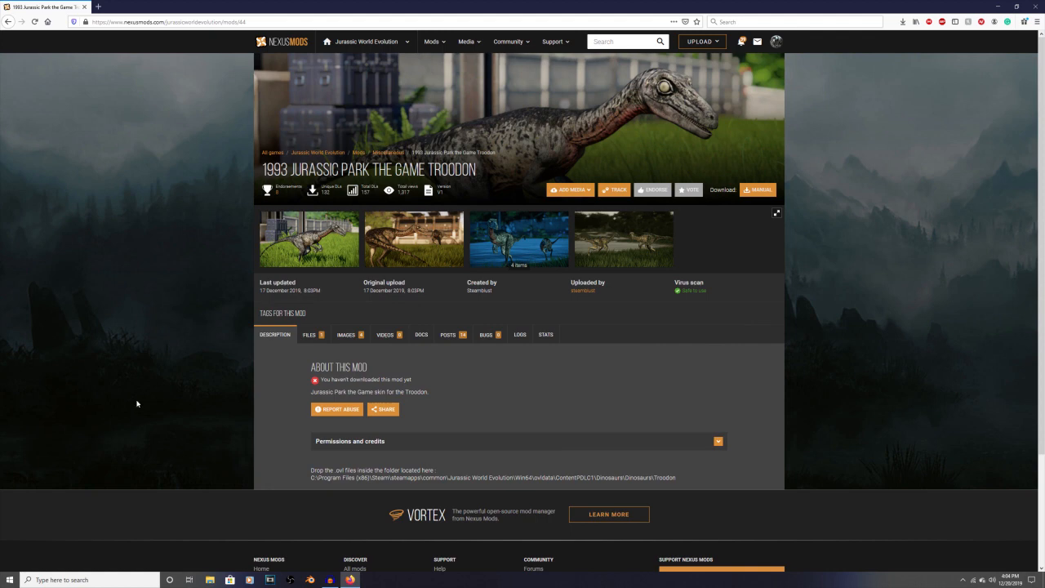
mouse_move(598, 312)
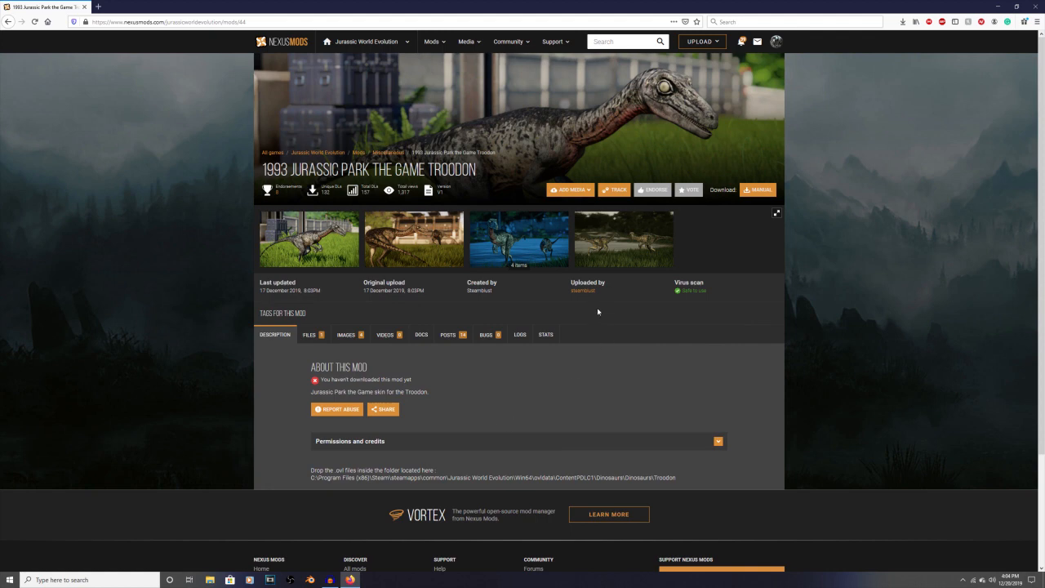
mouse_move(604, 389)
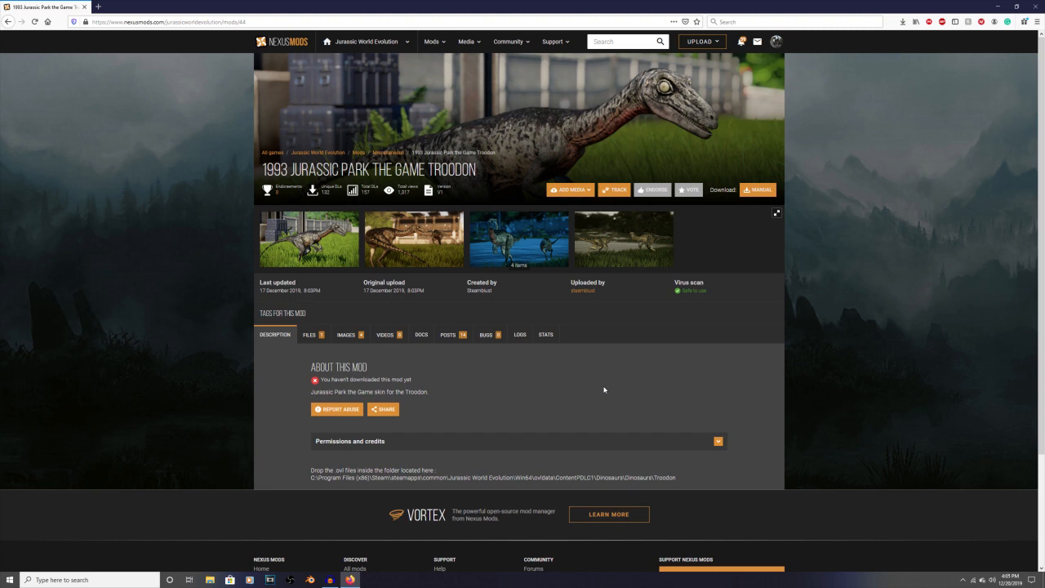
mouse_move(562, 400)
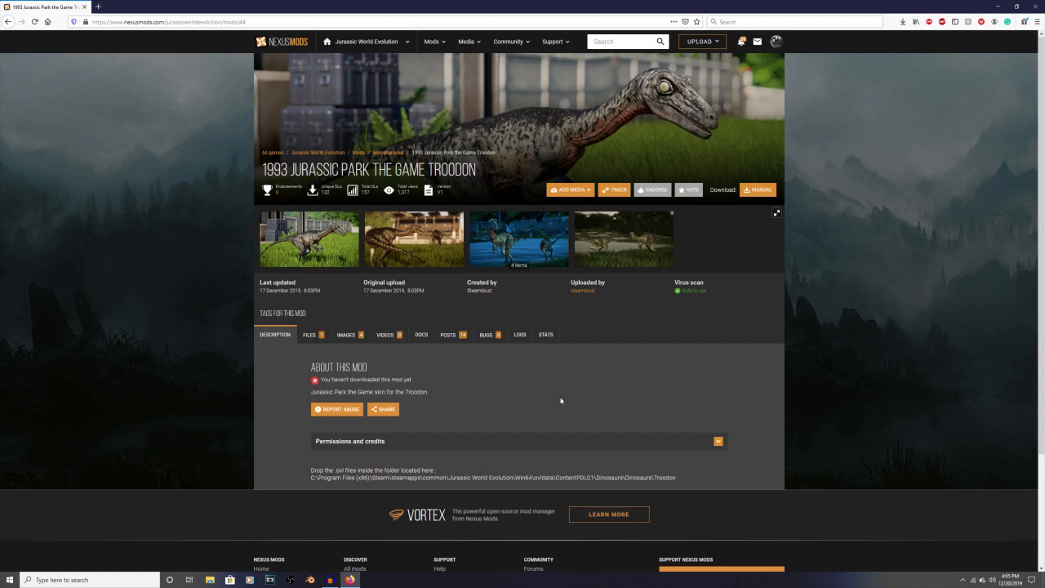
mouse_move(219, 483)
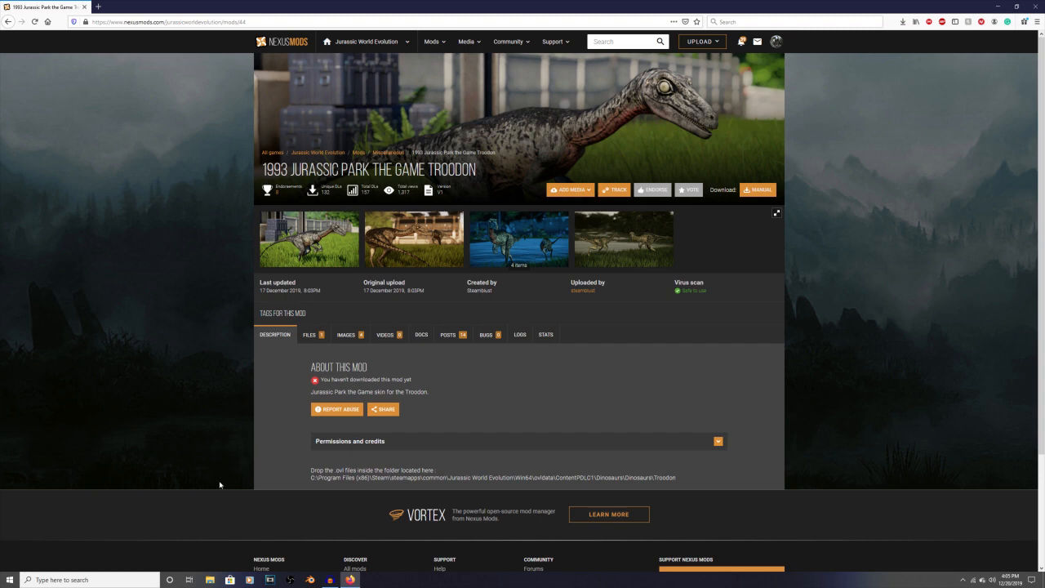
mouse_move(163, 375)
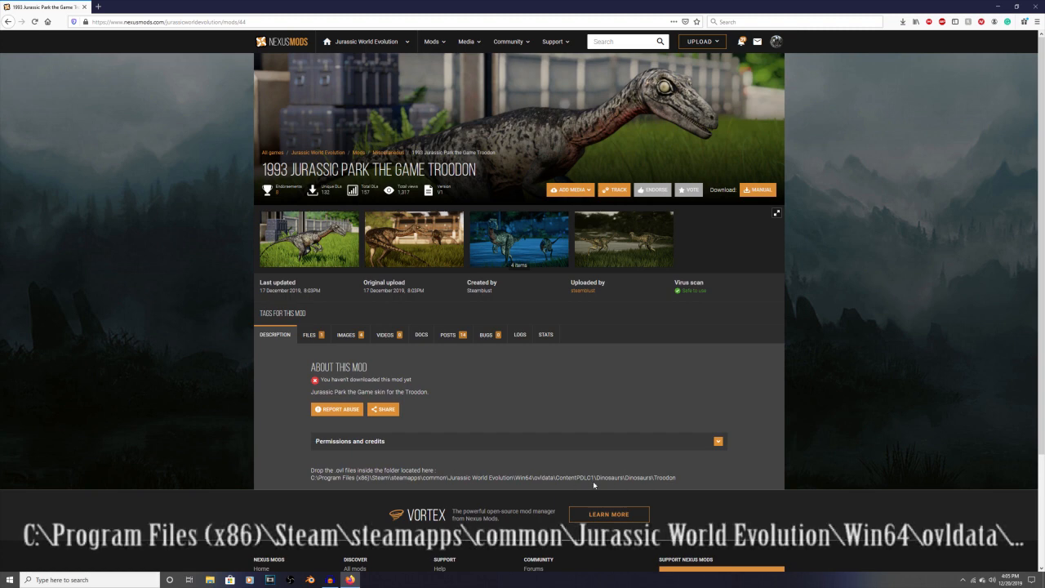
mouse_move(630, 490)
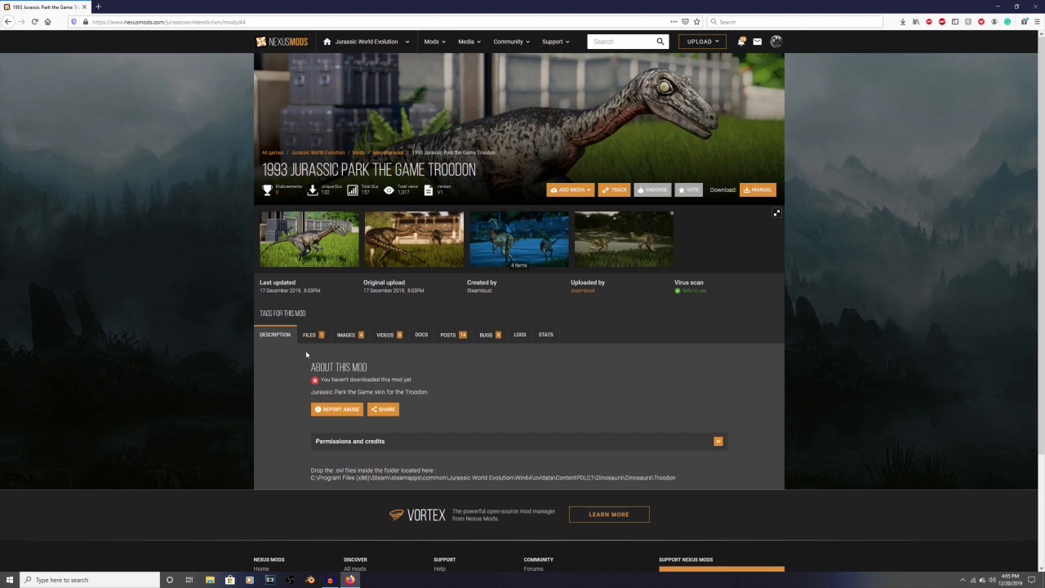
Download the Troodon rar via Manual Download and Slow Download, opening it in WinRAR
left_click(310, 333)
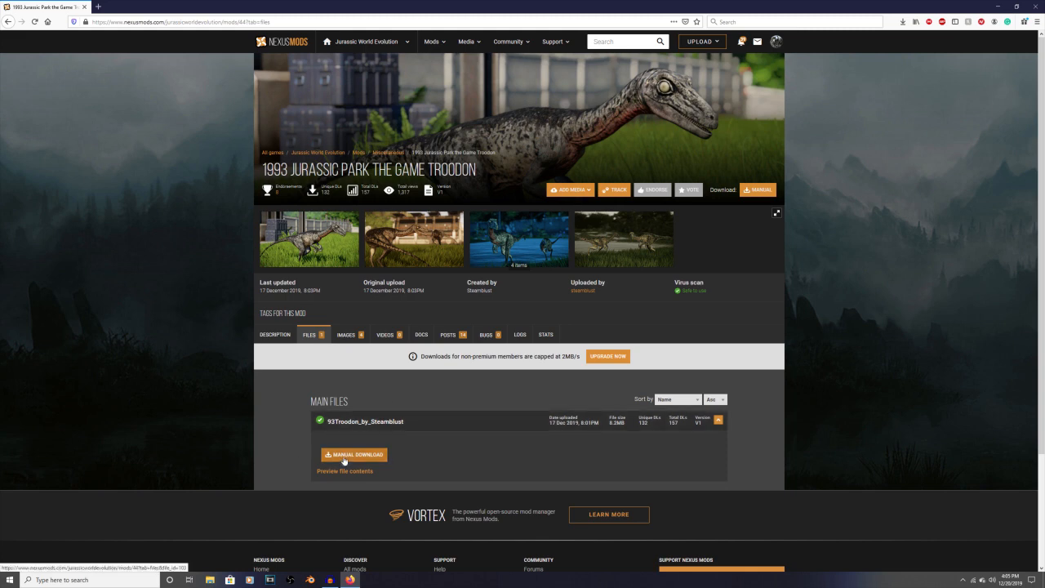
left_click(354, 454)
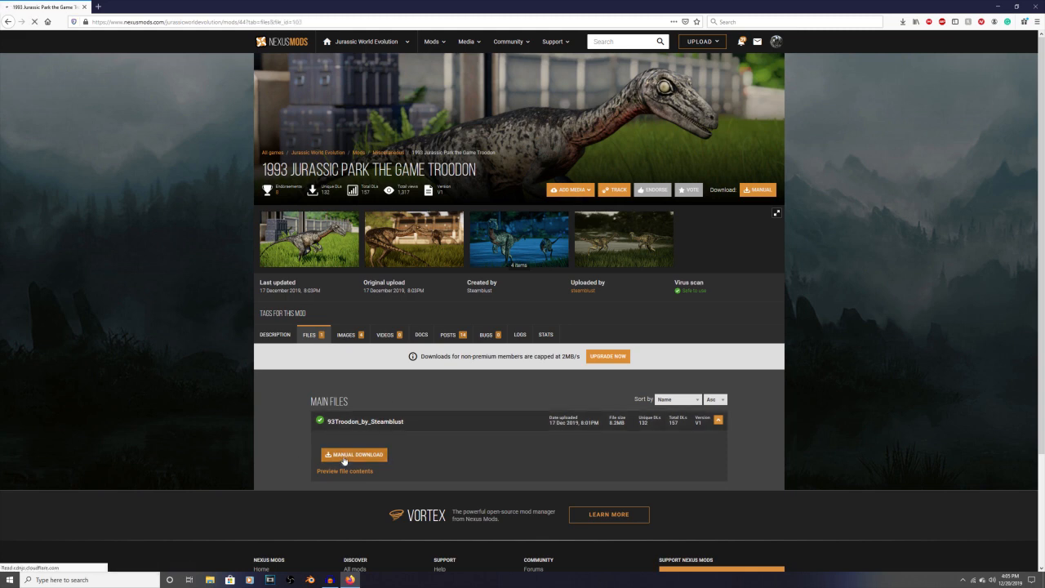
left_click(356, 454)
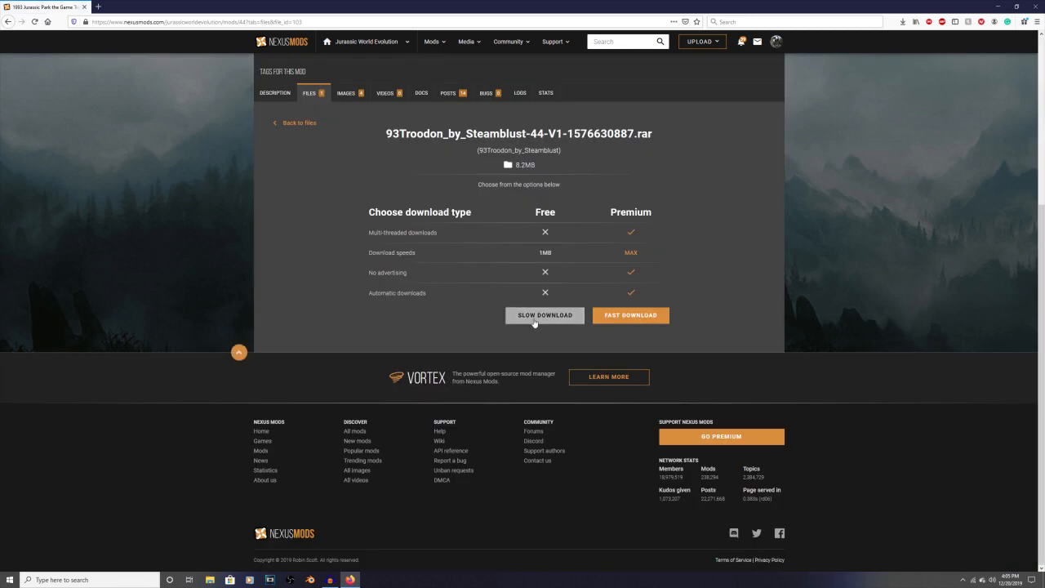
left_click(545, 315)
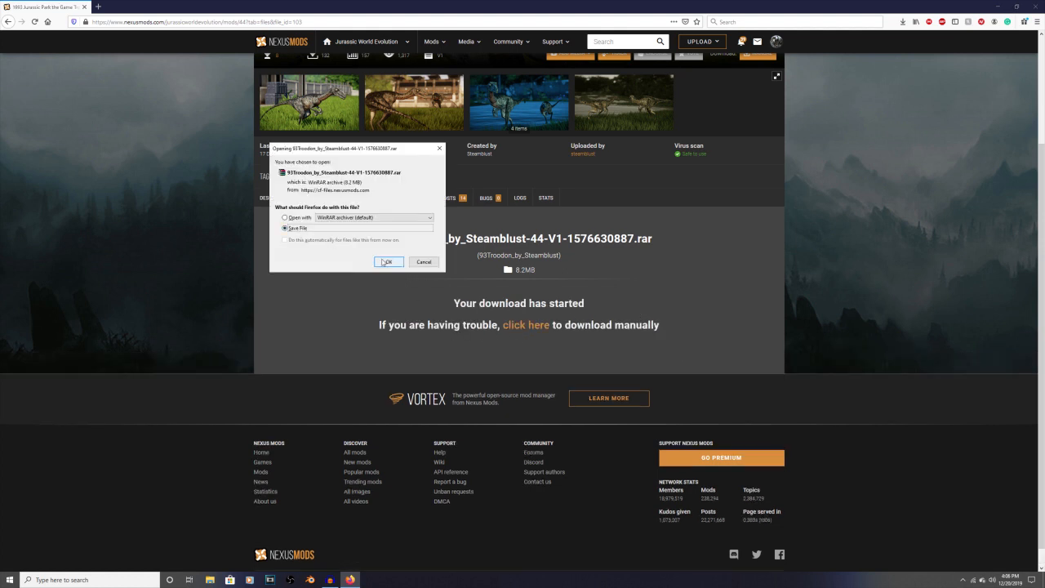
left_click(387, 261)
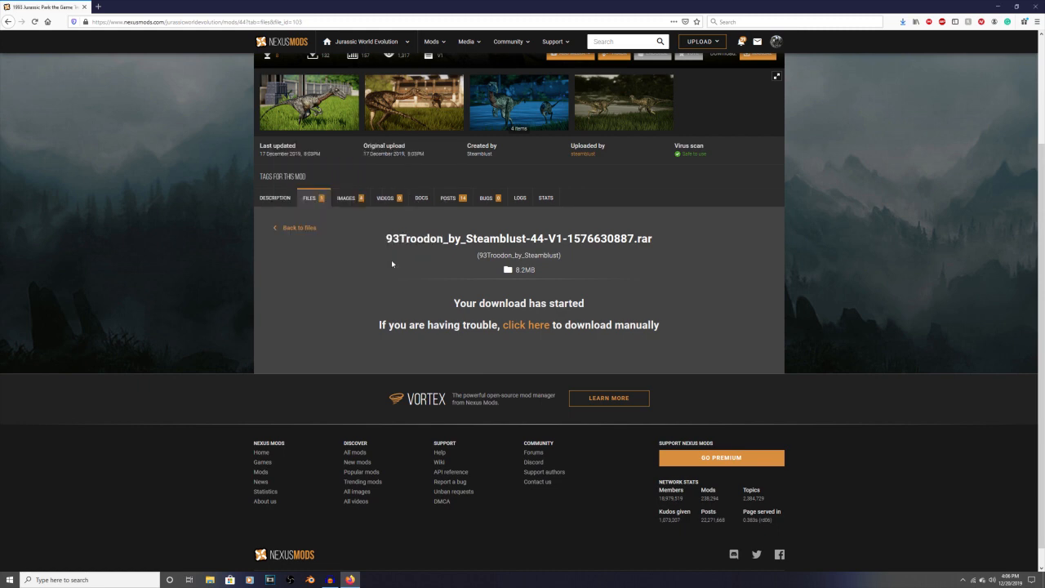
mouse_move(831, 193)
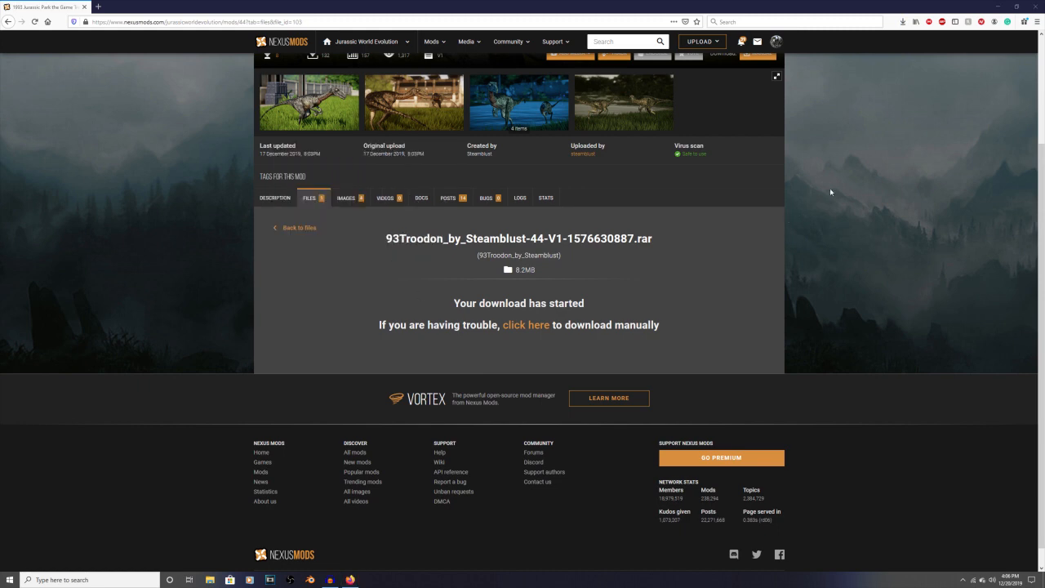
left_click(902, 22)
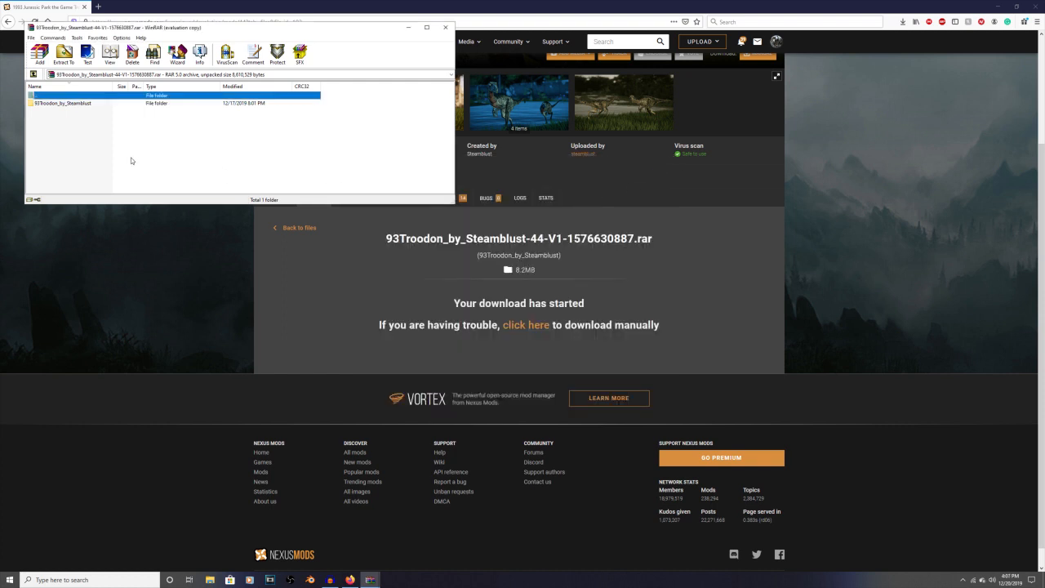
mouse_move(67, 143)
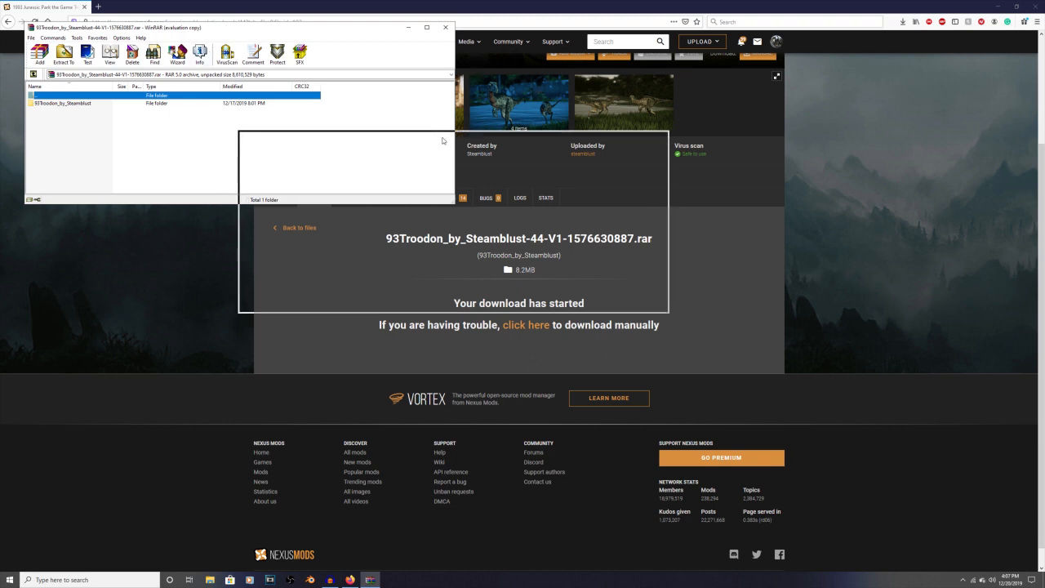
Centre the WinRAR window and open 93Troodon_by_Steamblust, then its Required Files folder
left_click_drag(115, 28, 457, 141)
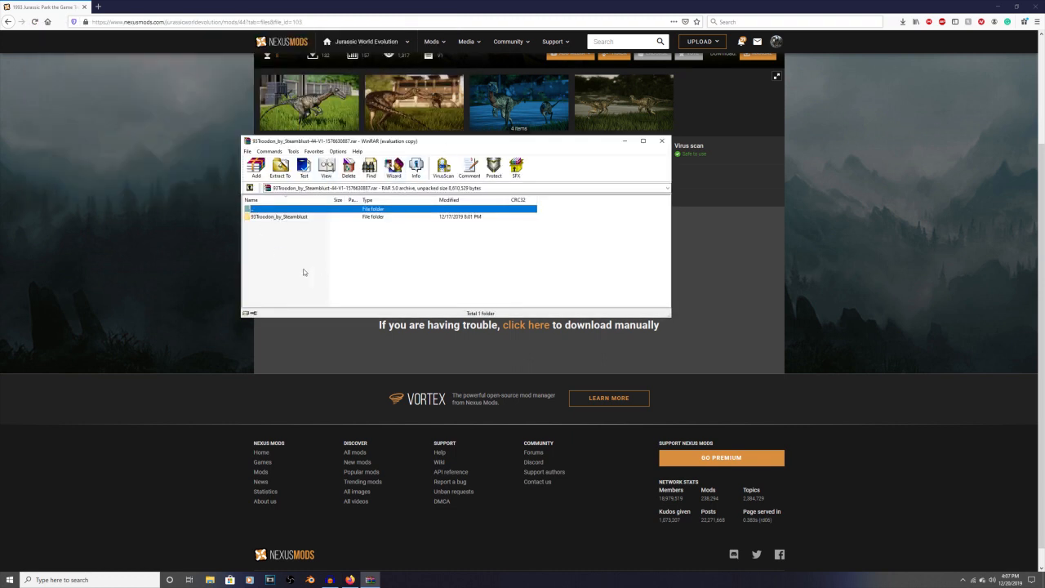
mouse_move(283, 222)
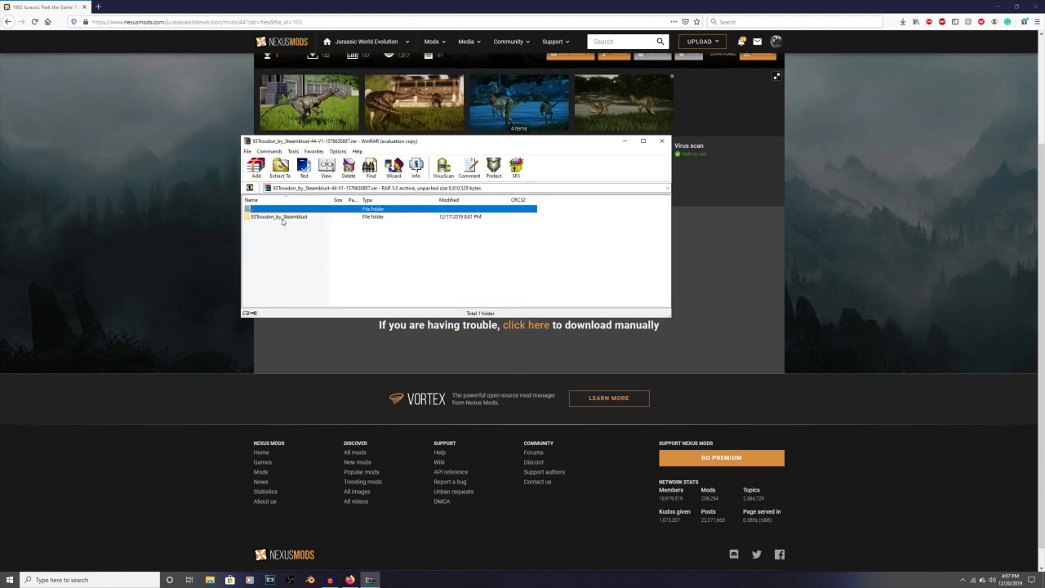
double_click(278, 216)
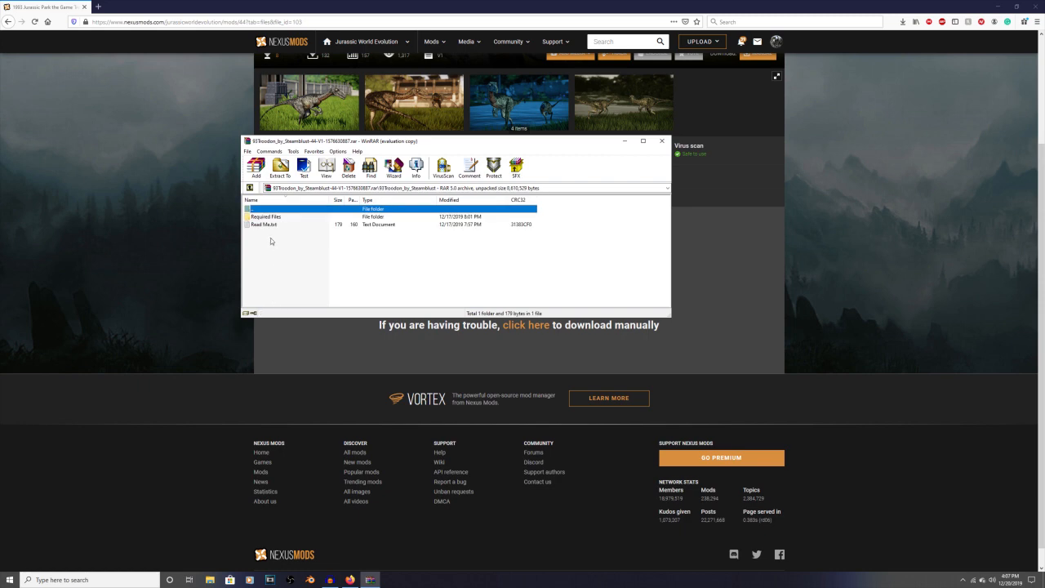
double_click(265, 226)
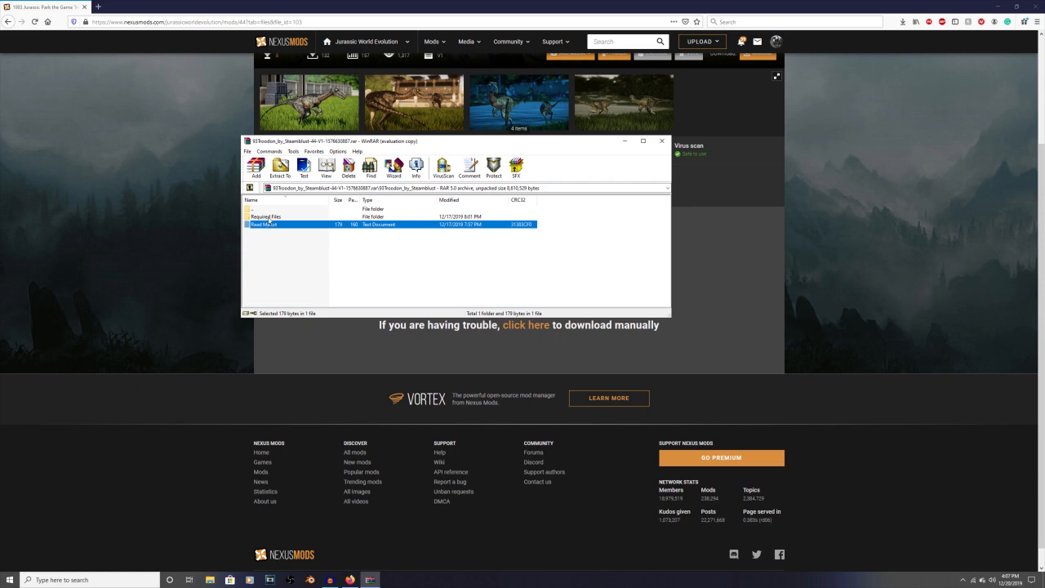
double_click(265, 215)
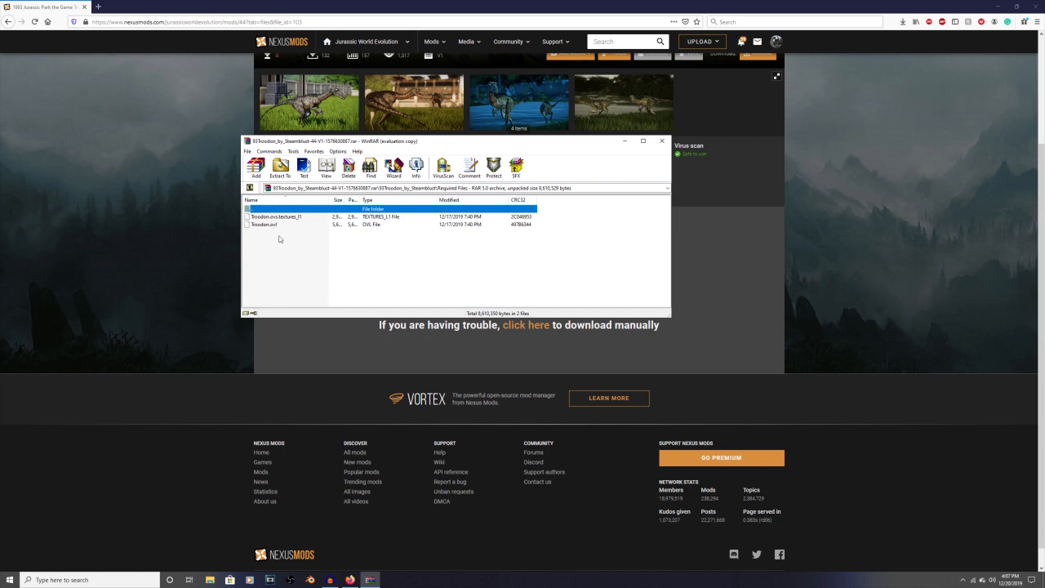
mouse_move(274, 255)
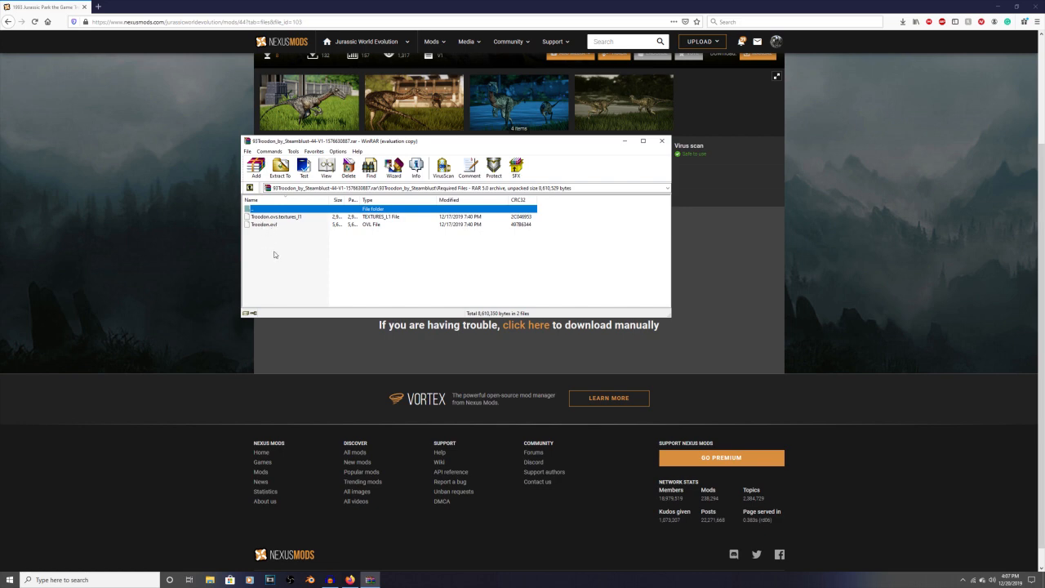
mouse_move(235, 500)
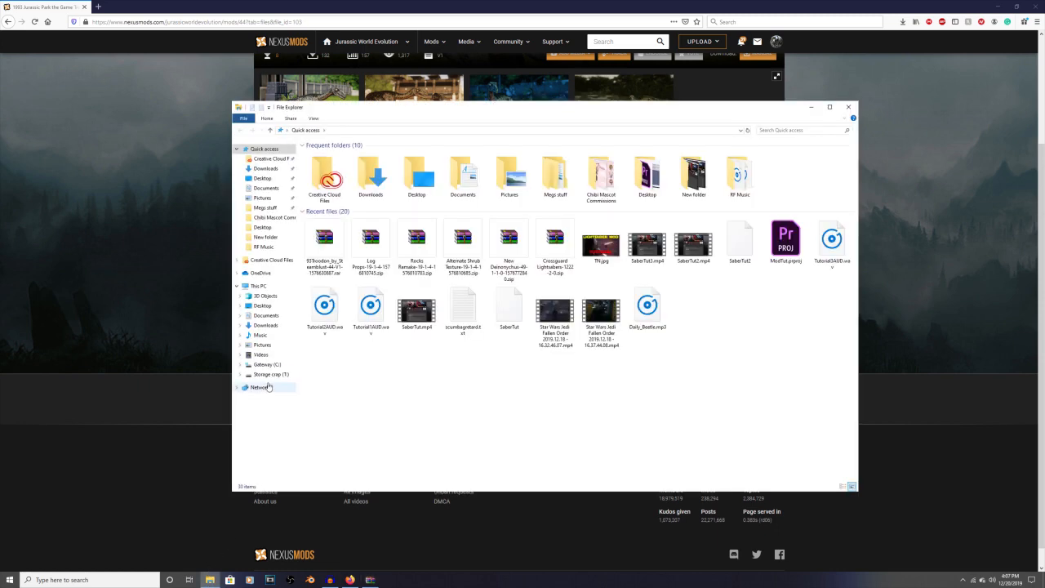
Browse the Storage drive into Steam Games > steamapps > common
left_click(271, 374)
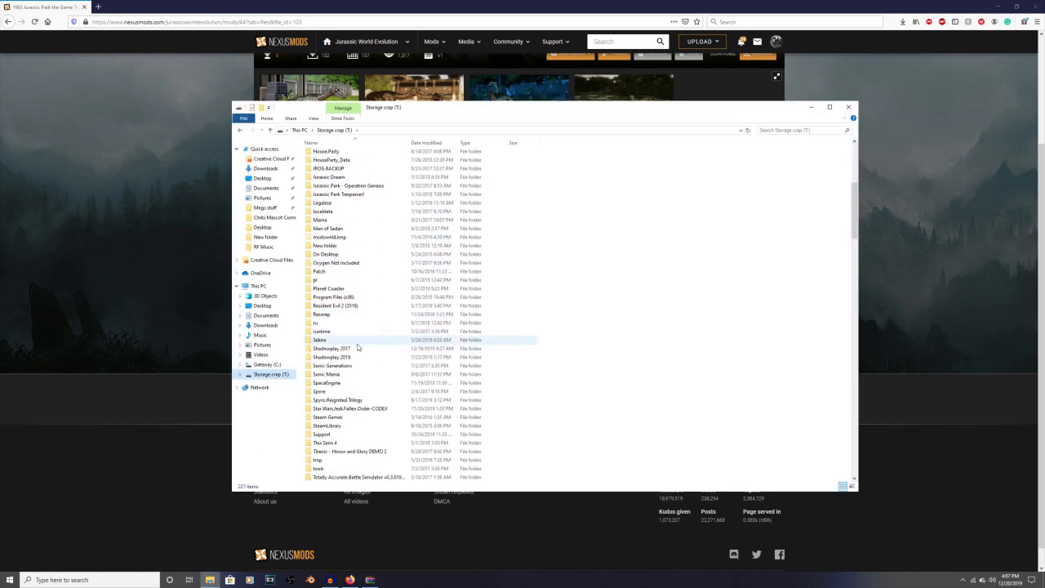
scroll("down", 3)
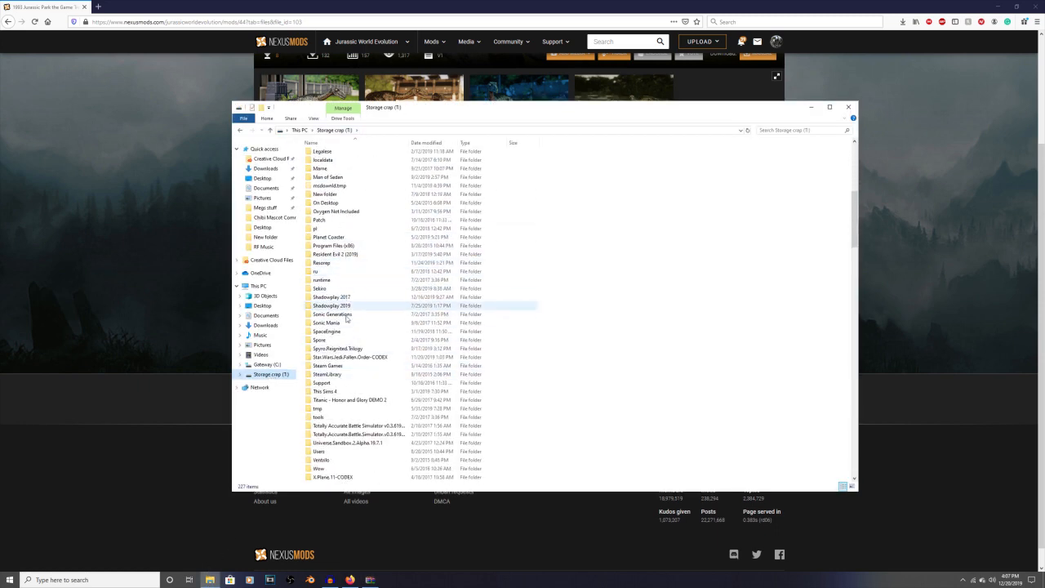
scroll("down", 3)
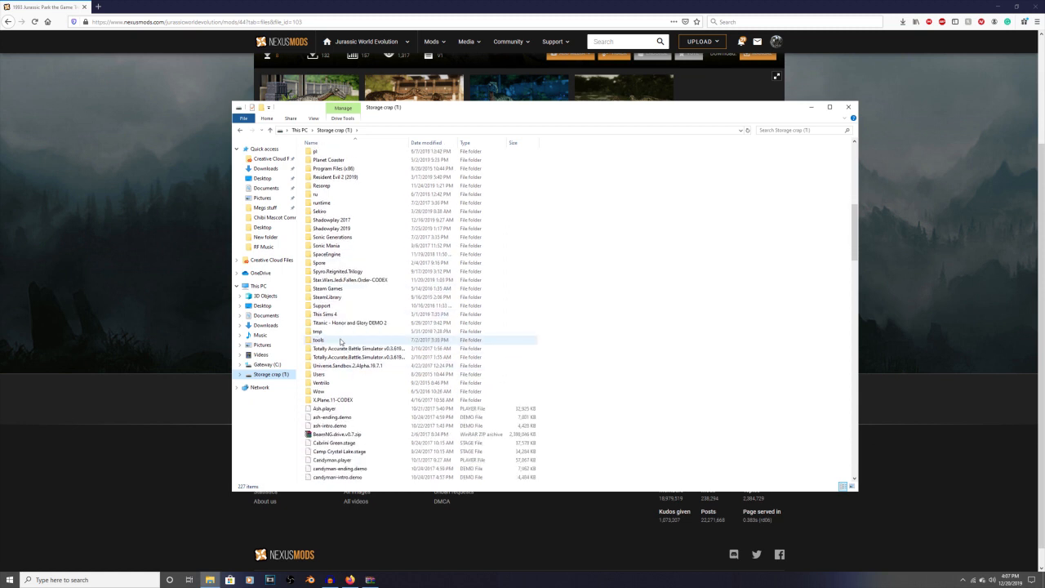
left_click(327, 307)
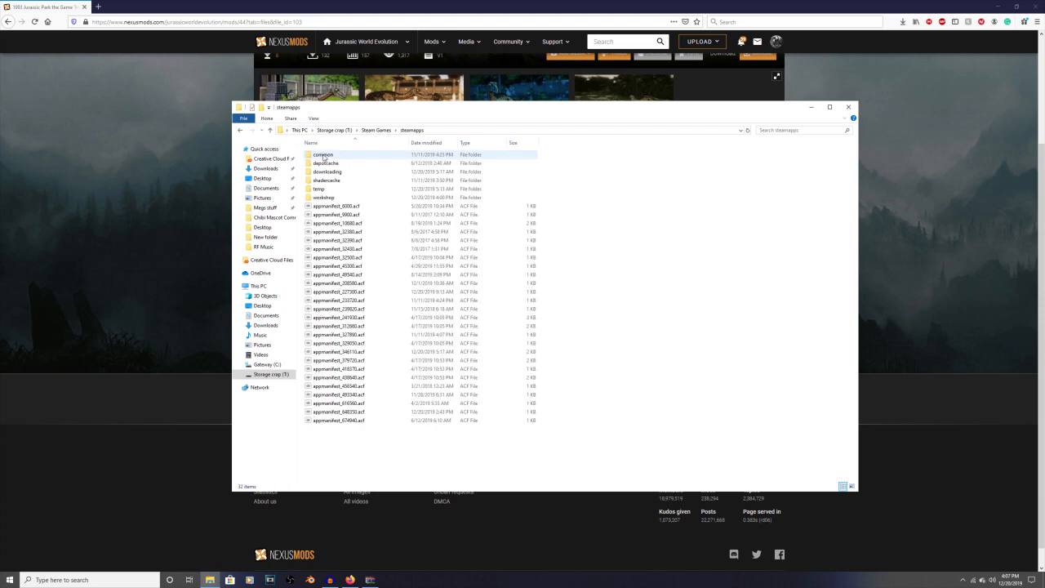
double_click(323, 153)
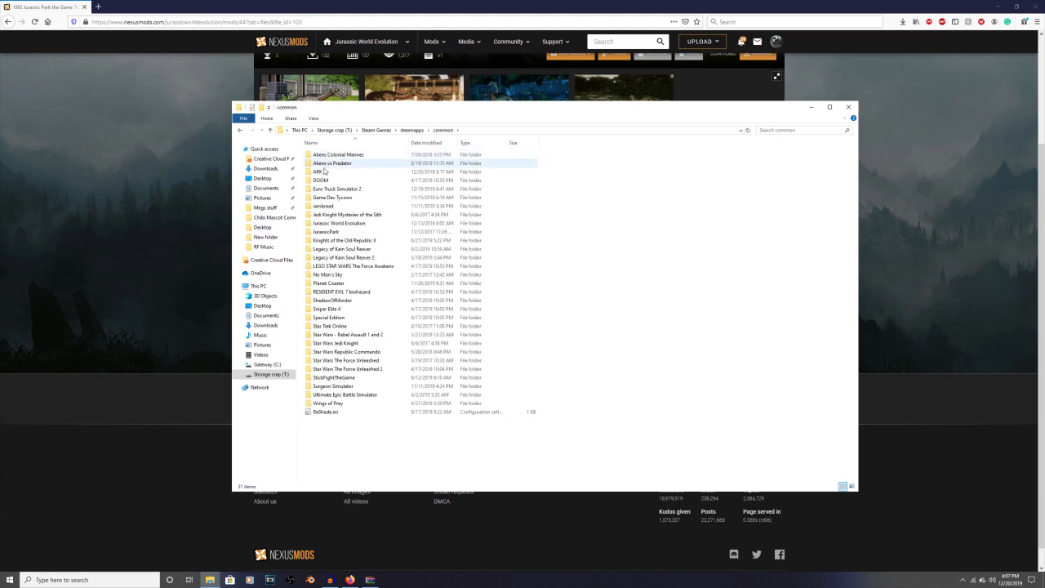
Continue into Jurassic World Evolution > Win64 > ovldata
left_click(340, 222)
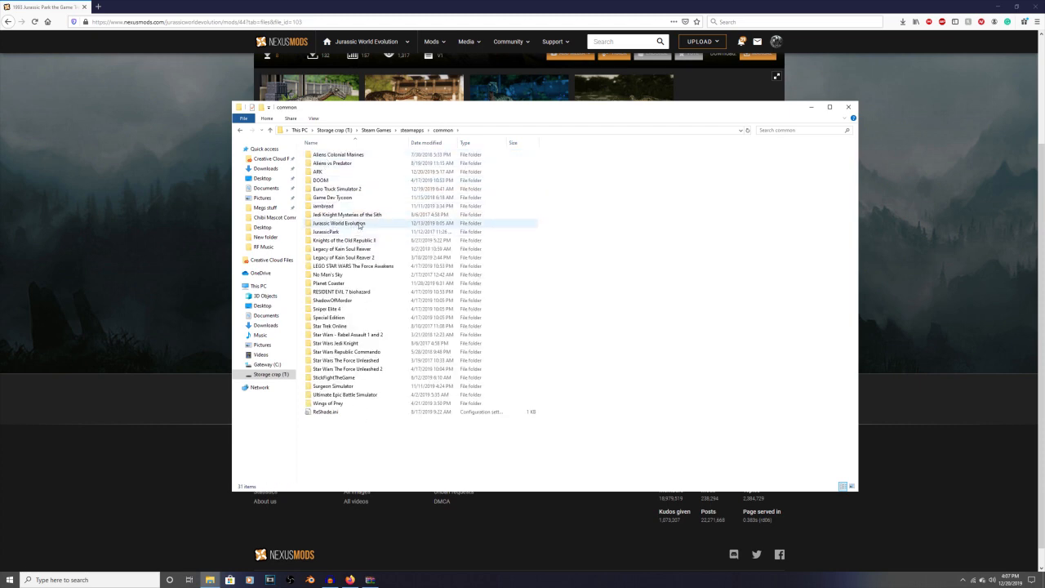
double_click(340, 222)
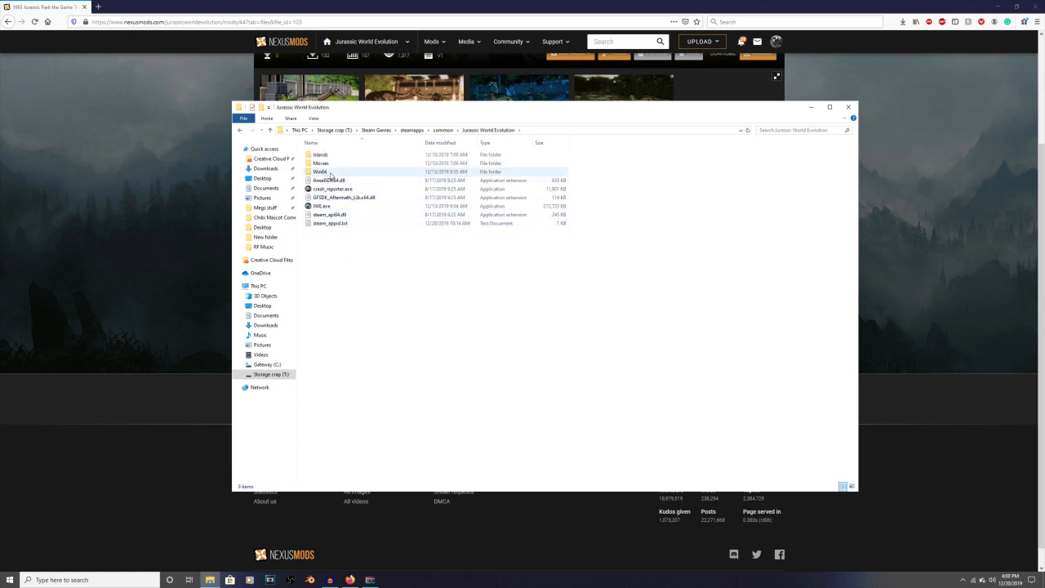
mouse_move(320, 171)
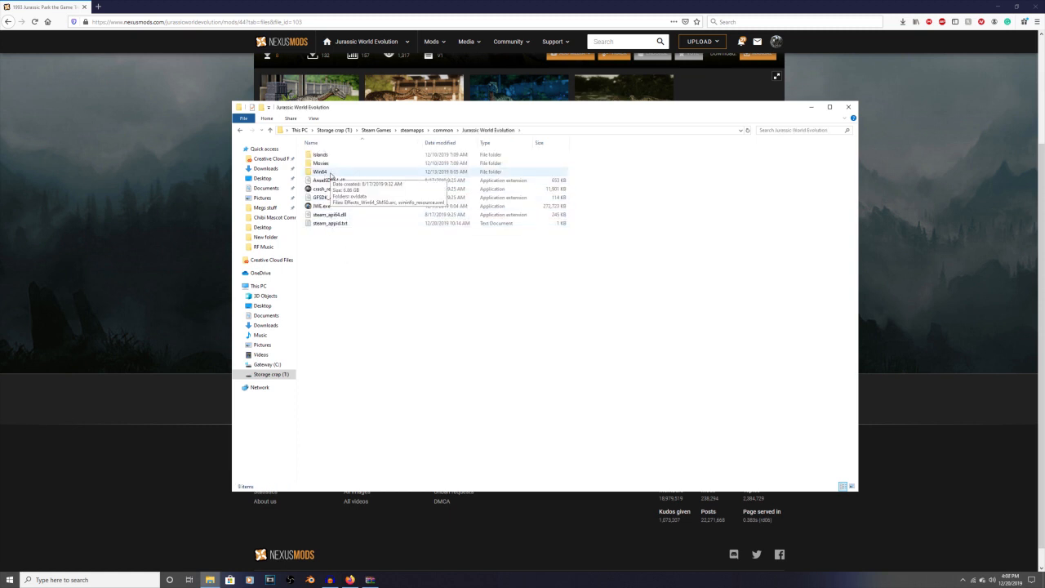
double_click(320, 171)
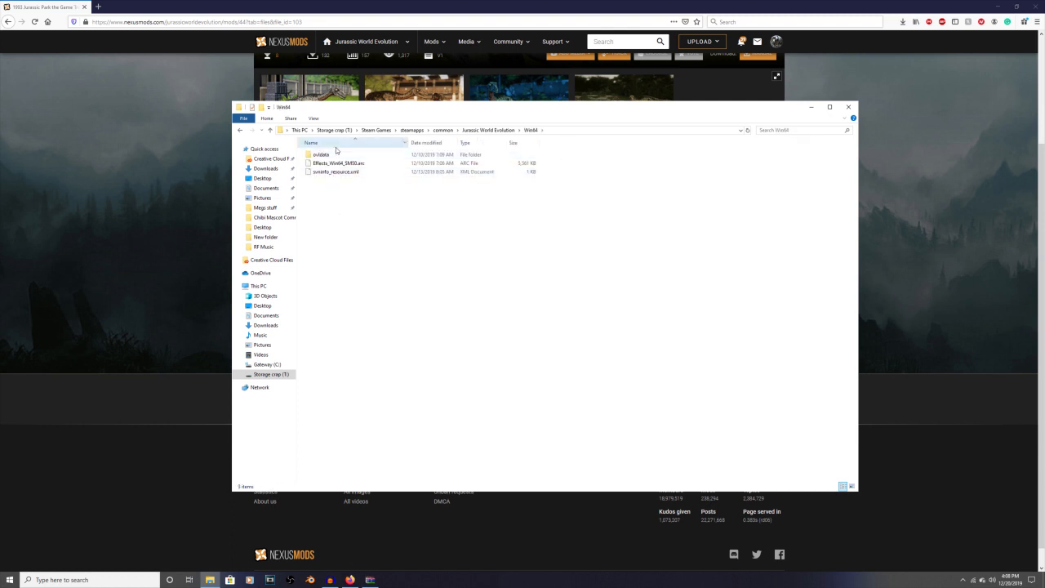
mouse_move(320, 153)
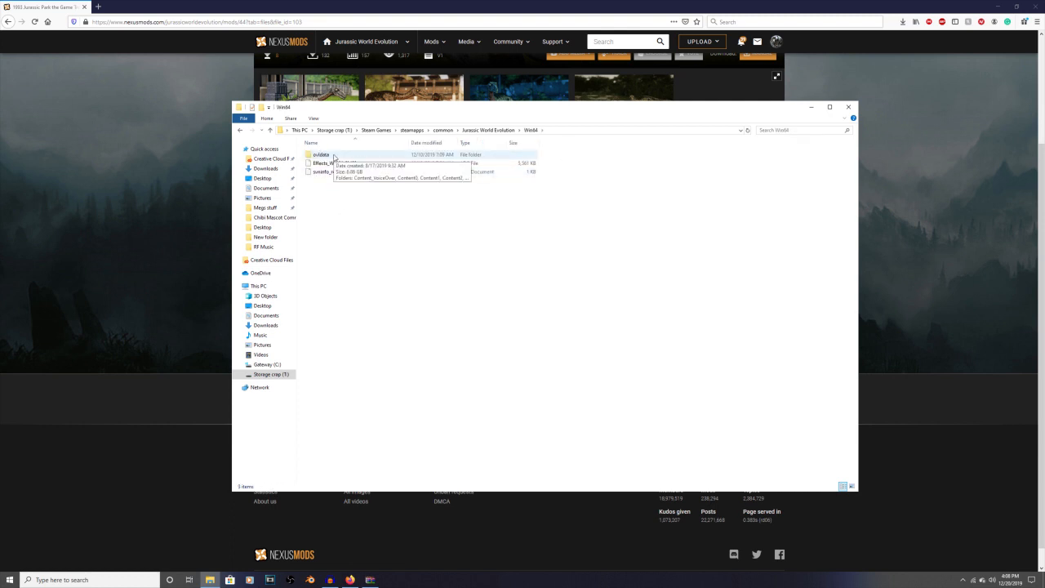
double_click(320, 154)
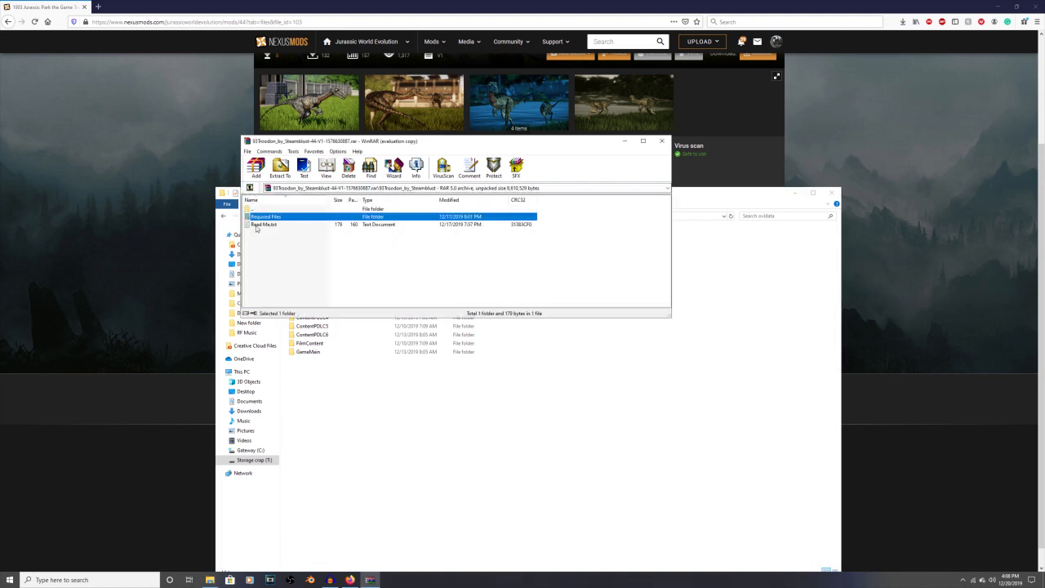
Read the Read Me's install path in Notepad, close it, and reopen Required Files
double_click(265, 225)
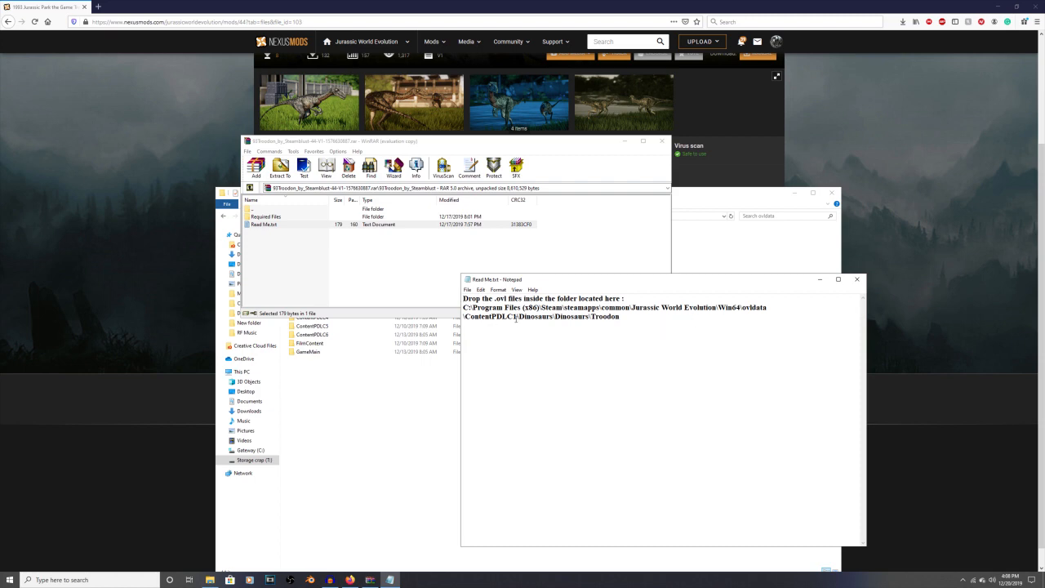
double_click(498, 316)
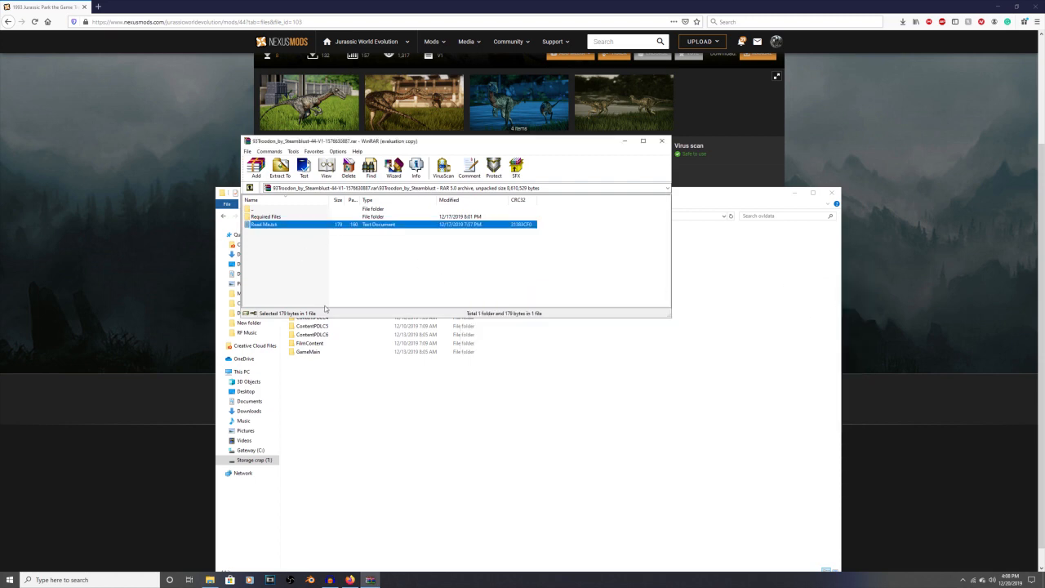
double_click(266, 215)
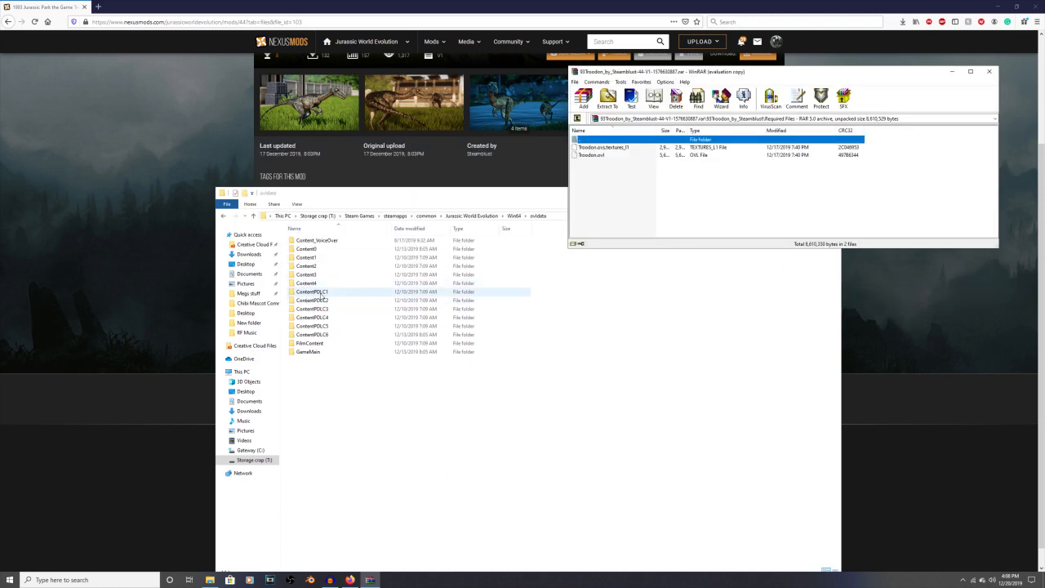
Go into ContentPDLC1 > Dinosaurs > Dinosaurs > Troodon in the game folders
double_click(311, 291)
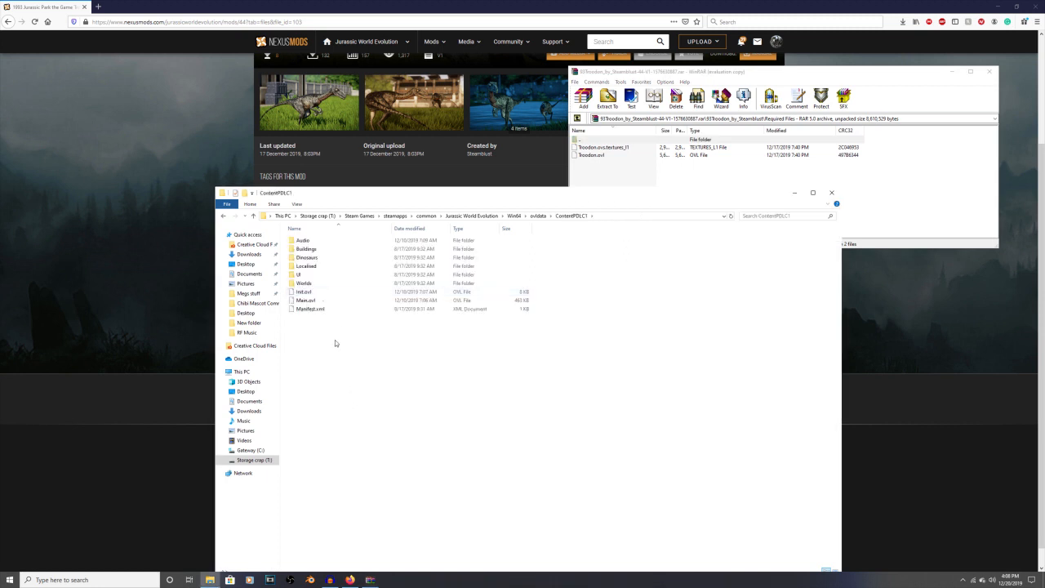
left_click(307, 265)
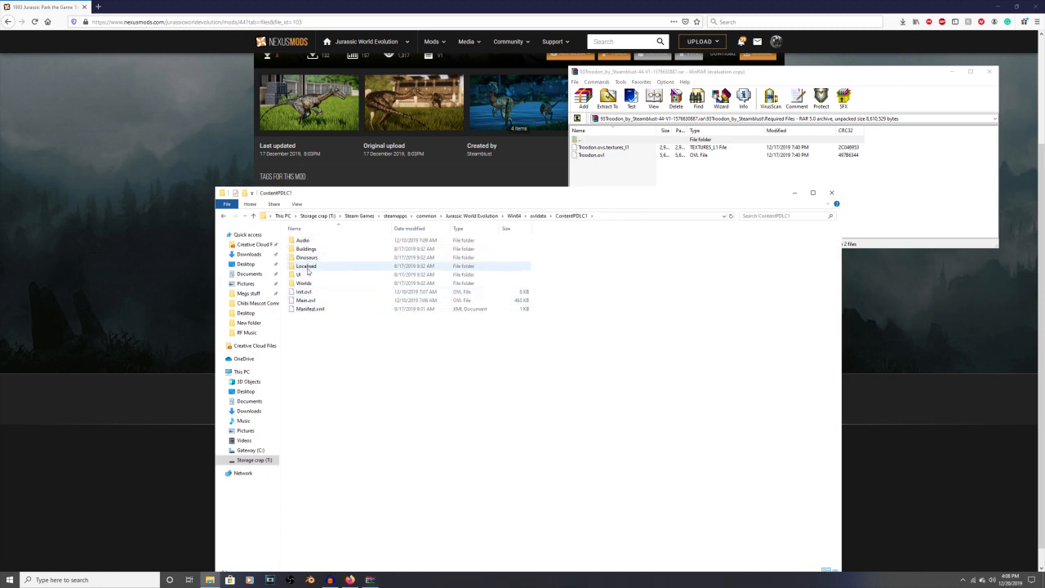
left_click(307, 258)
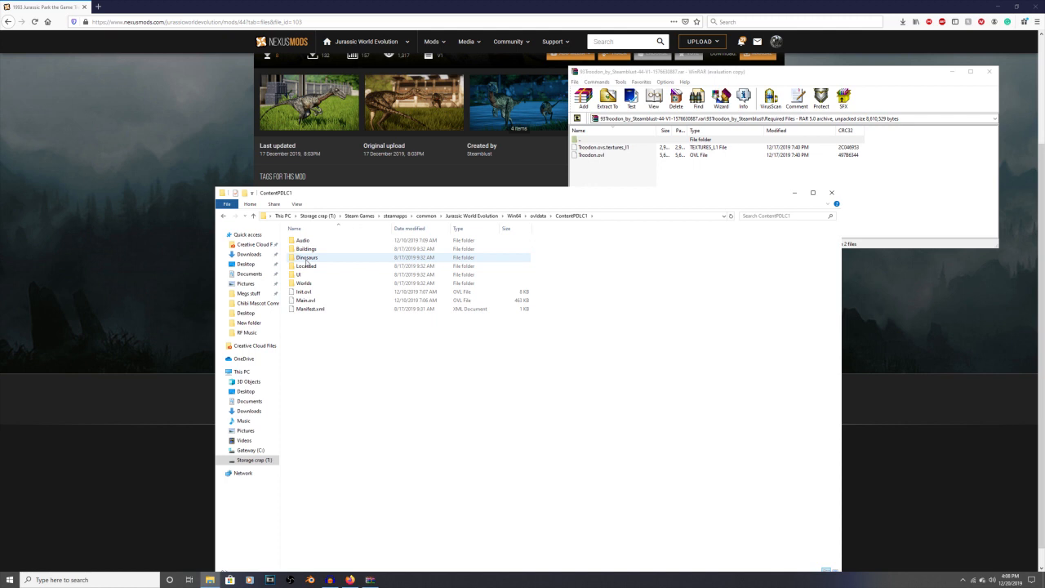
double_click(307, 258)
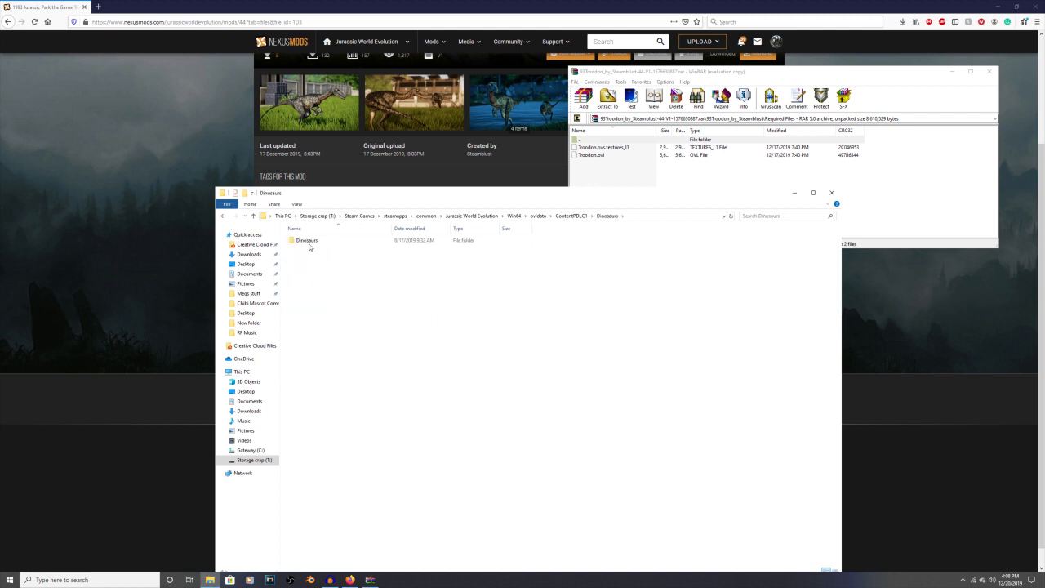
double_click(307, 240)
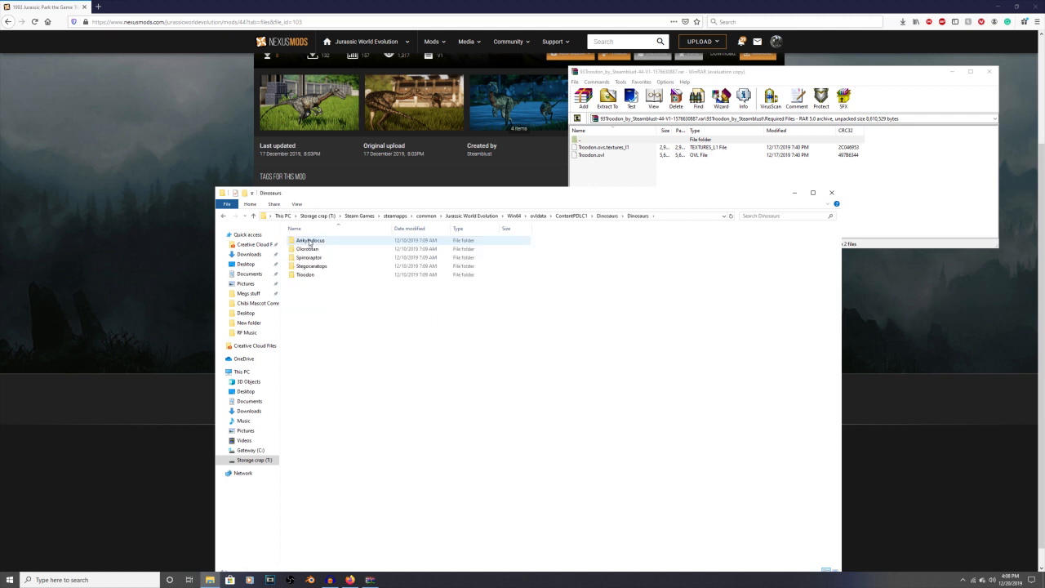
left_click(303, 274)
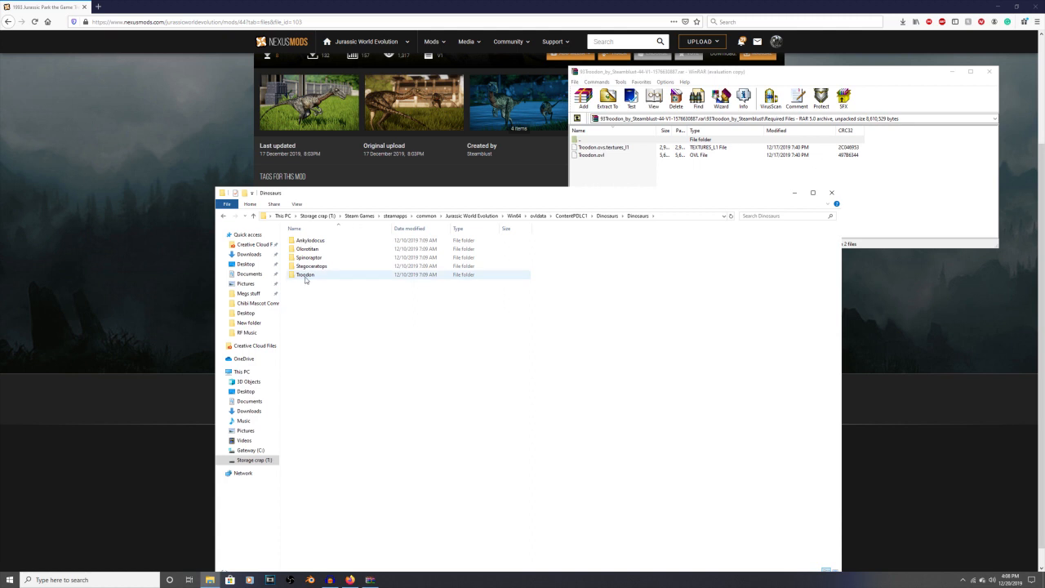
double_click(304, 275)
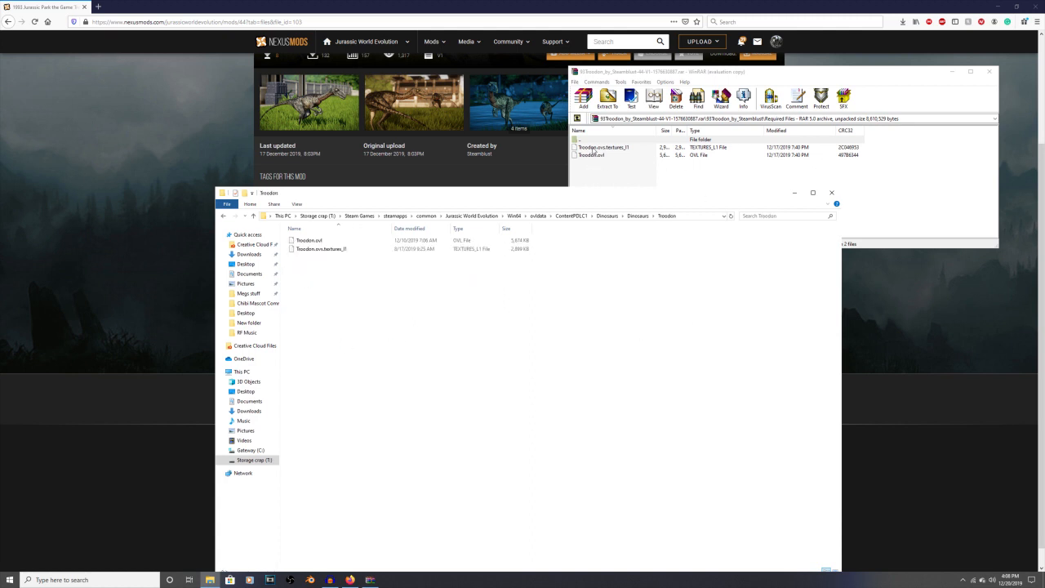
Select the two Troodon .ovl files in the archive for copying into the Troodon folder
left_click(603, 150)
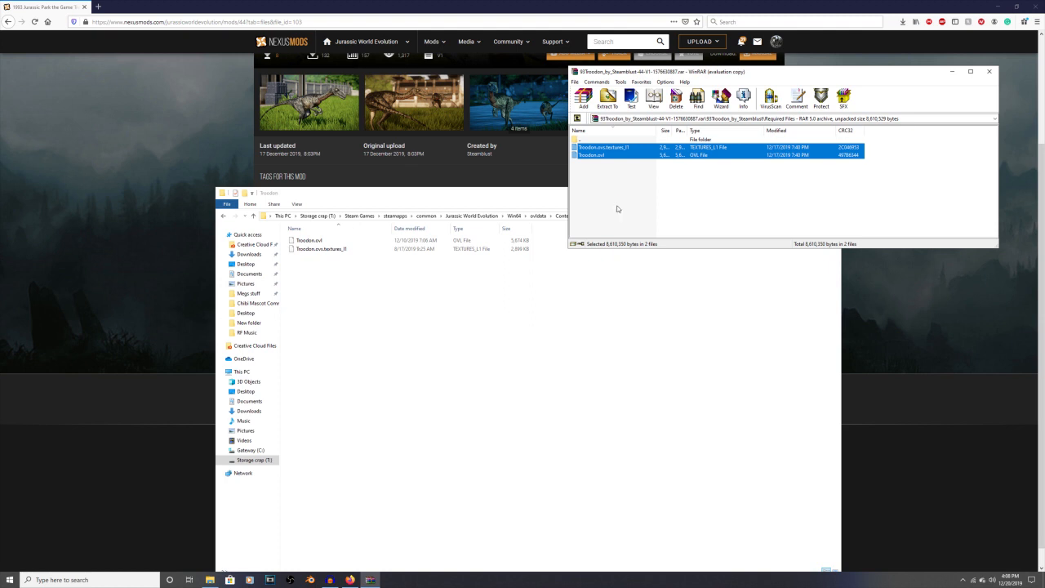
mouse_move(581, 300)
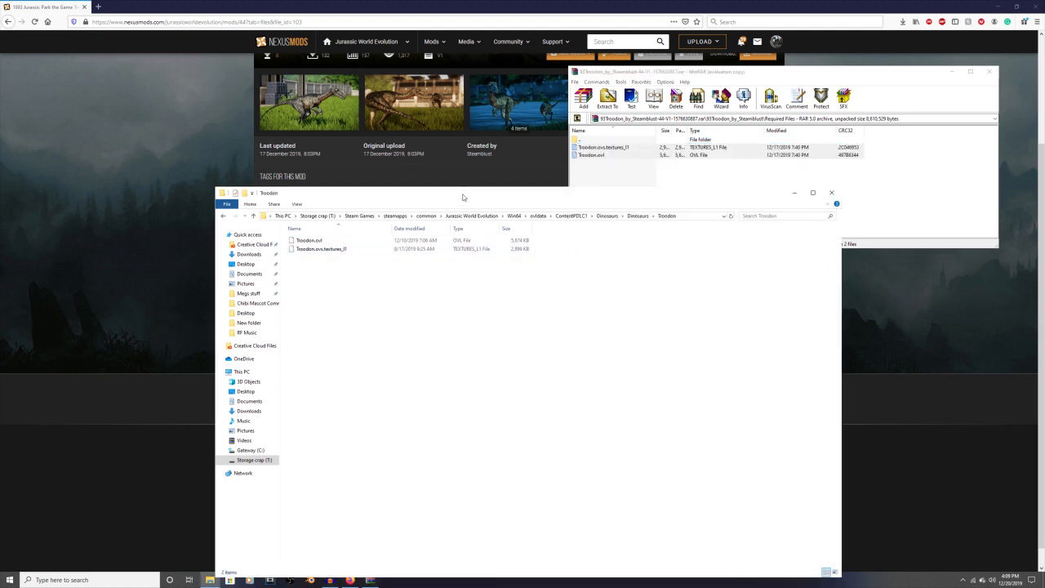
Go back up to Win64 and down again through ovldata into ContentPDLC1
left_click(514, 215)
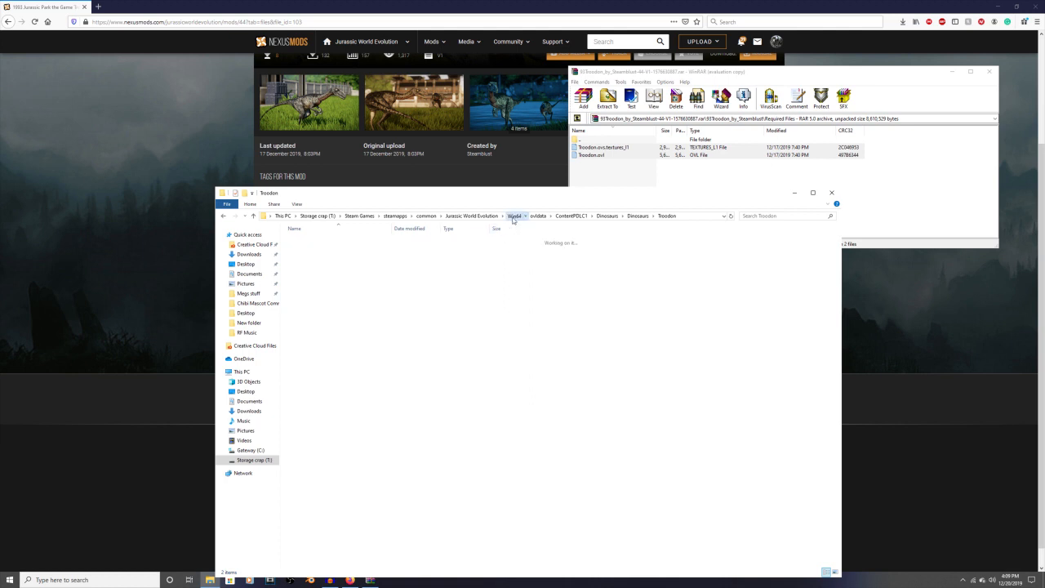
left_click(514, 216)
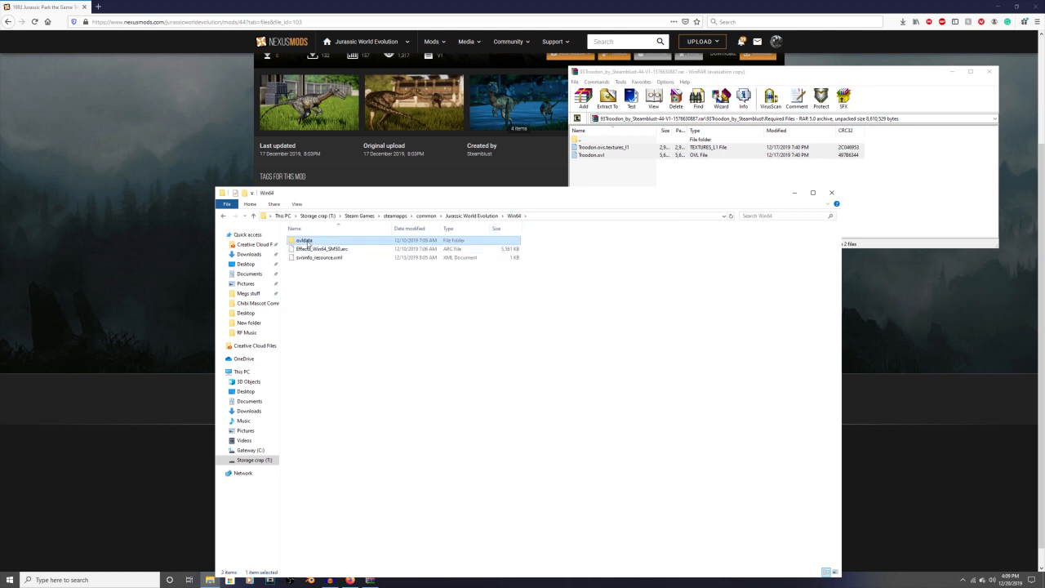
mouse_move(304, 240)
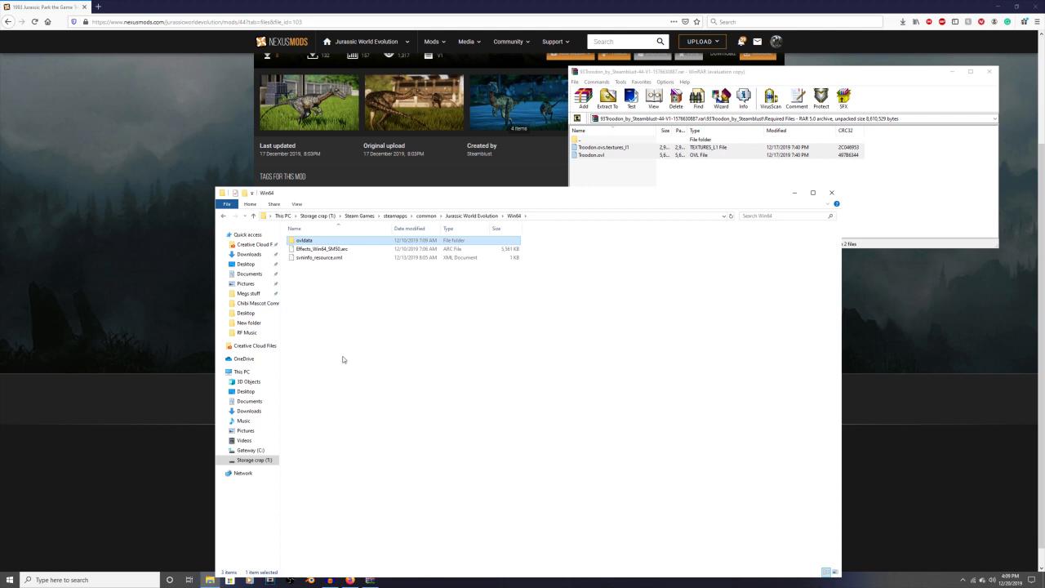
mouse_move(330, 352)
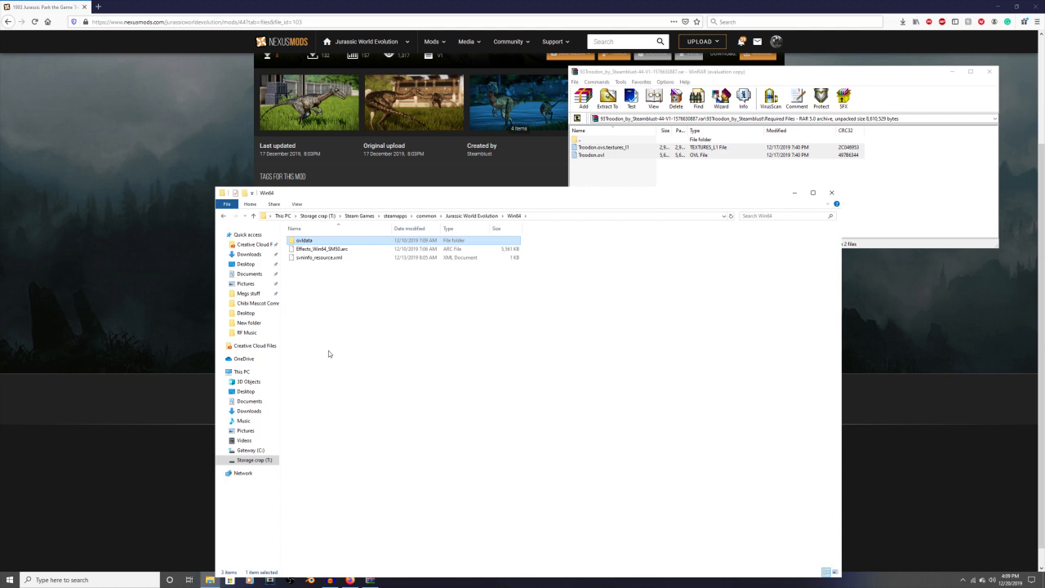
mouse_move(318, 244)
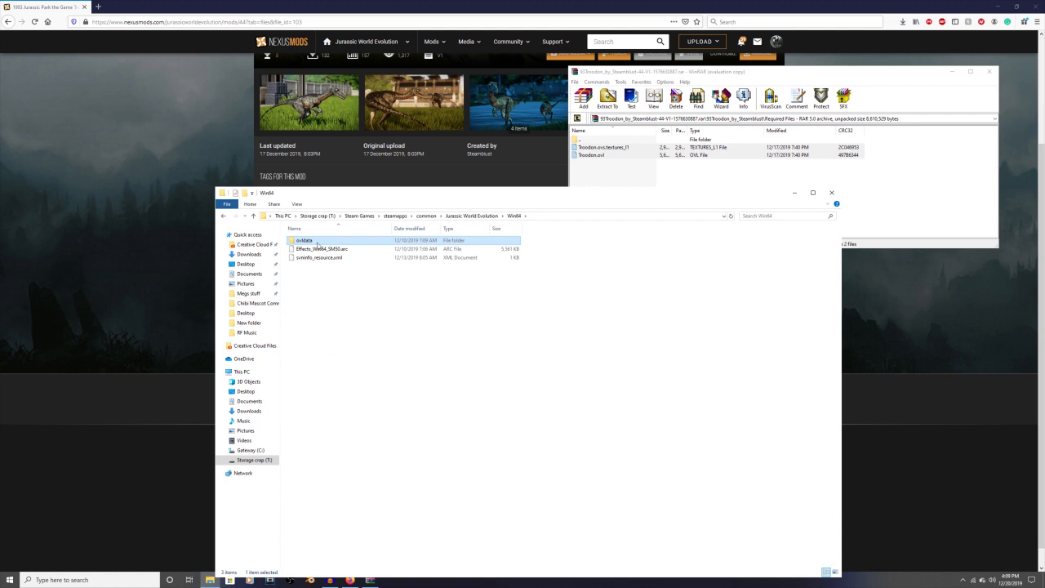
mouse_move(366, 480)
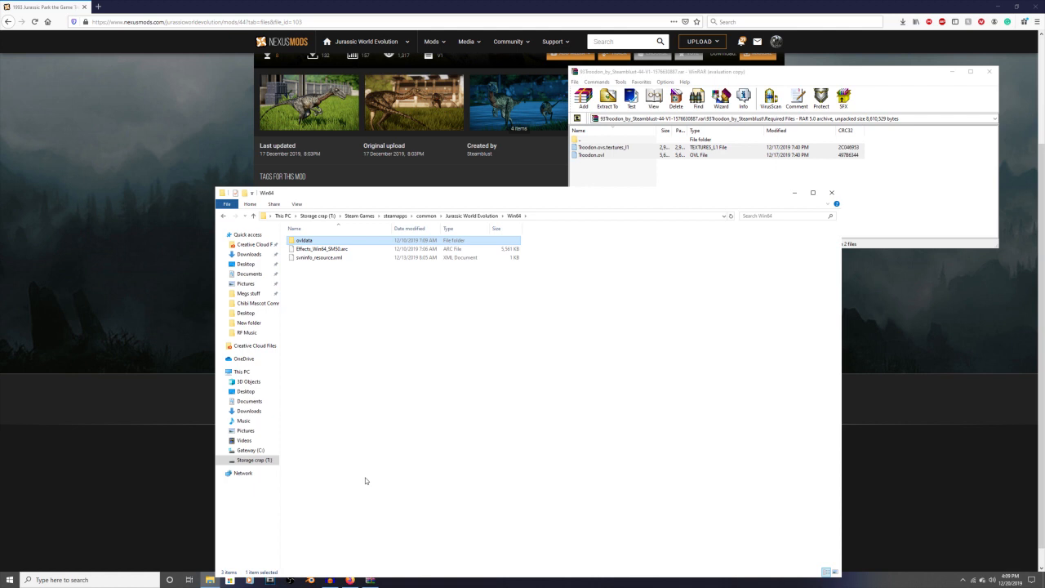
mouse_move(653, 354)
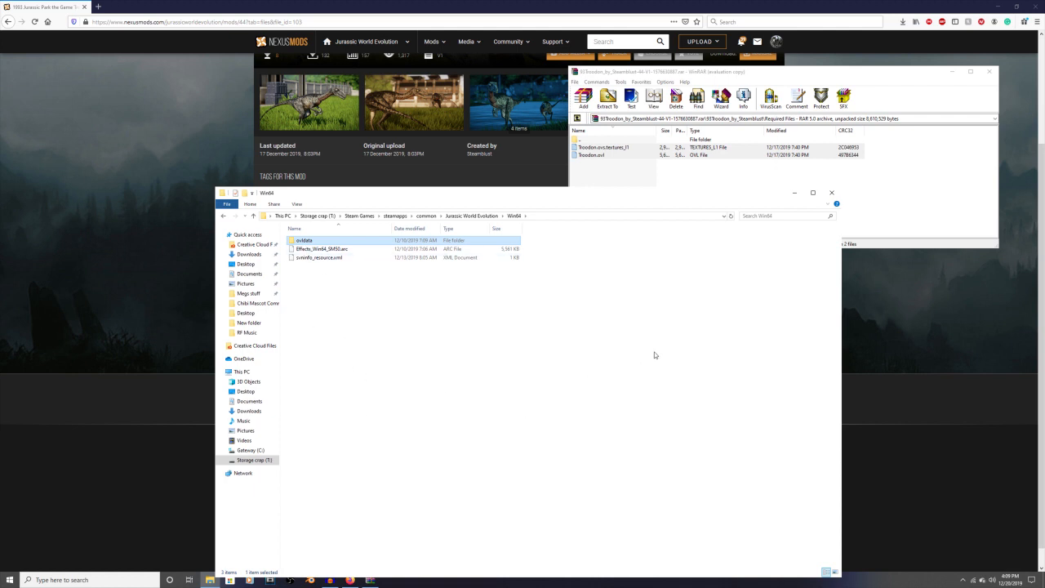
double_click(303, 240)
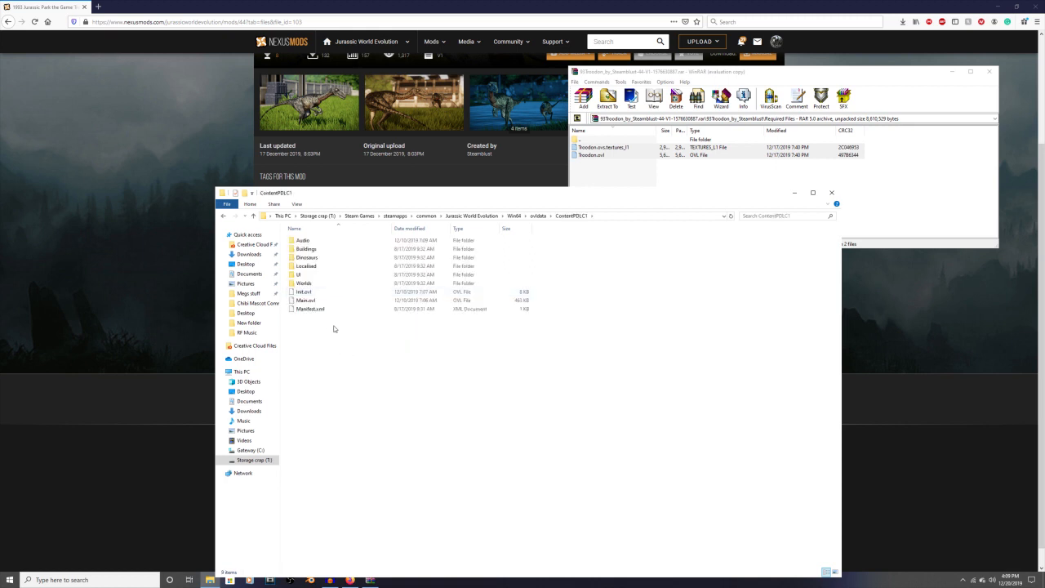
mouse_move(539, 215)
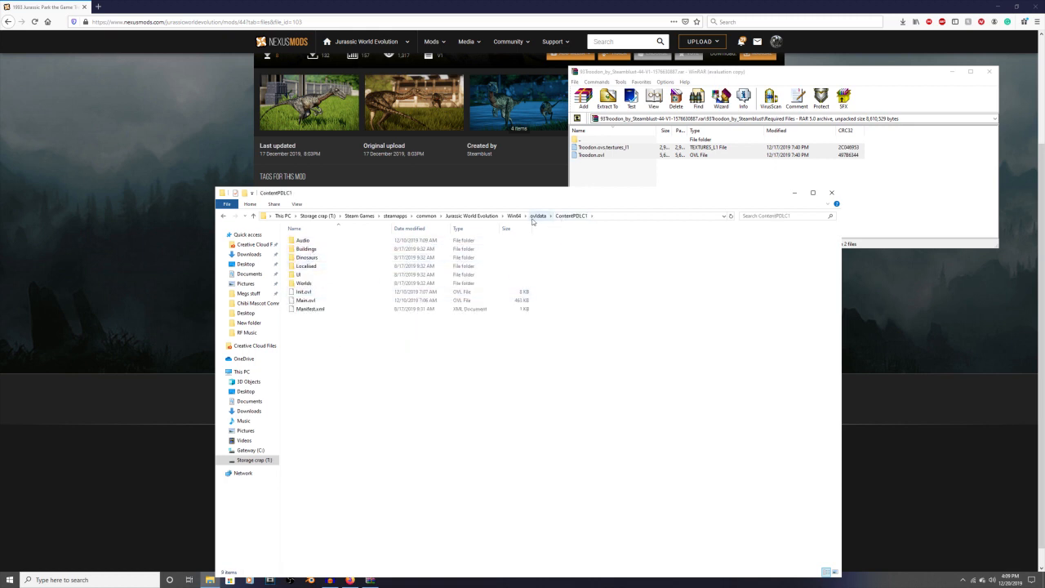
Return through Dinosaurs > Dinosaurs and reopen the Troodon folder to check its files
double_click(307, 258)
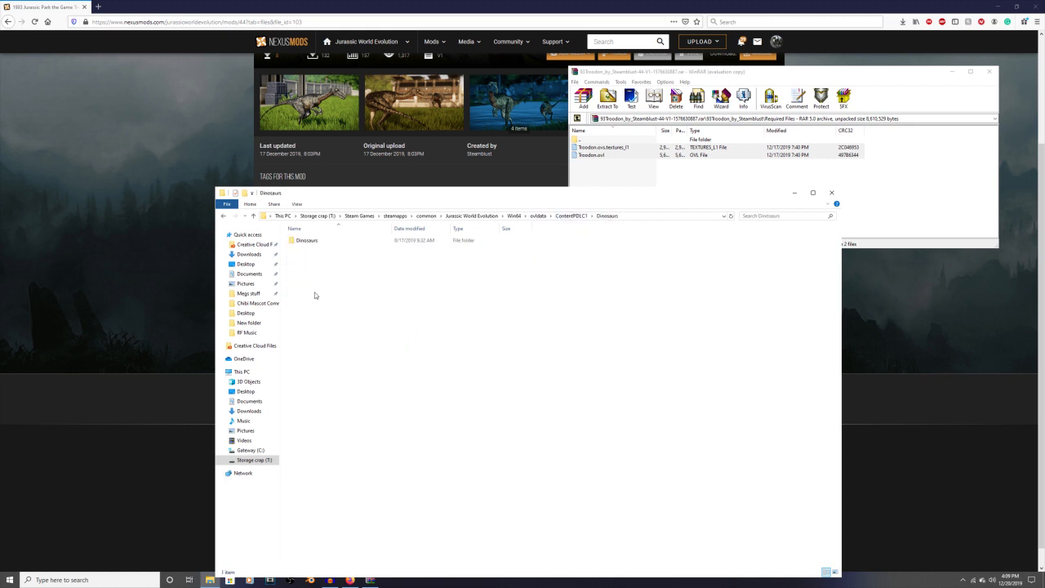
double_click(306, 239)
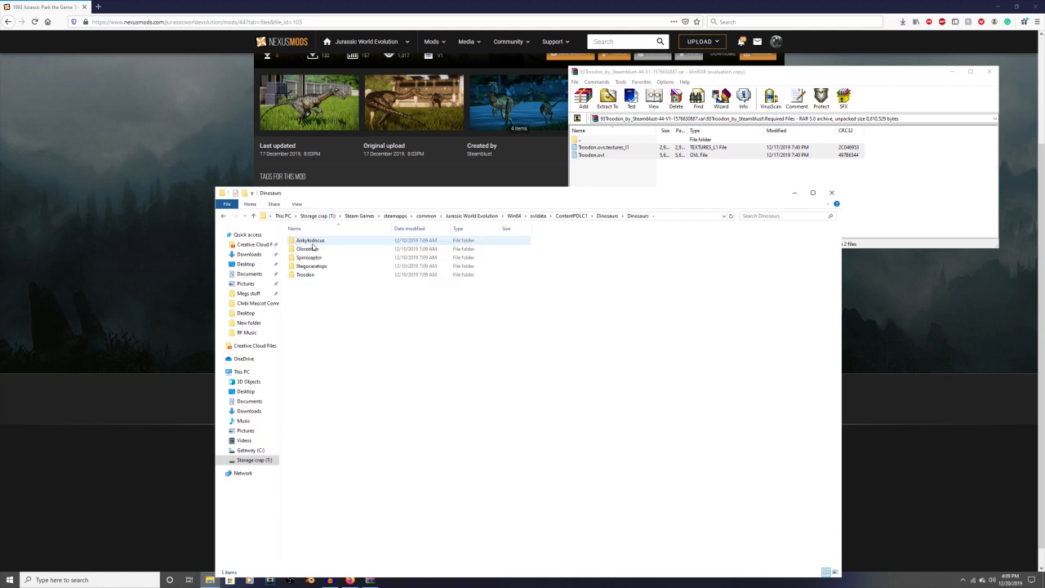
left_click(305, 274)
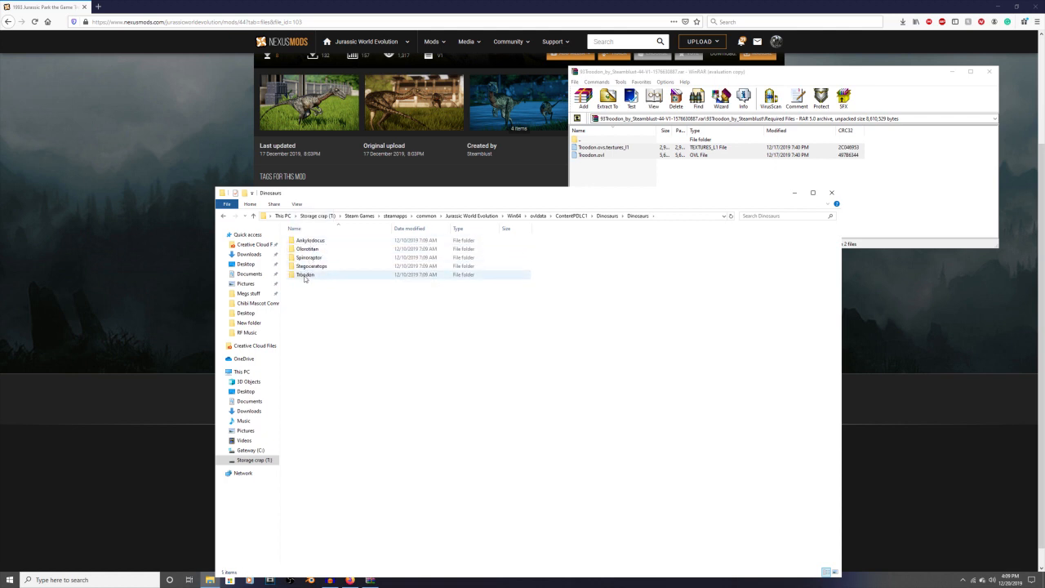
left_click(310, 266)
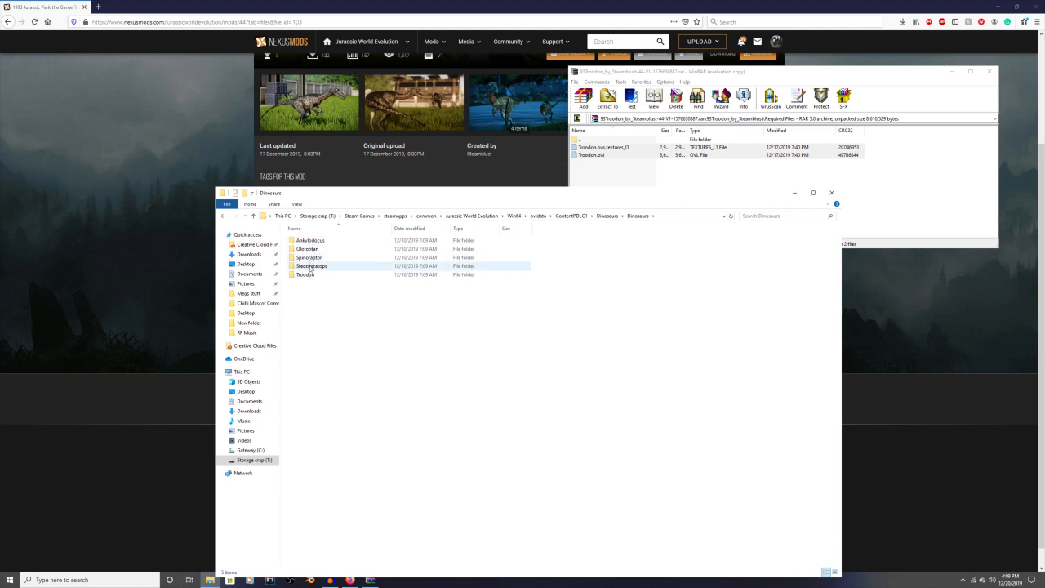
mouse_move(305, 274)
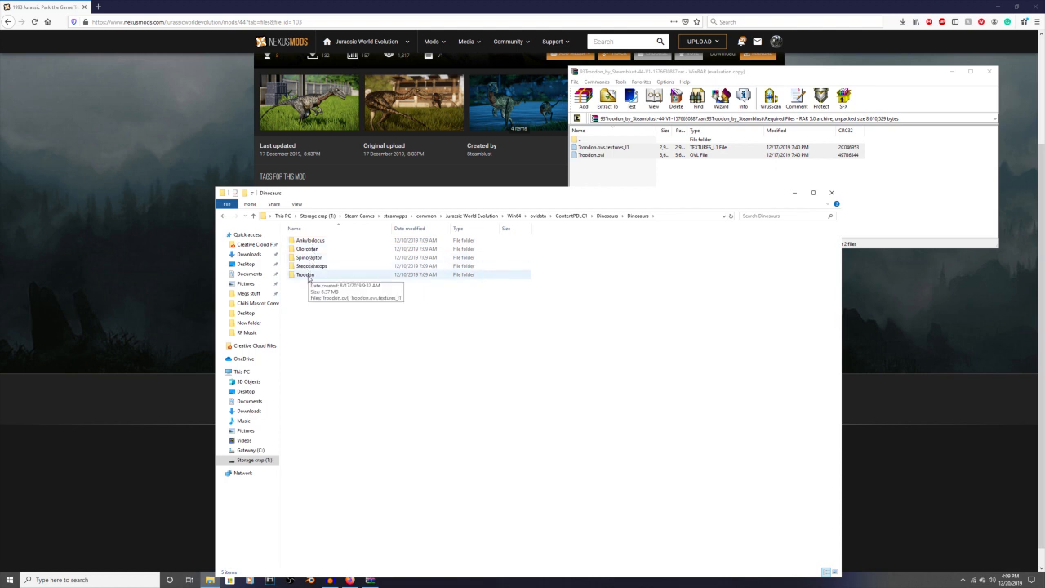
double_click(304, 275)
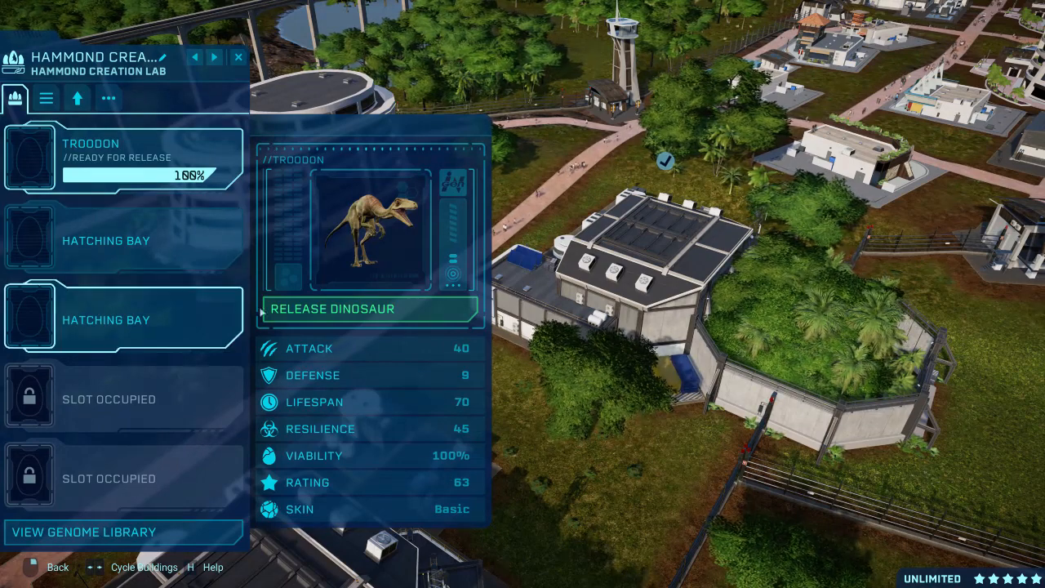
Release the incubated Troodon from the Hammond Creation Lab into the park
left_click(369, 308)
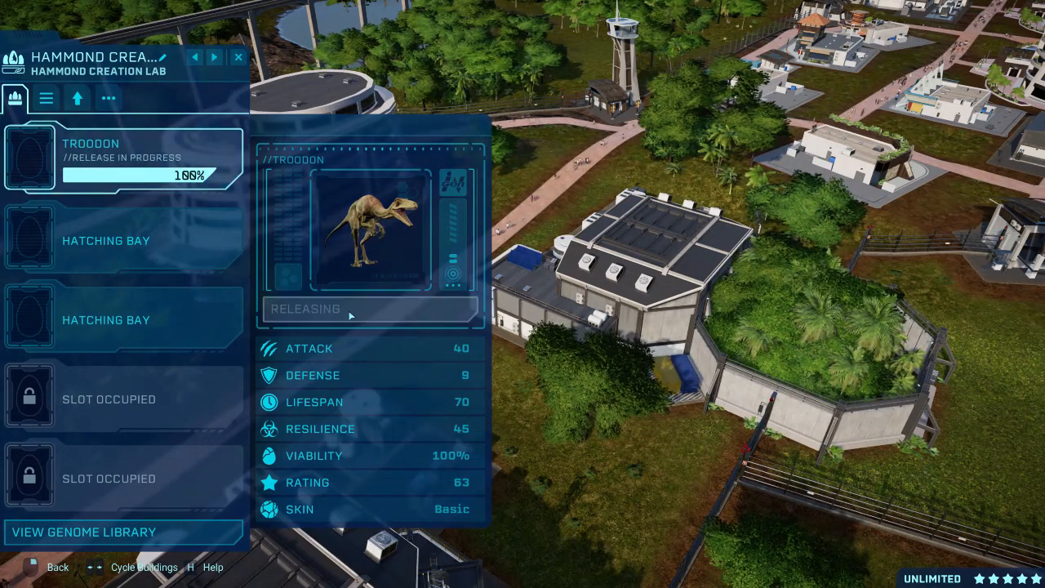
left_click(369, 309)
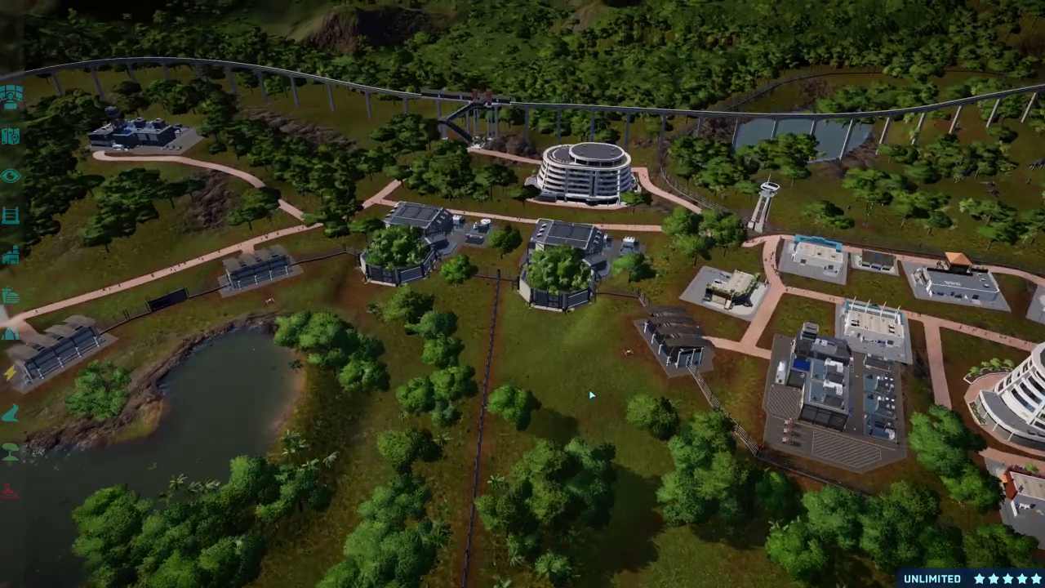
Zoom the camera down toward the grassy enclosure beside the viewing platform
scroll("down", 3)
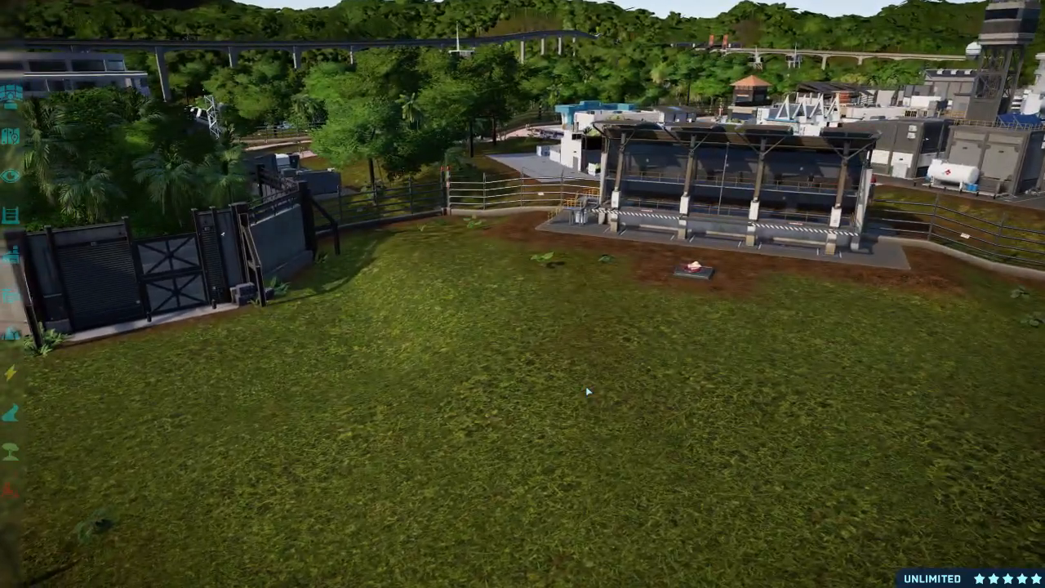
scroll("down", 3)
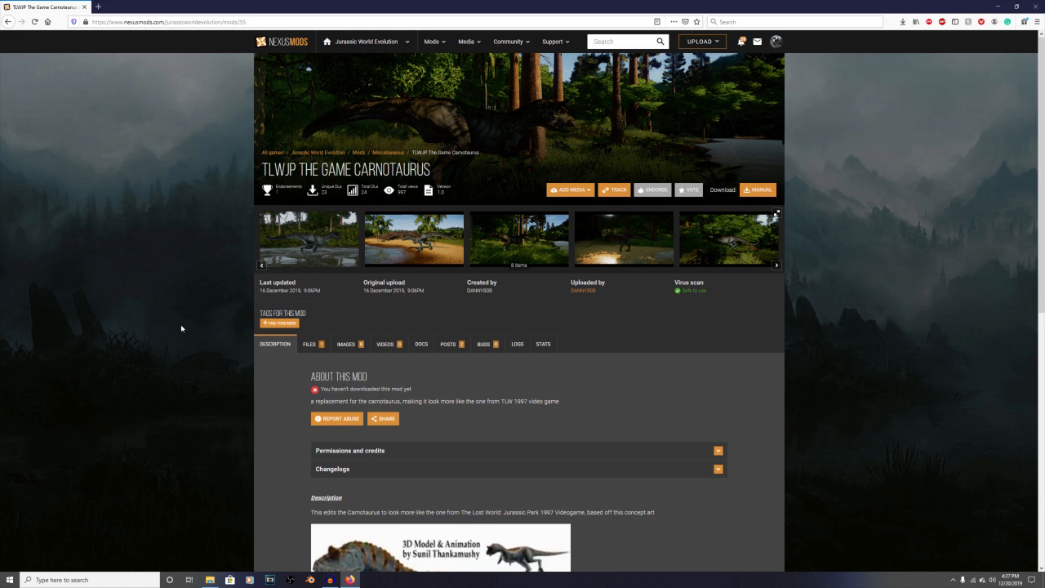
Read the TLWJP The Game Carnotaurus description and enlarge its first gallery image
scroll("down", 3)
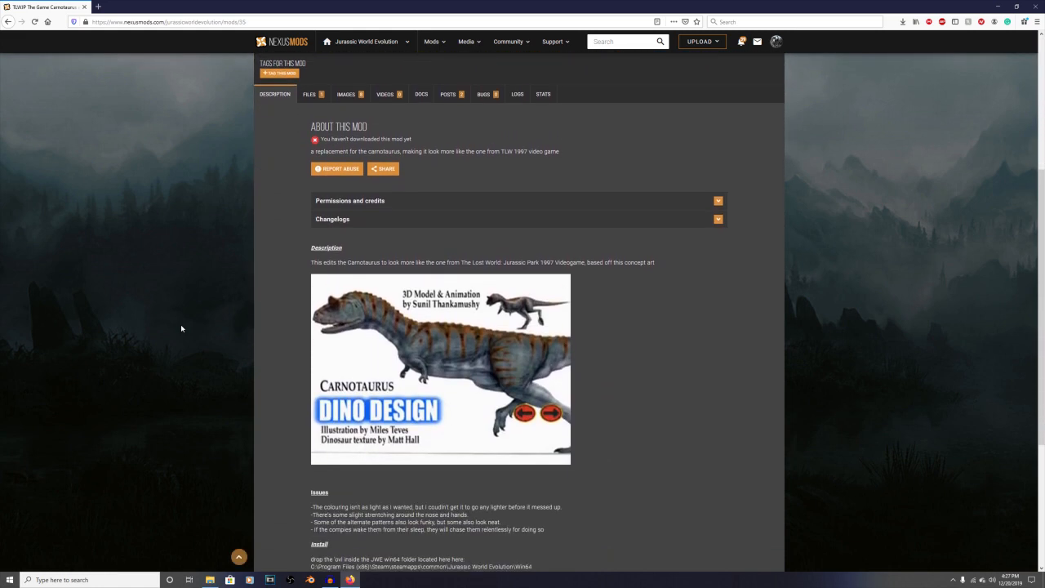
scroll("up", 3)
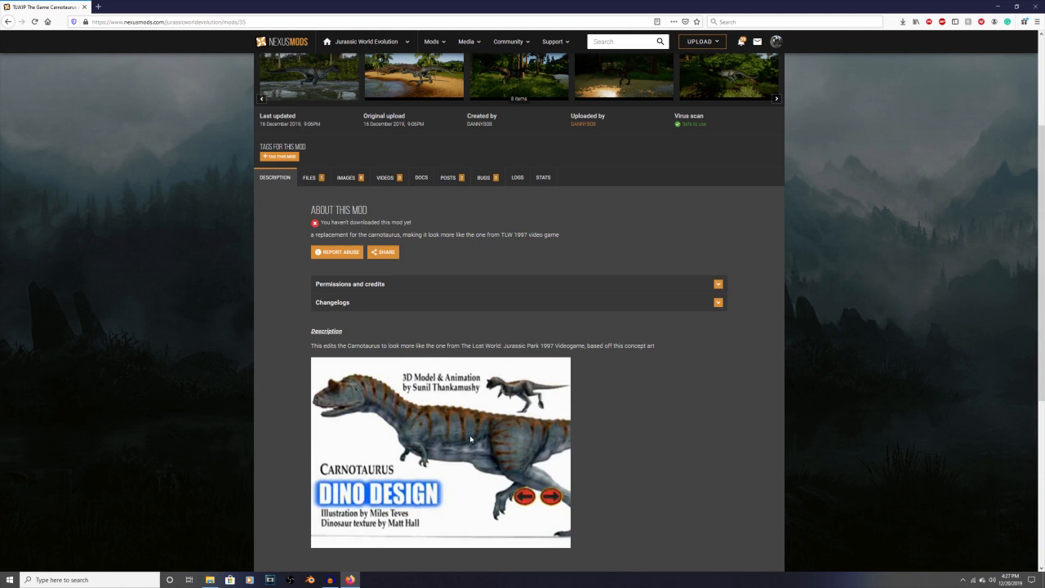
mouse_move(493, 456)
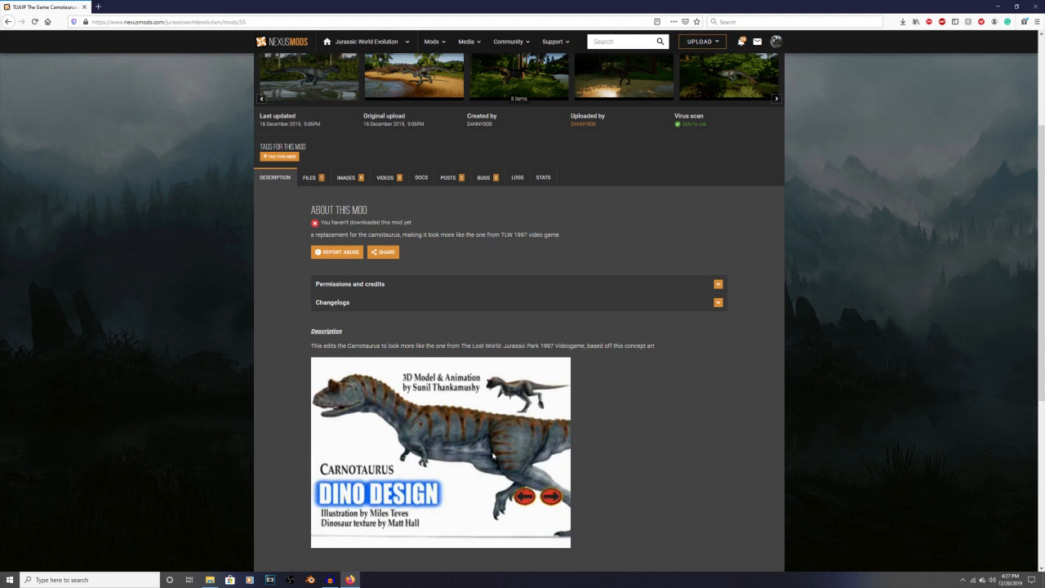
mouse_move(421, 432)
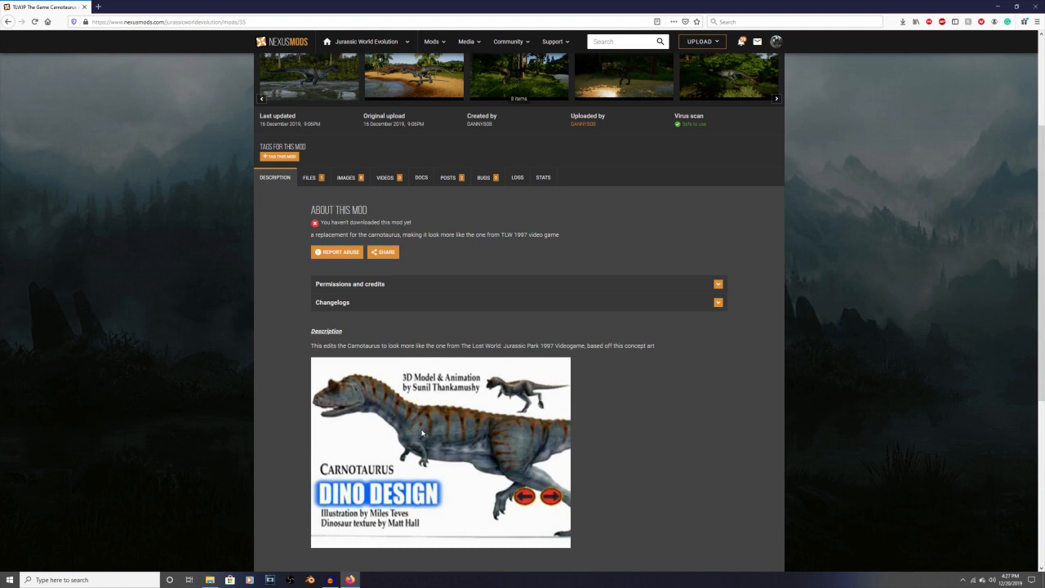
mouse_move(276, 421)
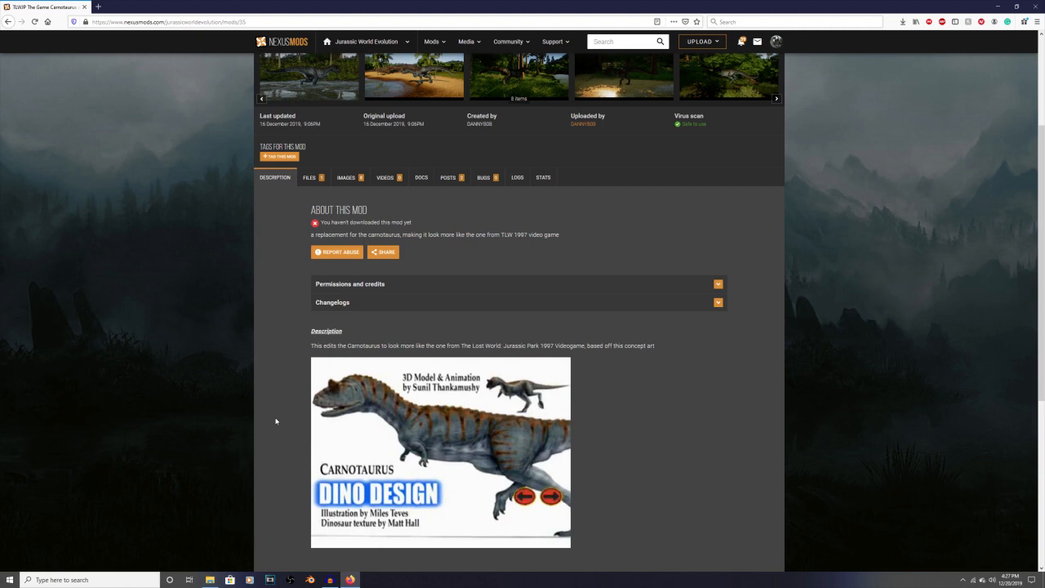
scroll("up", 3)
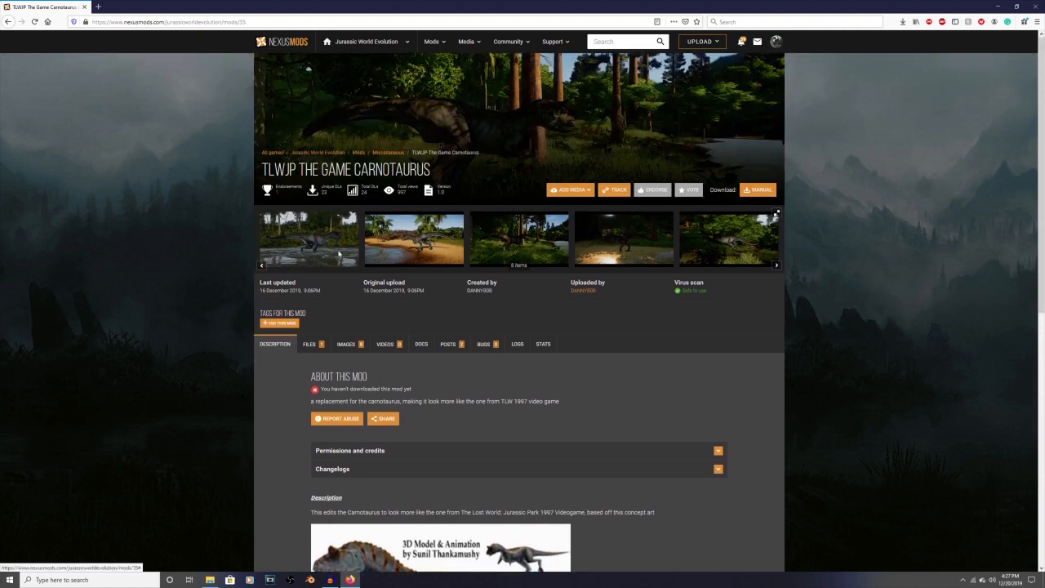
left_click(306, 238)
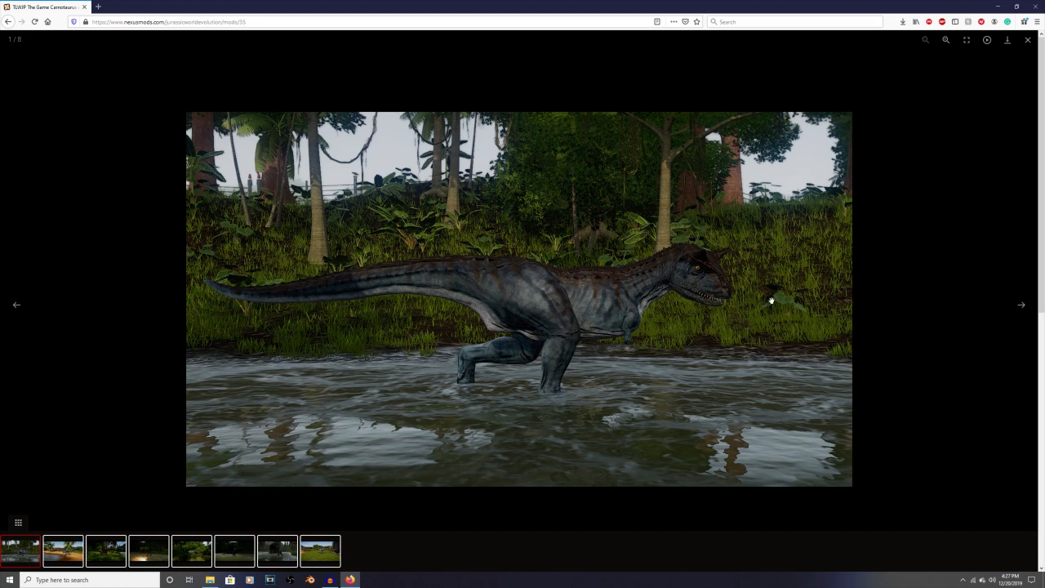
mouse_move(1018, 307)
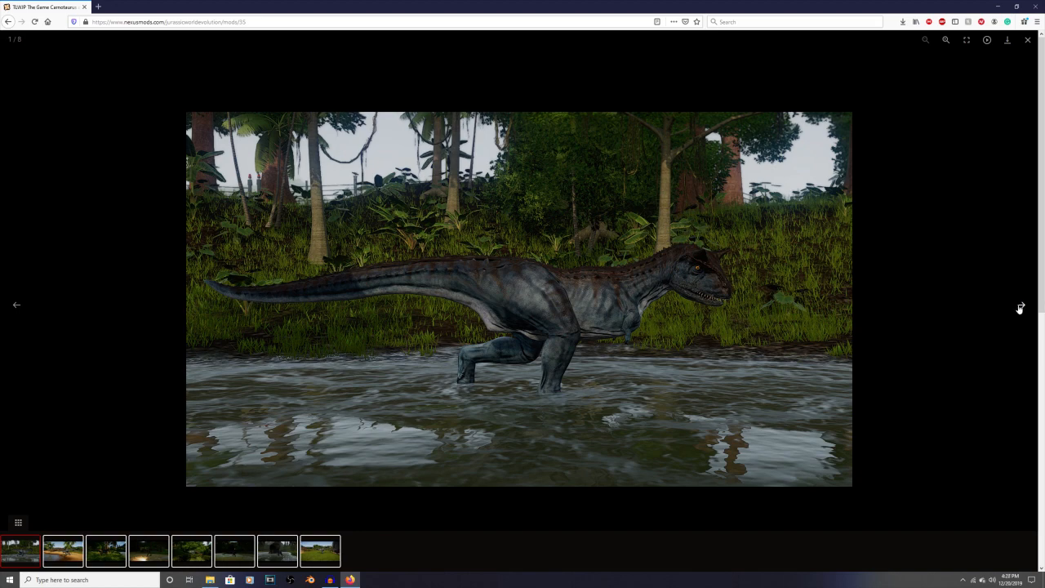
left_click(1020, 306)
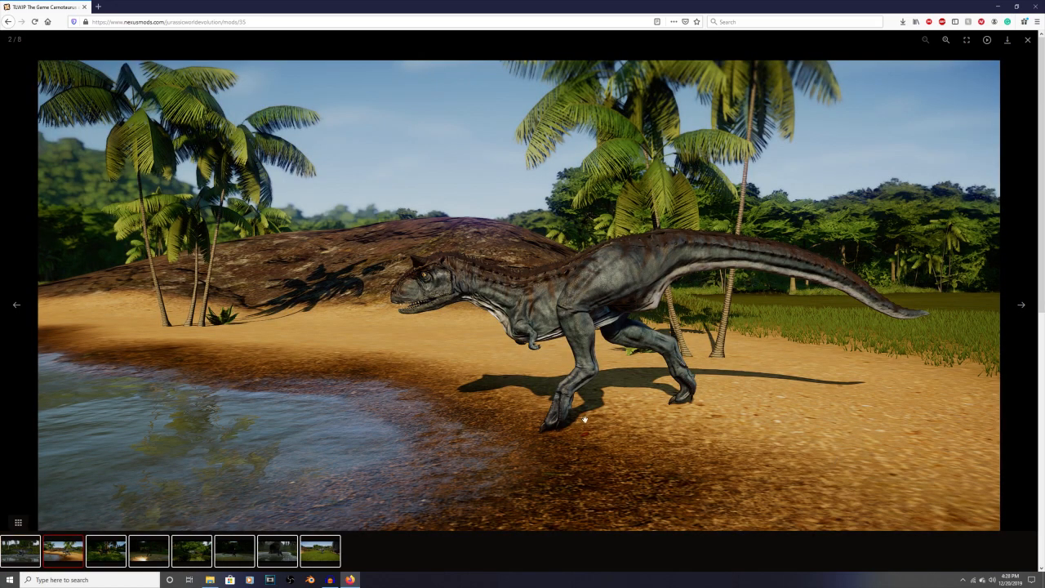
mouse_move(637, 273)
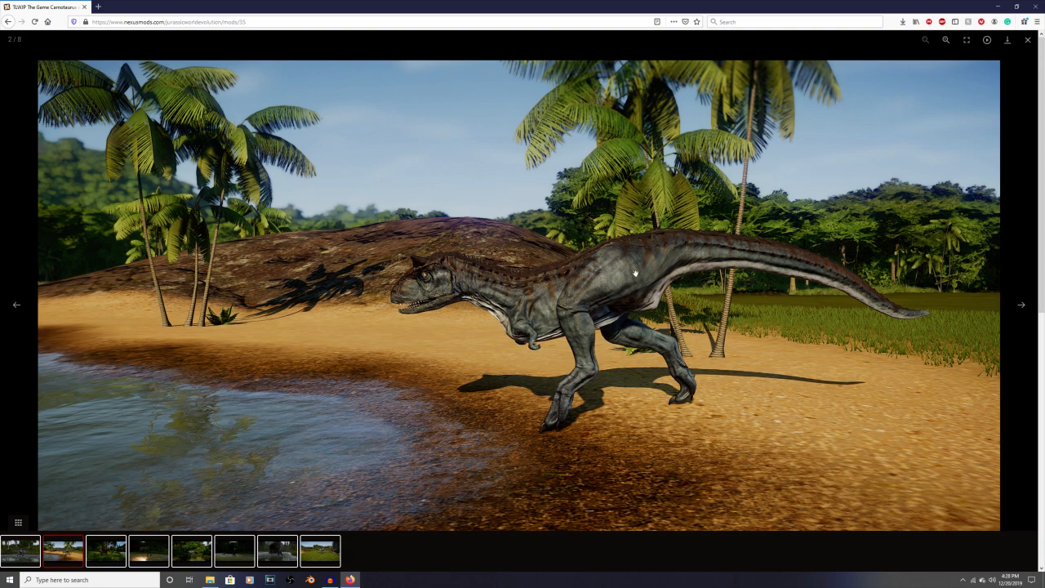
mouse_move(719, 261)
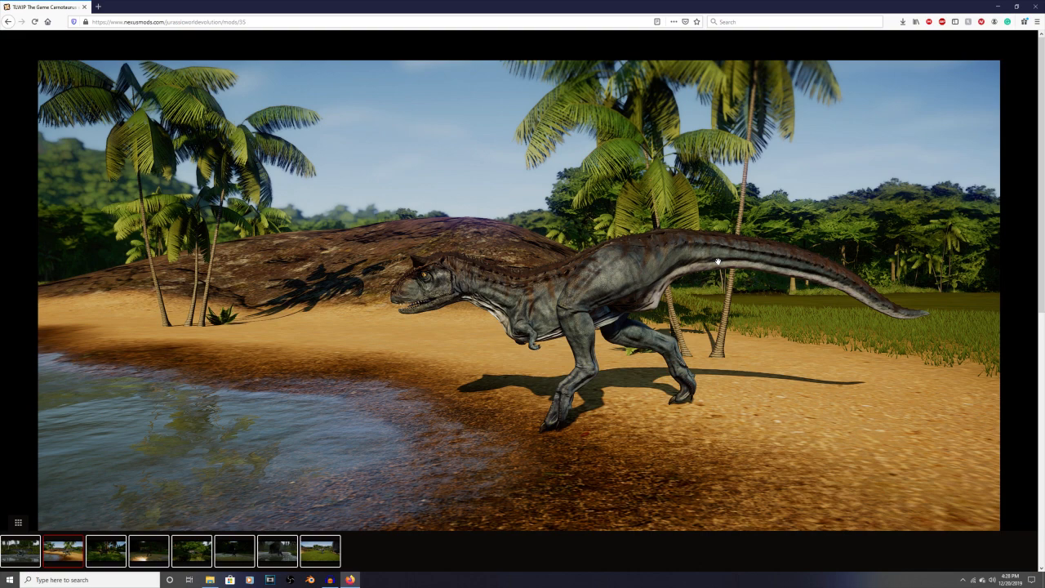
left_click(718, 261)
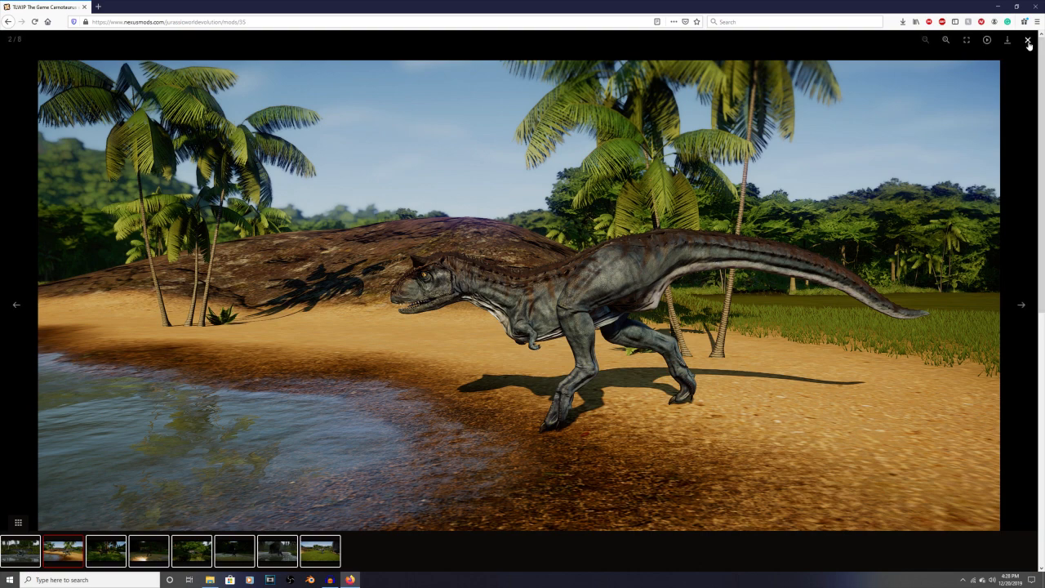
left_click(1028, 39)
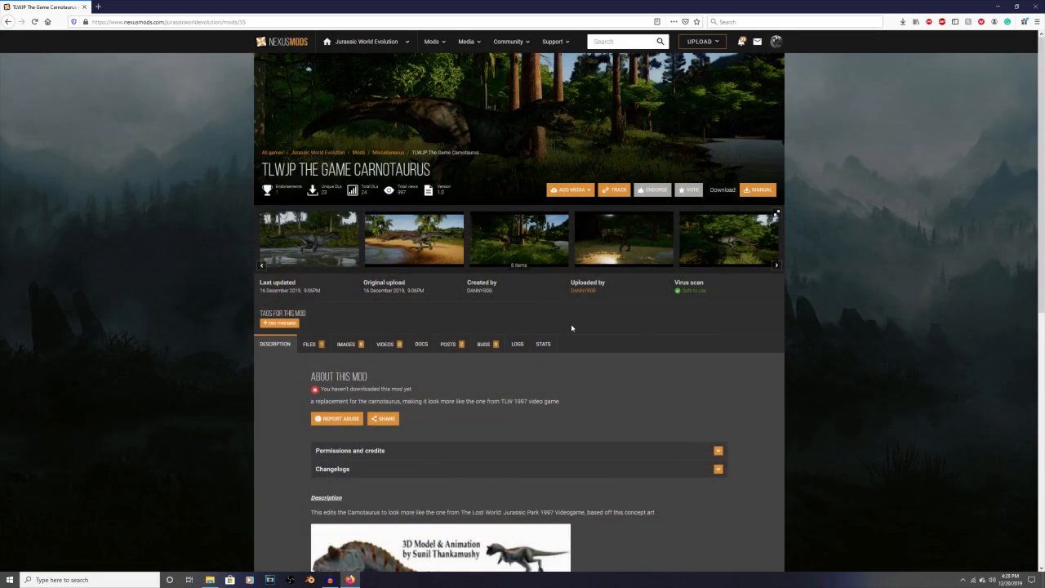
mouse_move(571, 345)
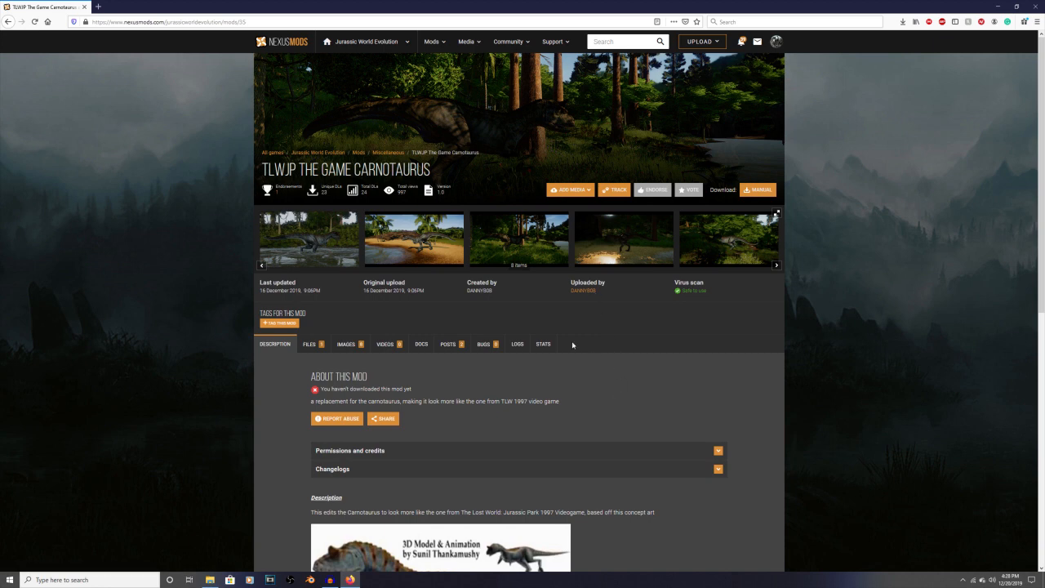
mouse_move(620, 360)
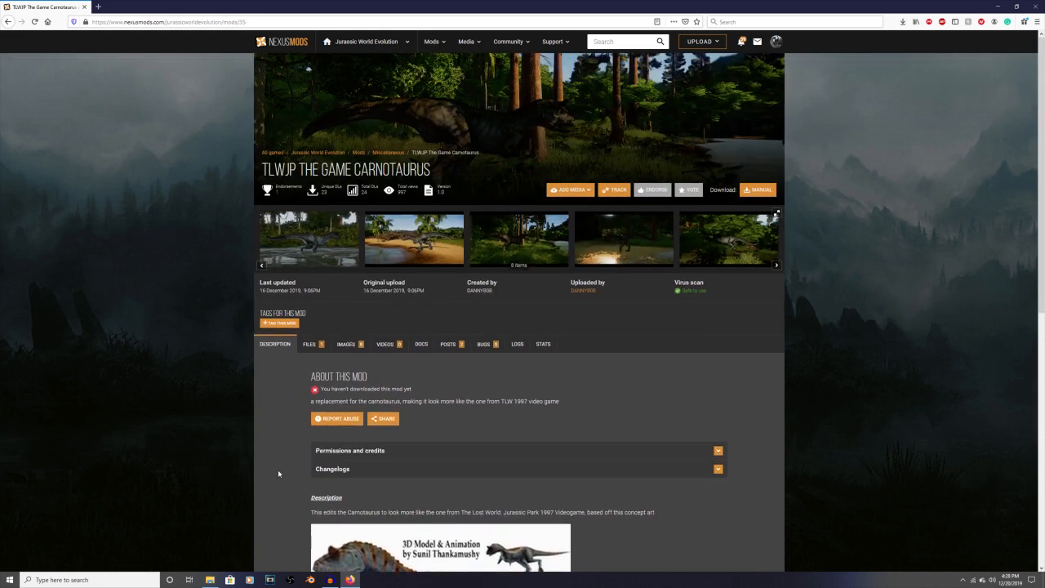
mouse_move(274, 447)
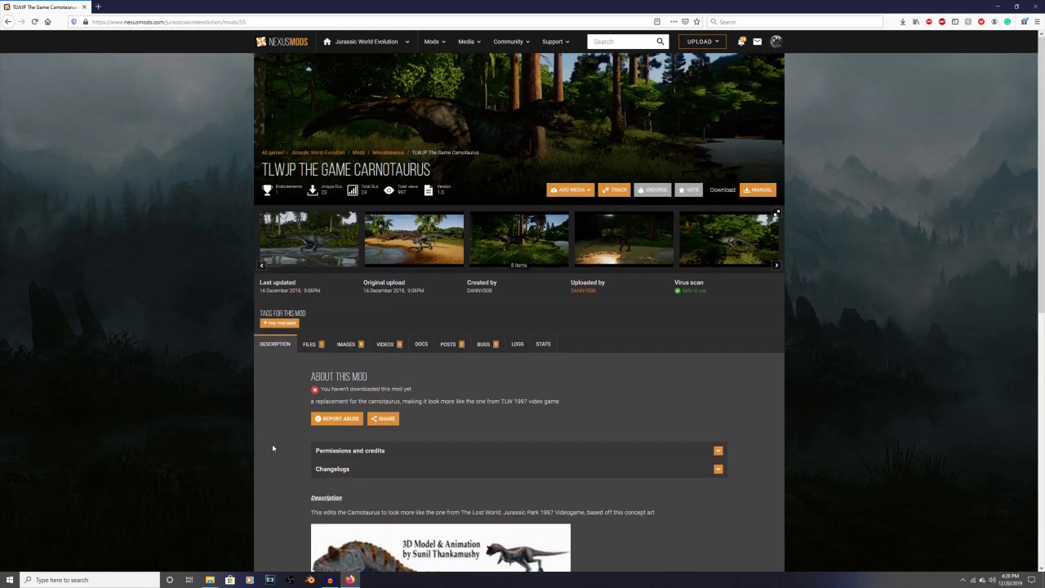
mouse_move(334, 326)
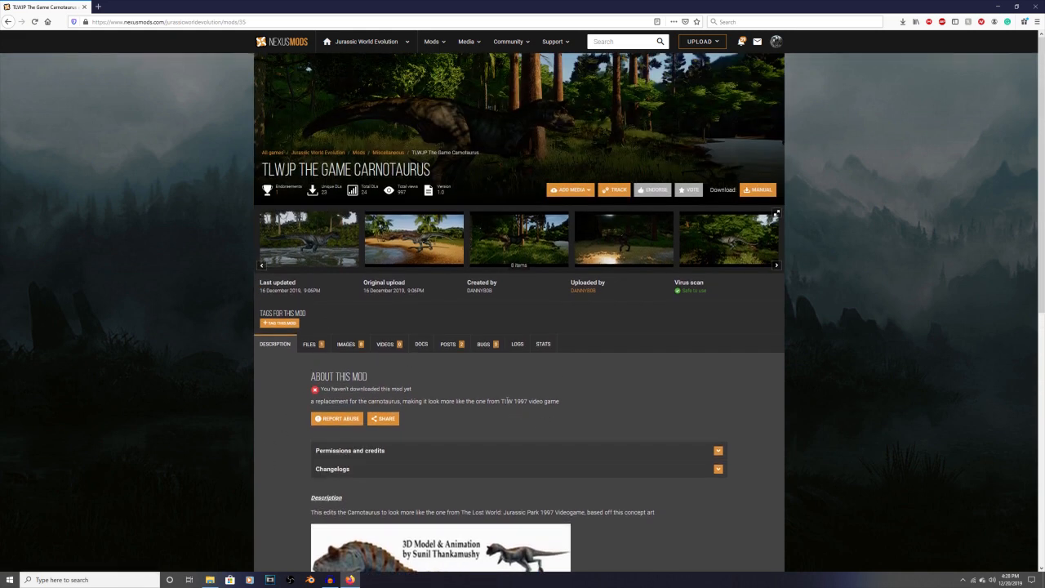
Start a manual Slow Download of TLWJP Carnotaurus-35-1-0-1576548303.zip from the mod's Files list
left_click(310, 343)
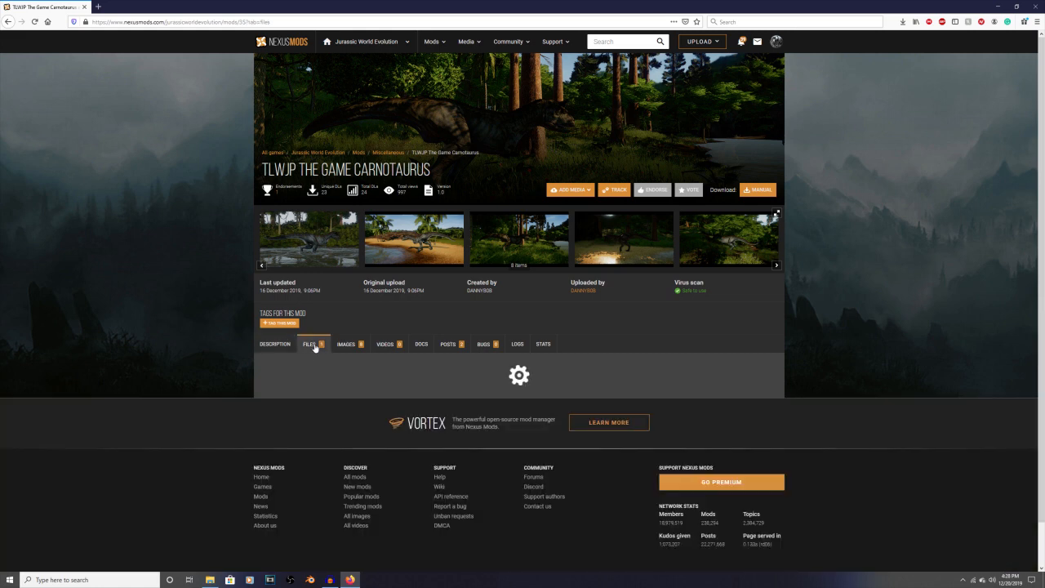
left_click(310, 343)
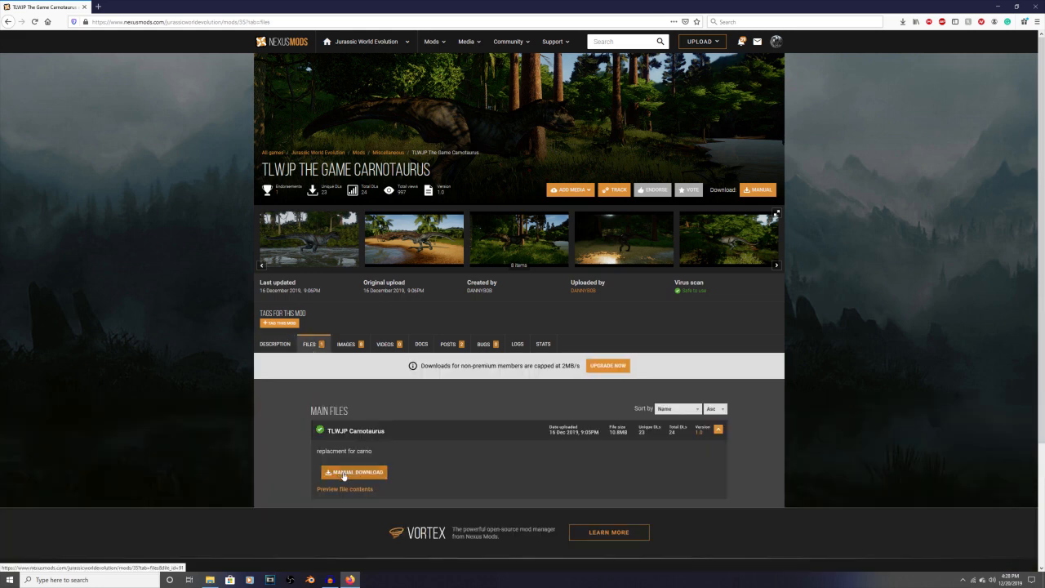
left_click(353, 471)
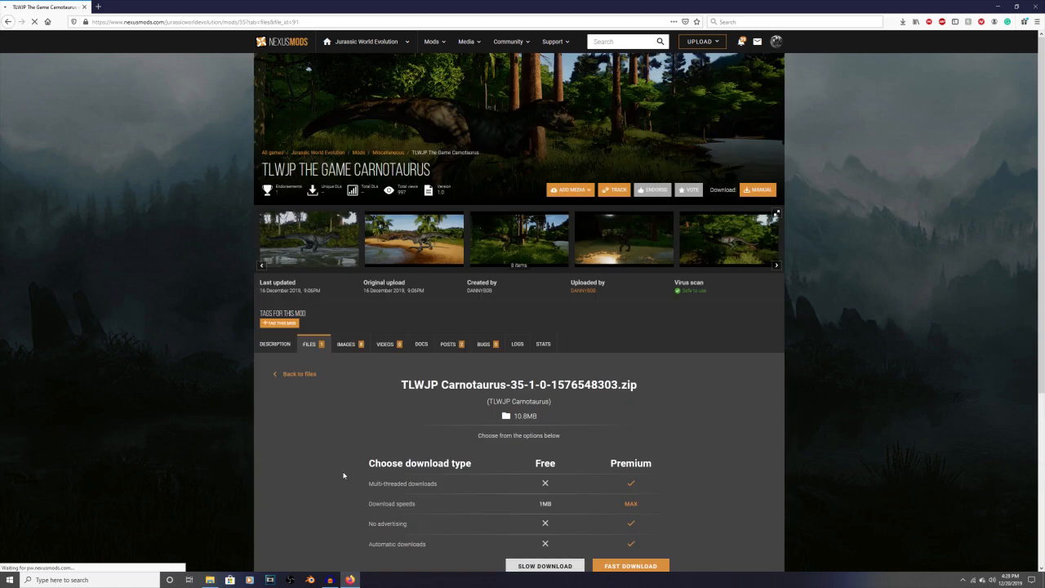
scroll("down", 3)
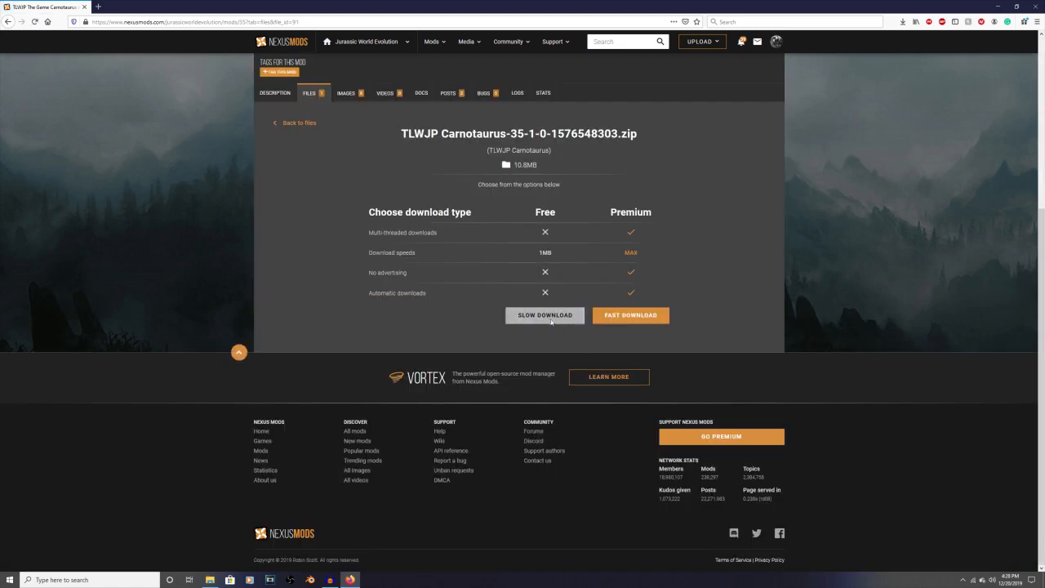
left_click(545, 315)
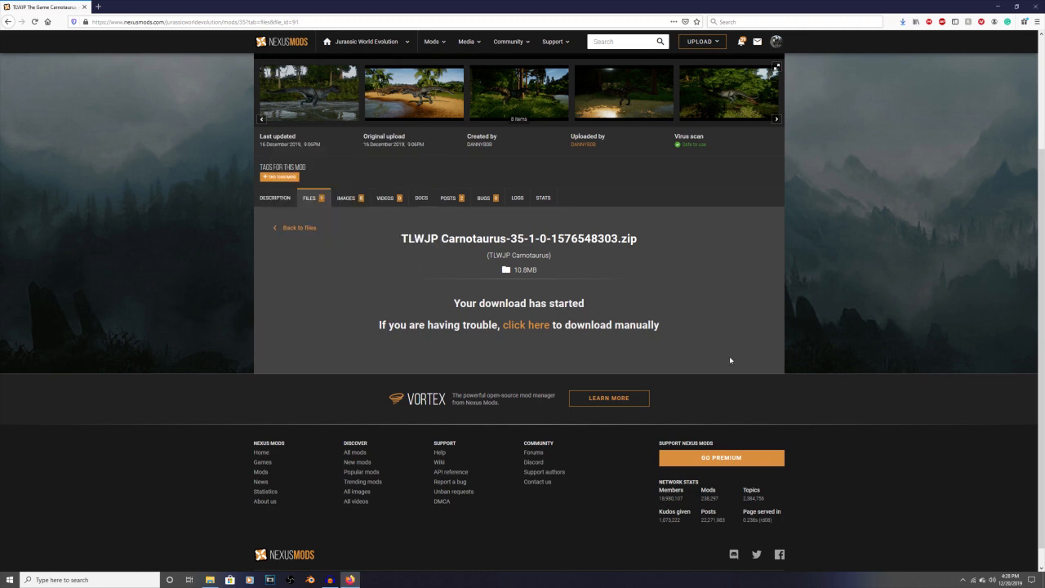
Open the downloaded Carnotaurus zip from the browser's downloads panel
left_click(902, 23)
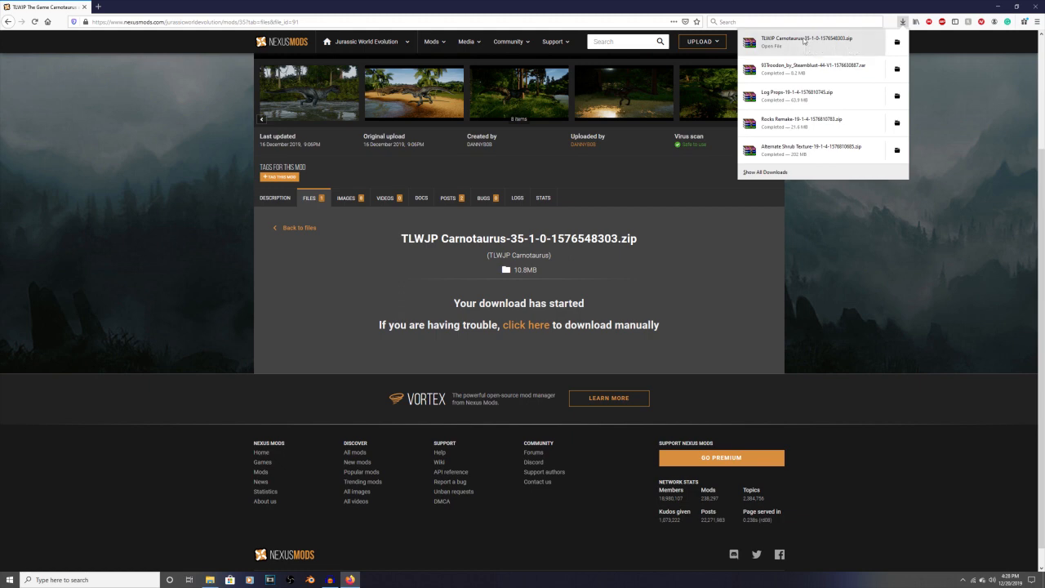
left_click(771, 46)
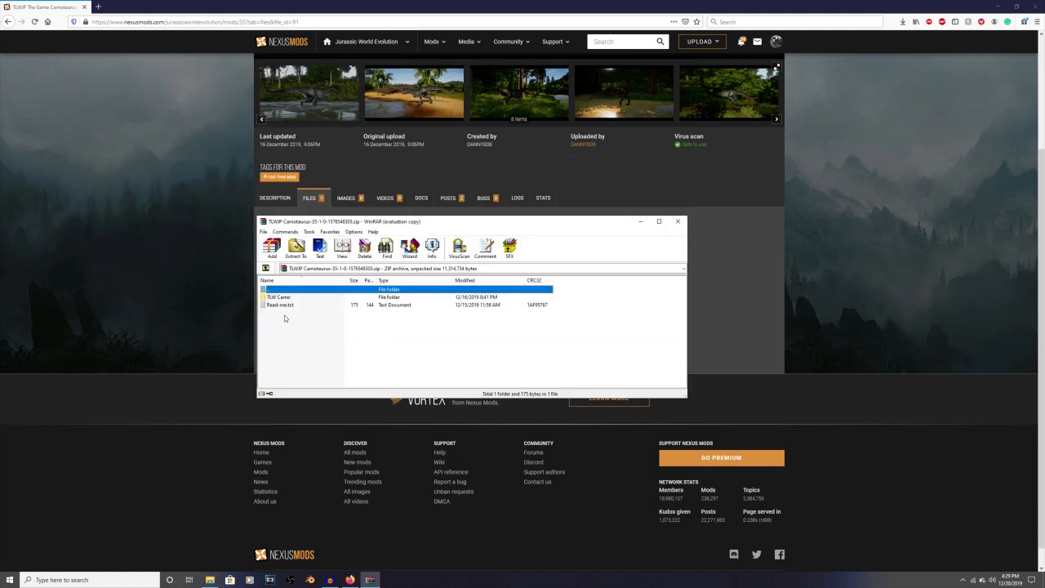
Read the archive's Read me.txt install instructions in Notepad, then close it
left_click(280, 305)
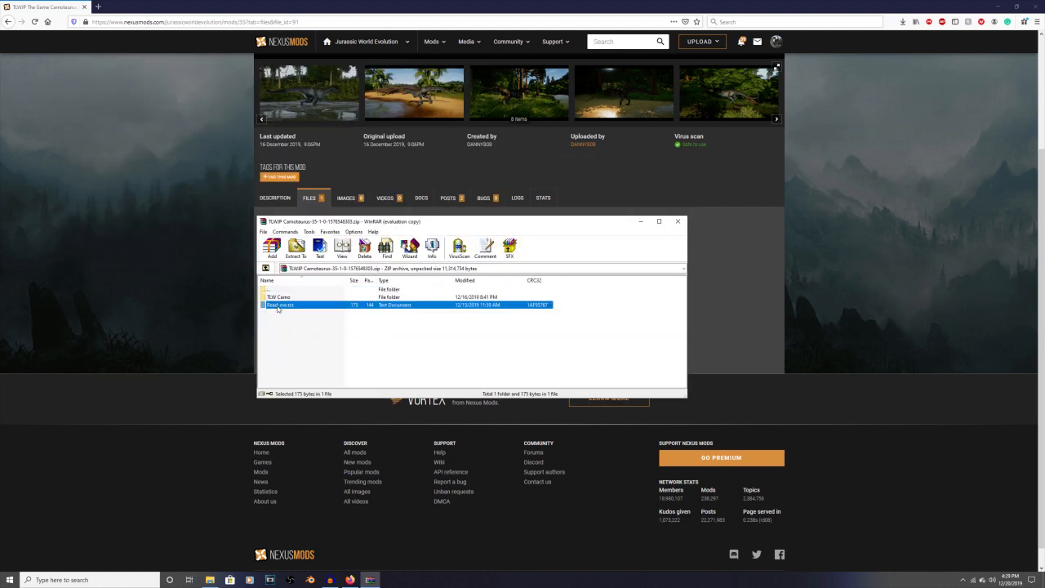
double_click(281, 306)
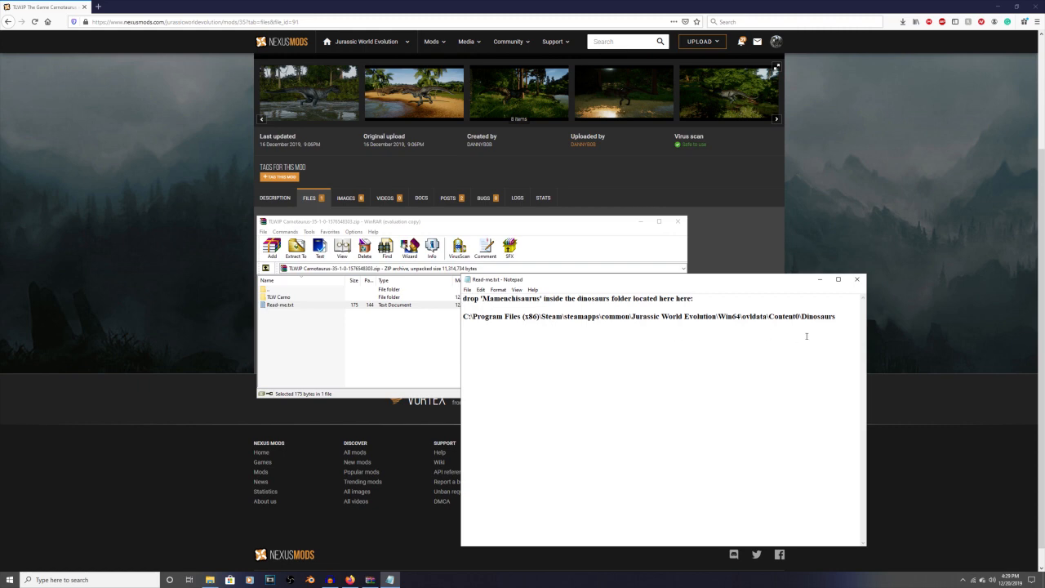
mouse_move(733, 318)
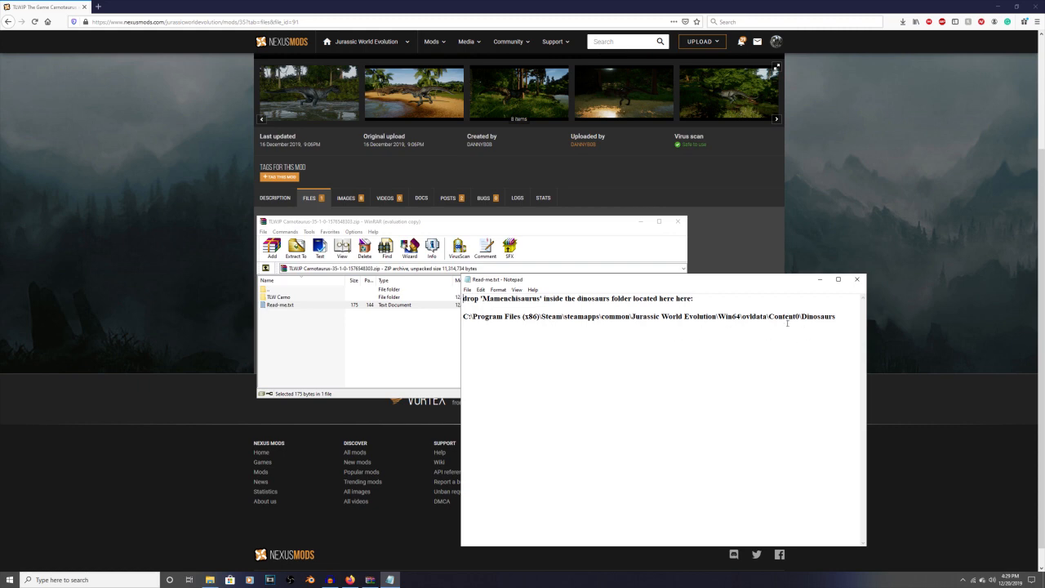
mouse_move(787, 318)
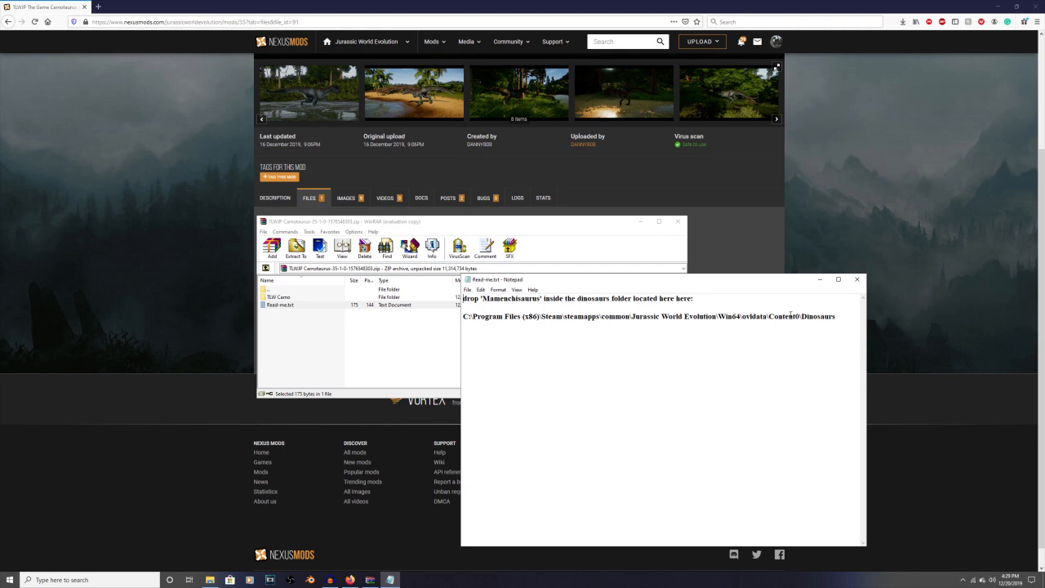
mouse_move(777, 341)
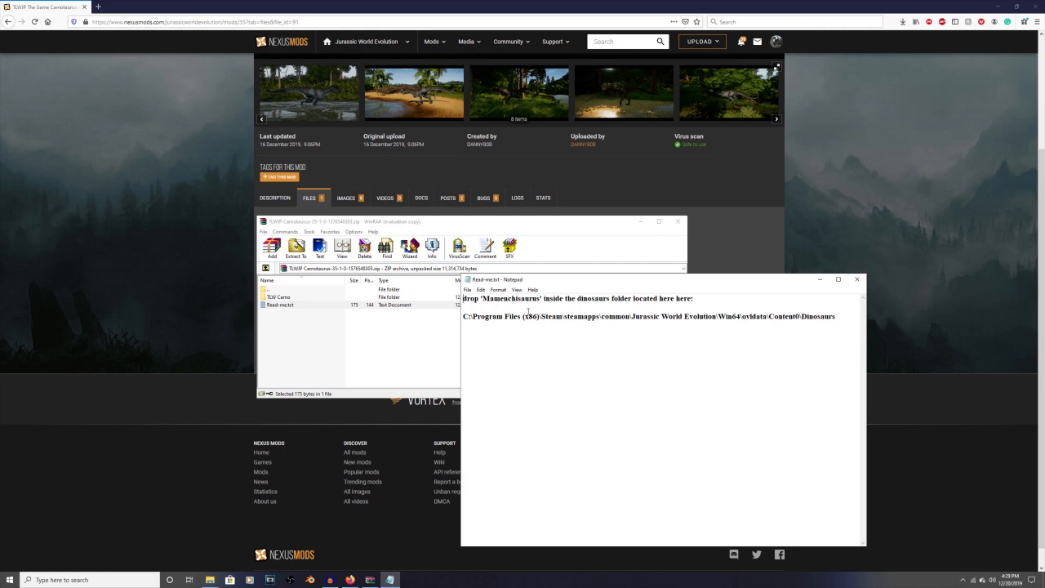
mouse_move(857, 279)
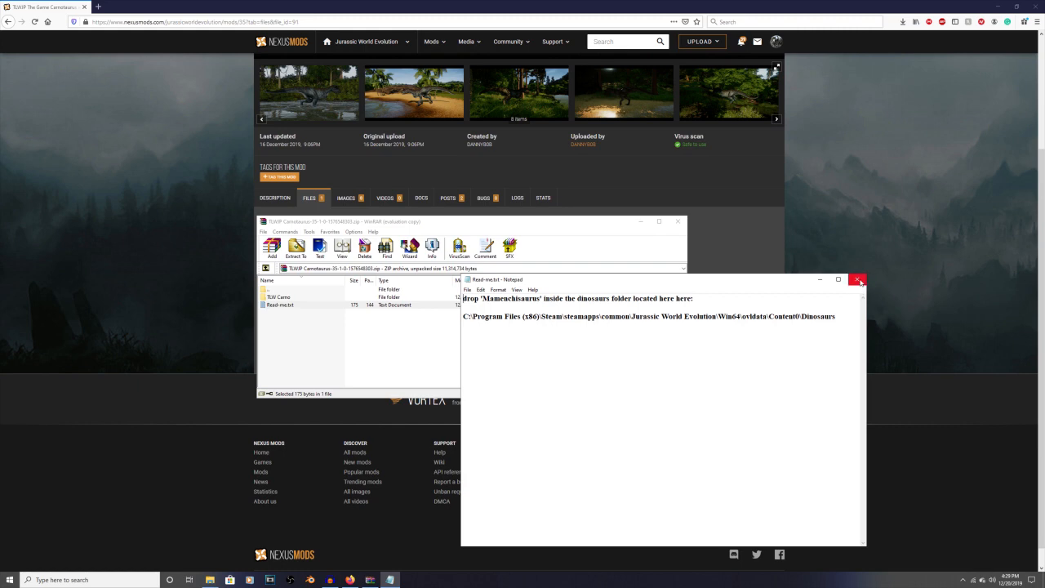
left_click(859, 279)
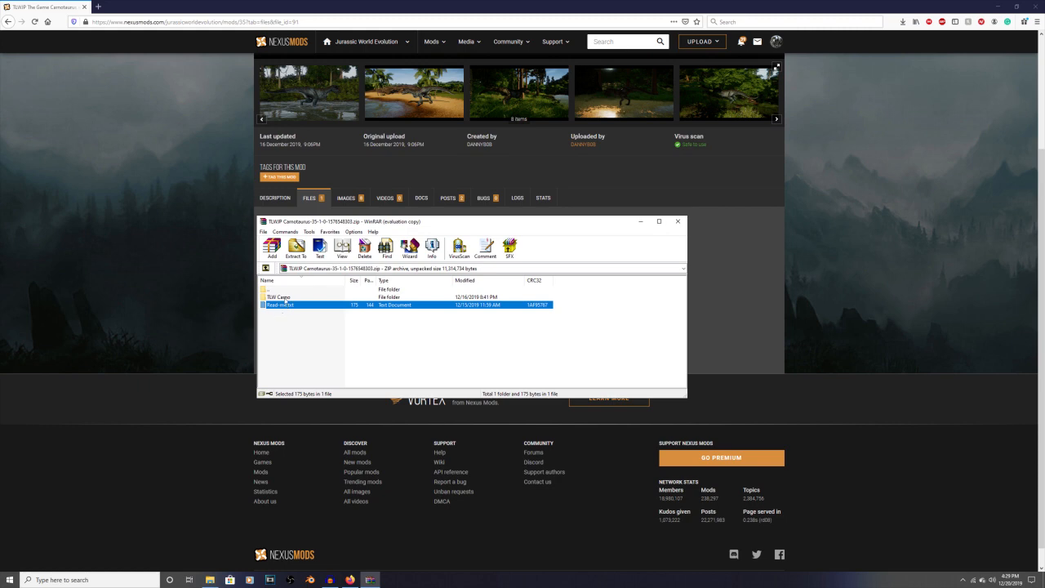
Drill down through the archive's nested folders to the dinosaur files
double_click(278, 297)
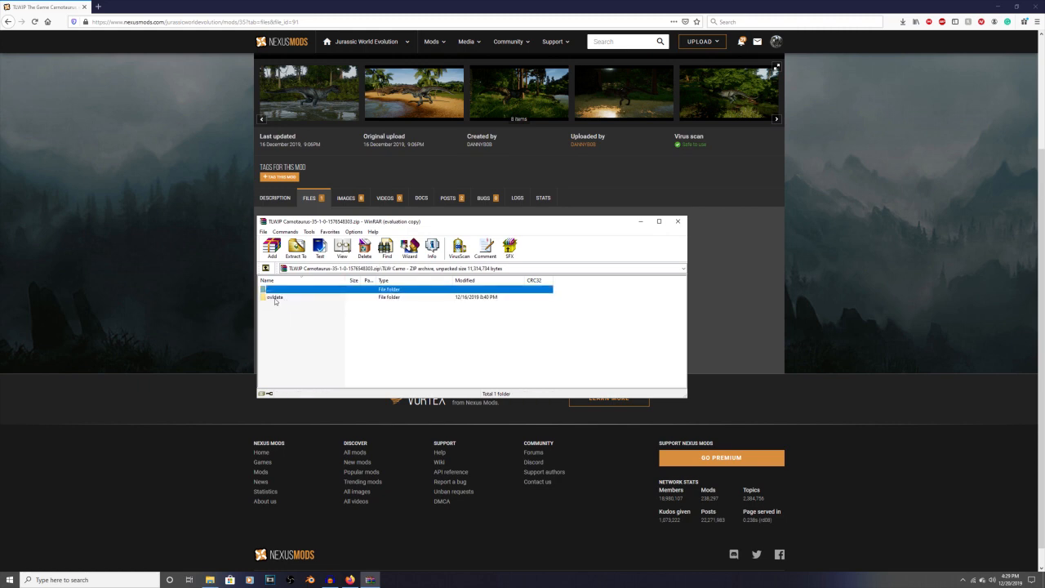
double_click(274, 298)
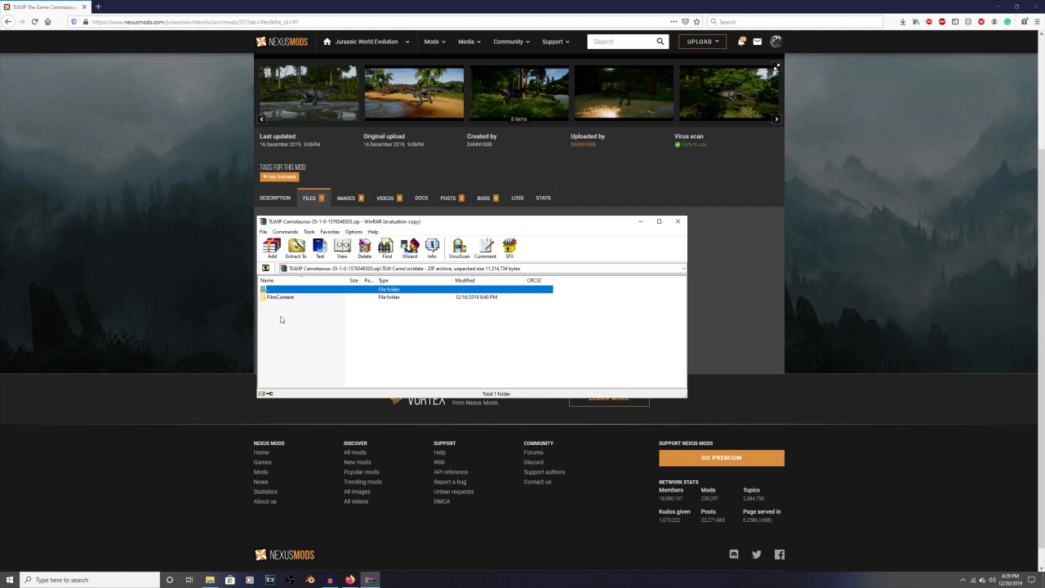
double_click(281, 297)
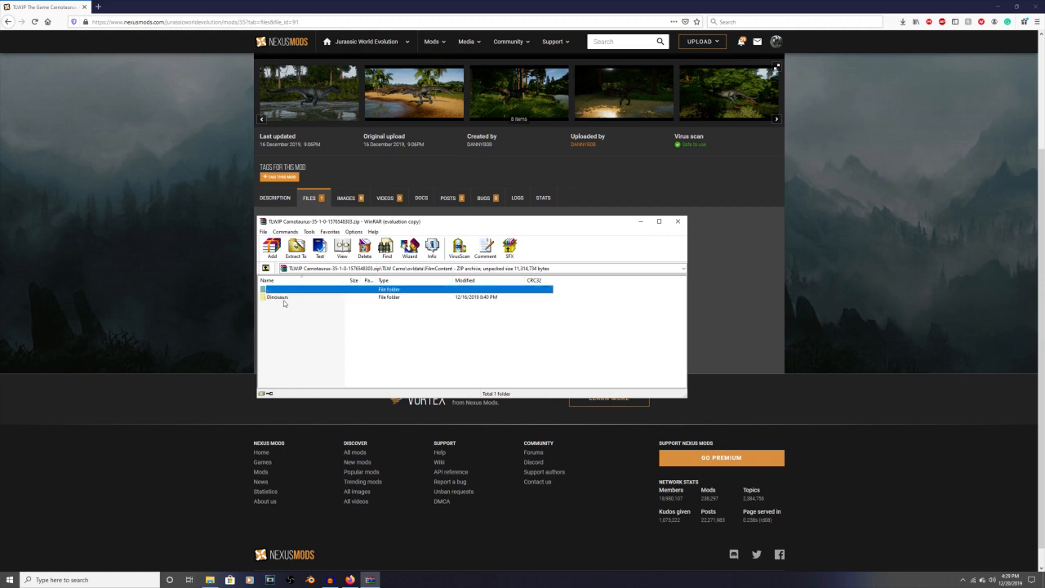
double_click(277, 297)
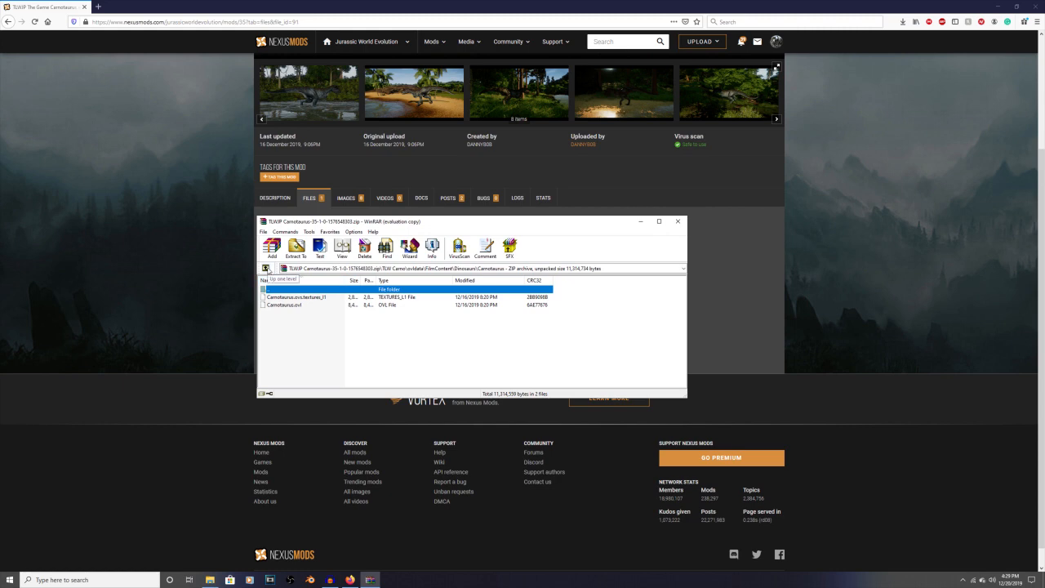
mouse_move(327, 342)
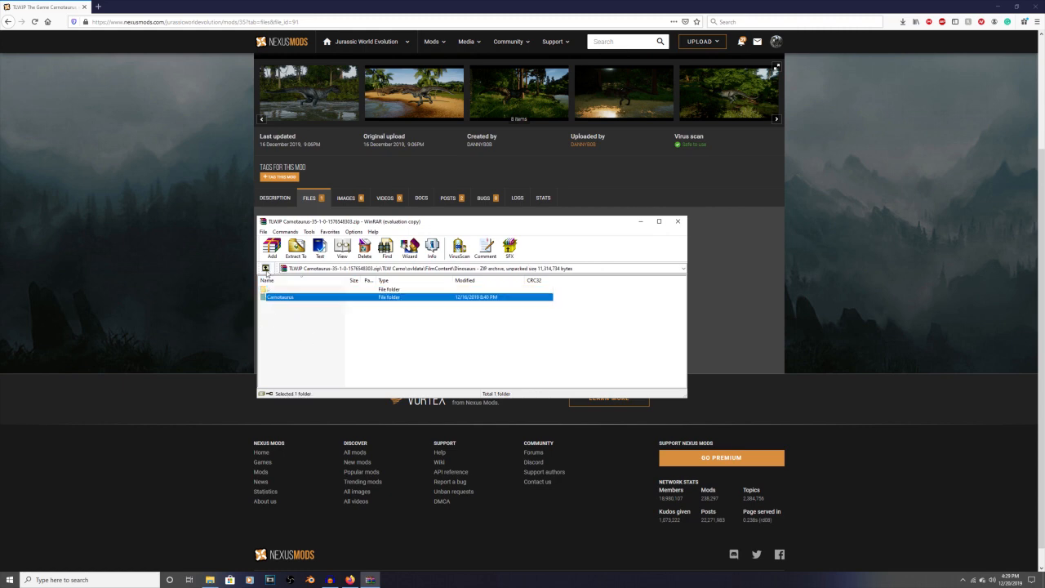
Step back up two folder levels toward the archive root
double_click(277, 289)
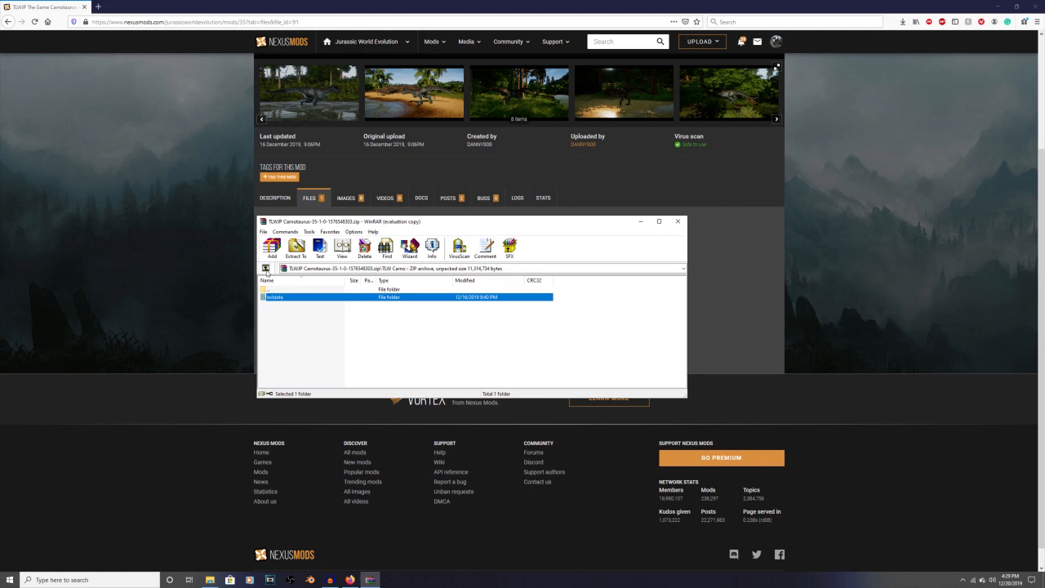
double_click(274, 297)
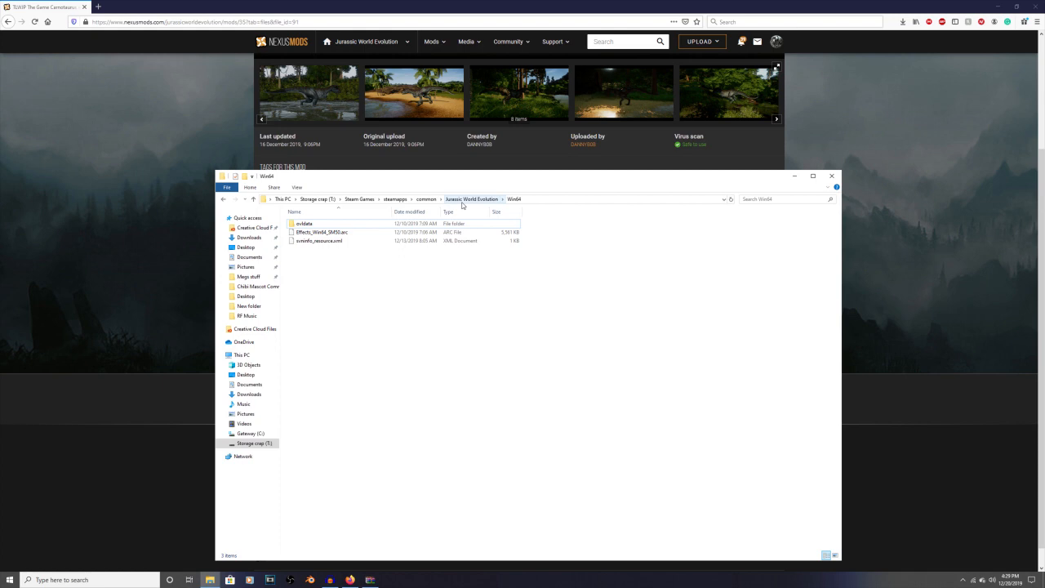
Browse Jurassic World Evolution > Win64 > ovldata and into a content folder
left_click(470, 199)
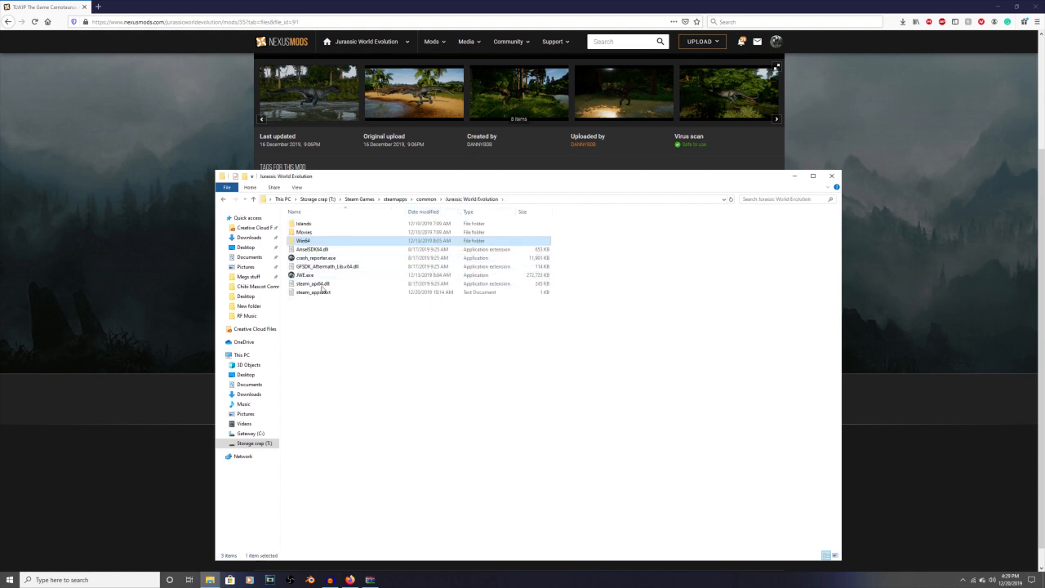
left_click(314, 284)
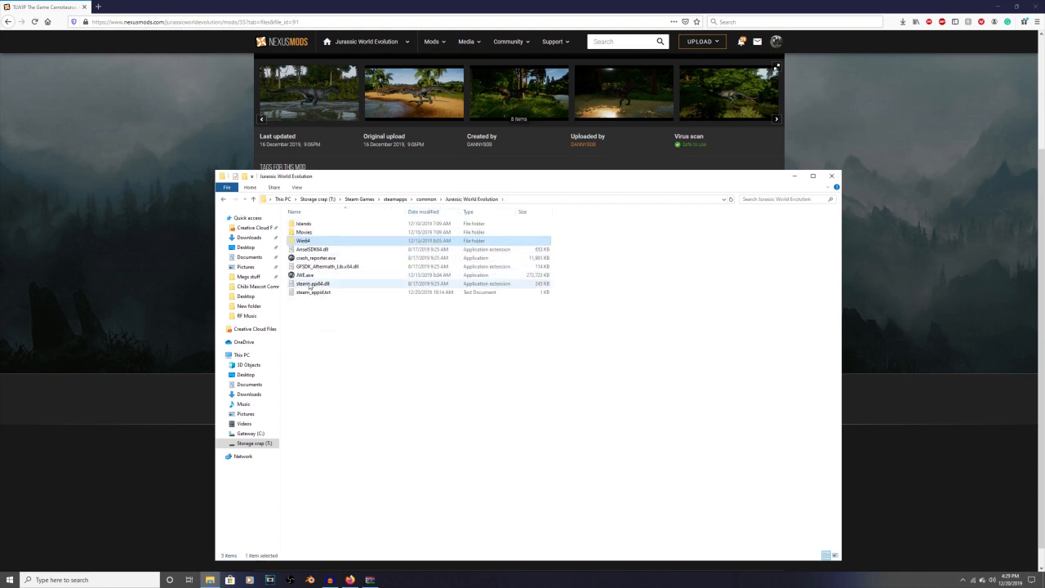
left_click(304, 240)
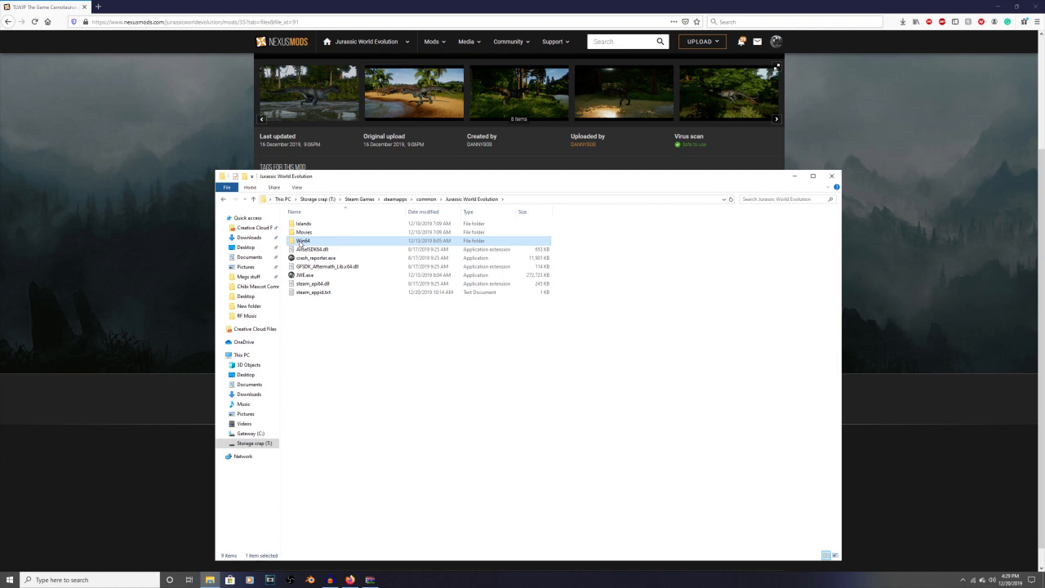
double_click(303, 240)
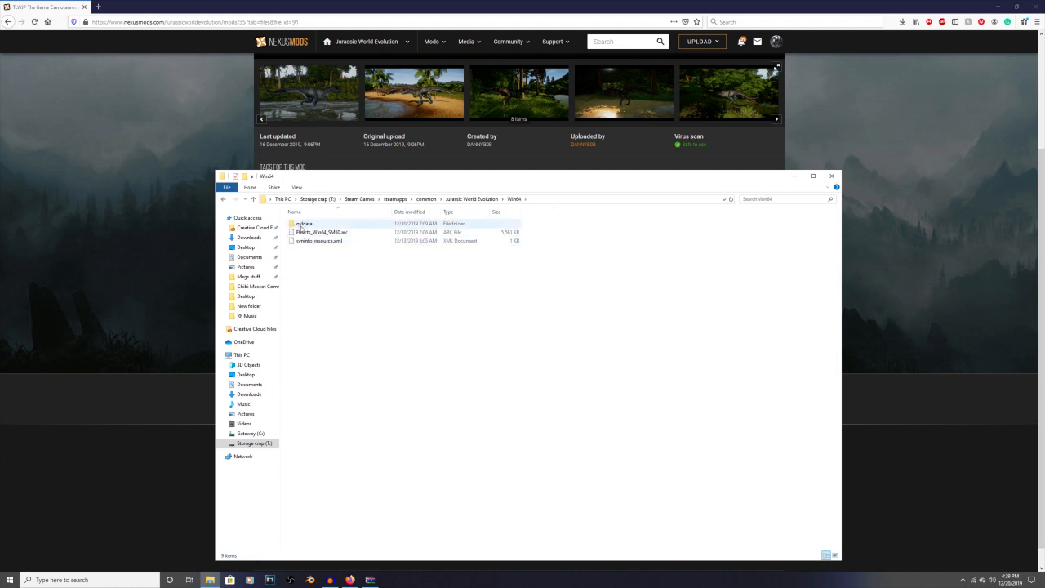
double_click(304, 222)
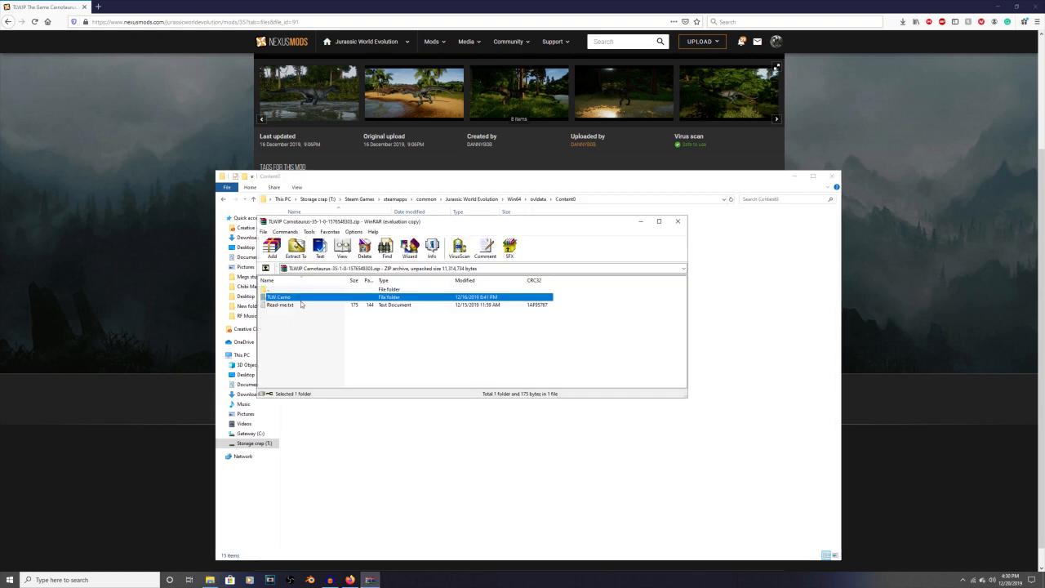
double_click(279, 297)
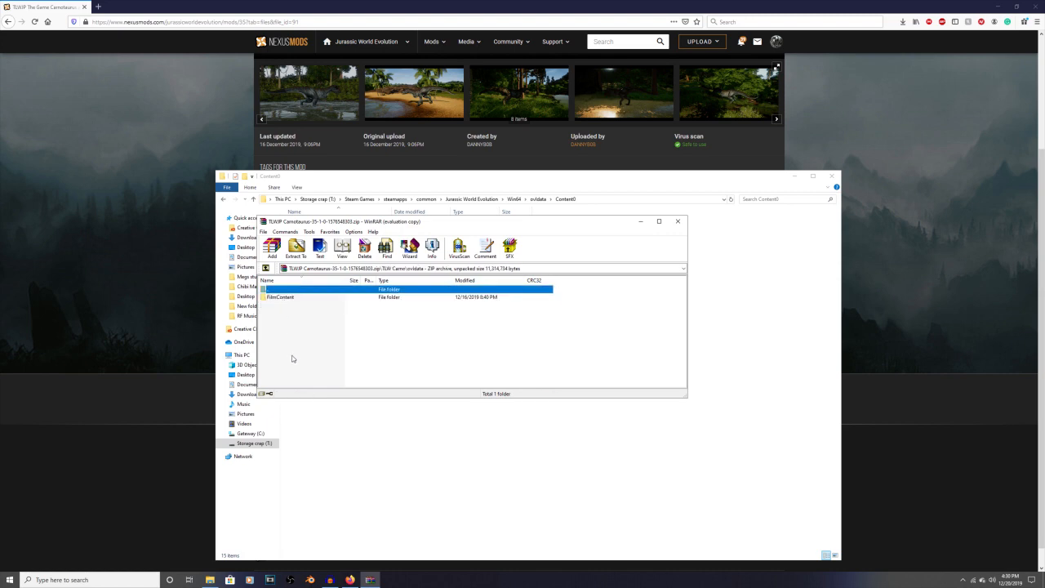
mouse_move(601, 346)
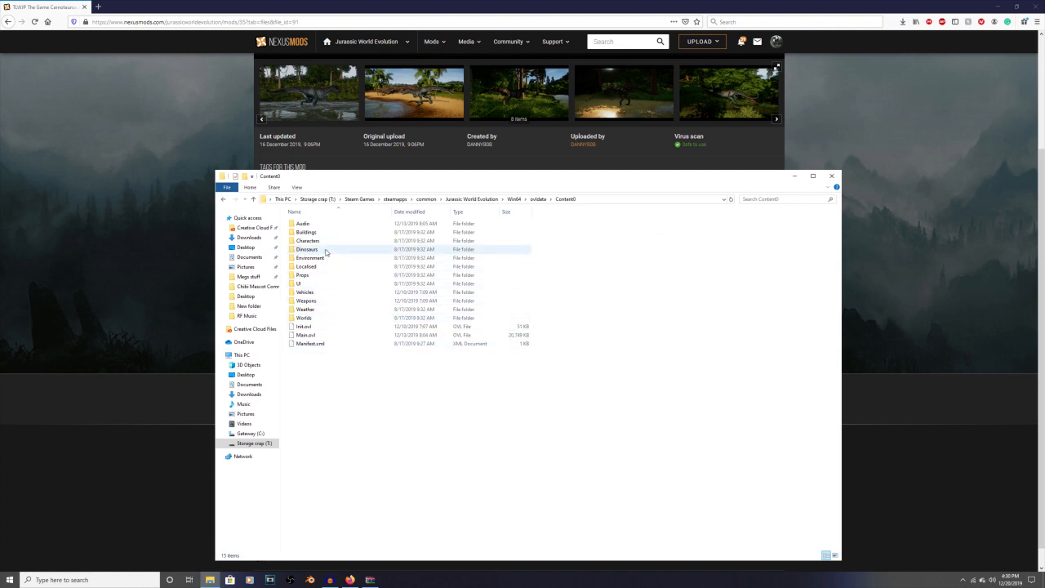
Back out to ovldata, then open the matching content folder's Dinosaurs > Carnotaurus
left_click(222, 199)
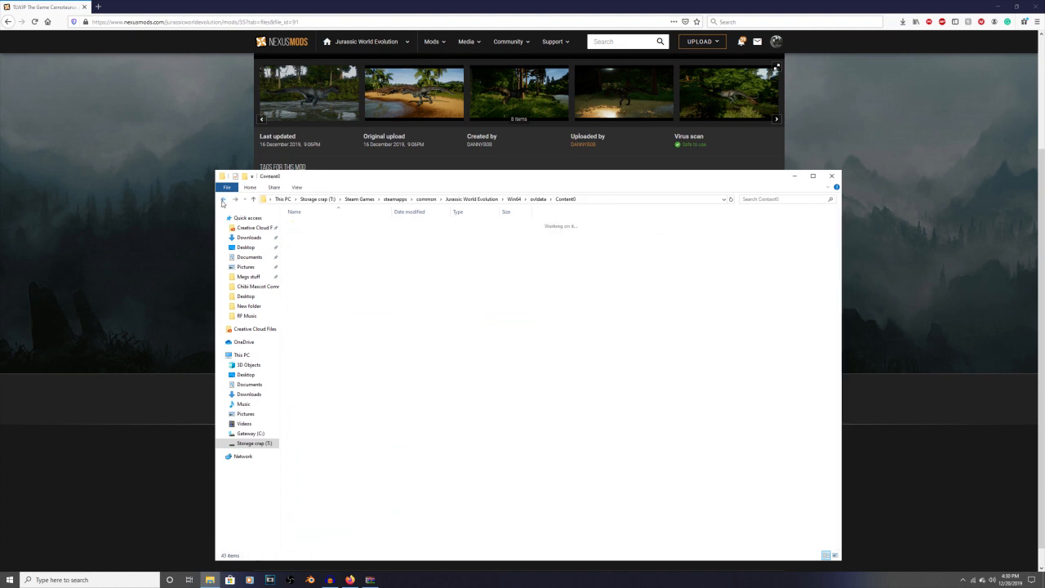
left_click(222, 200)
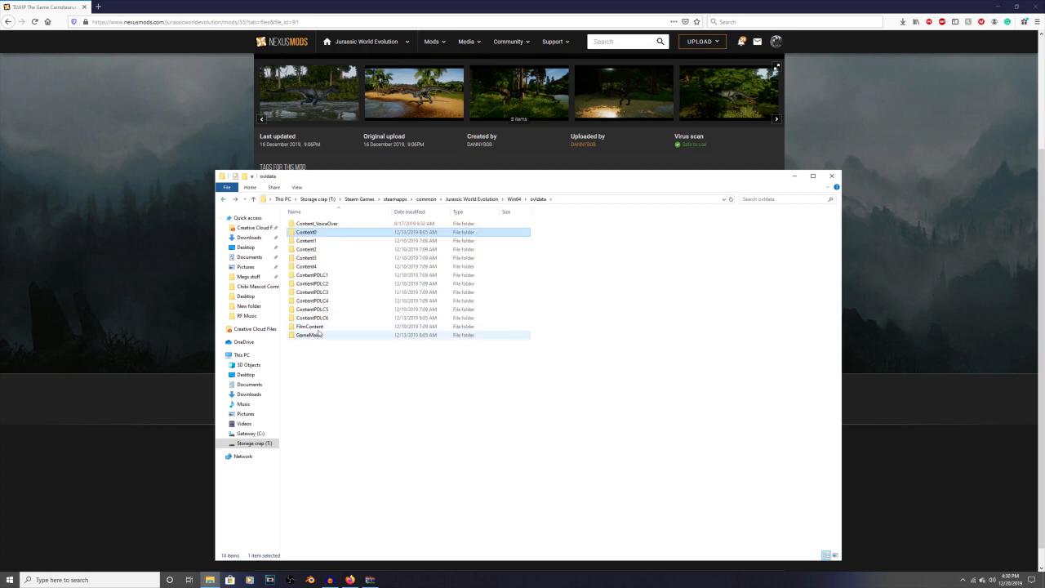
mouse_move(310, 326)
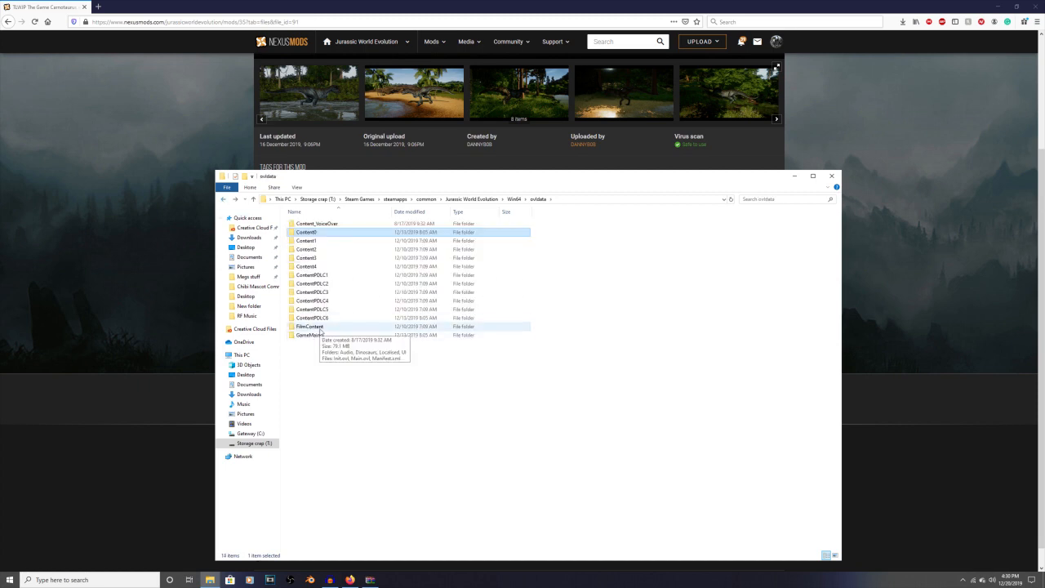
mouse_move(319, 359)
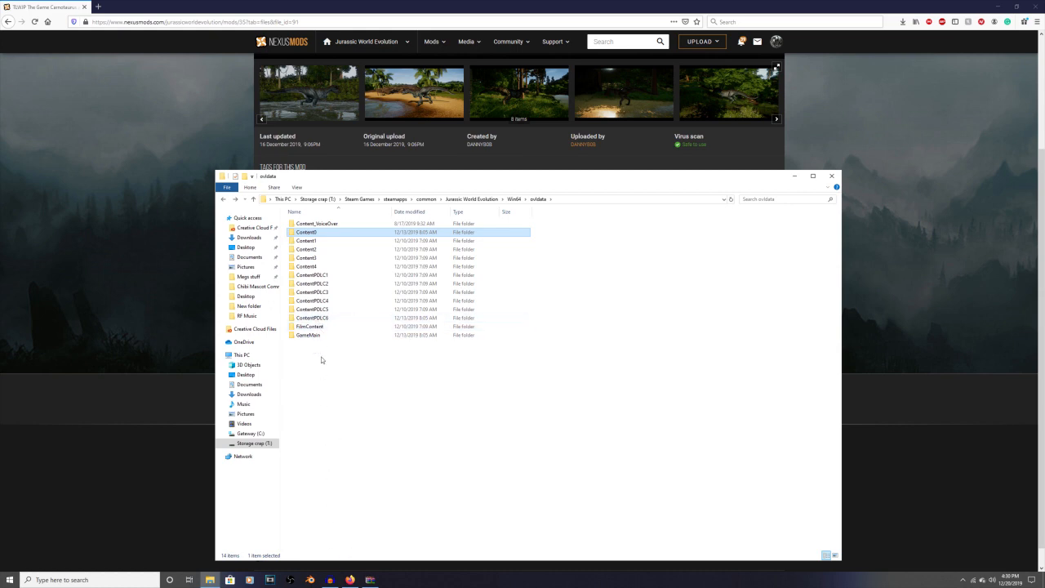
mouse_move(319, 231)
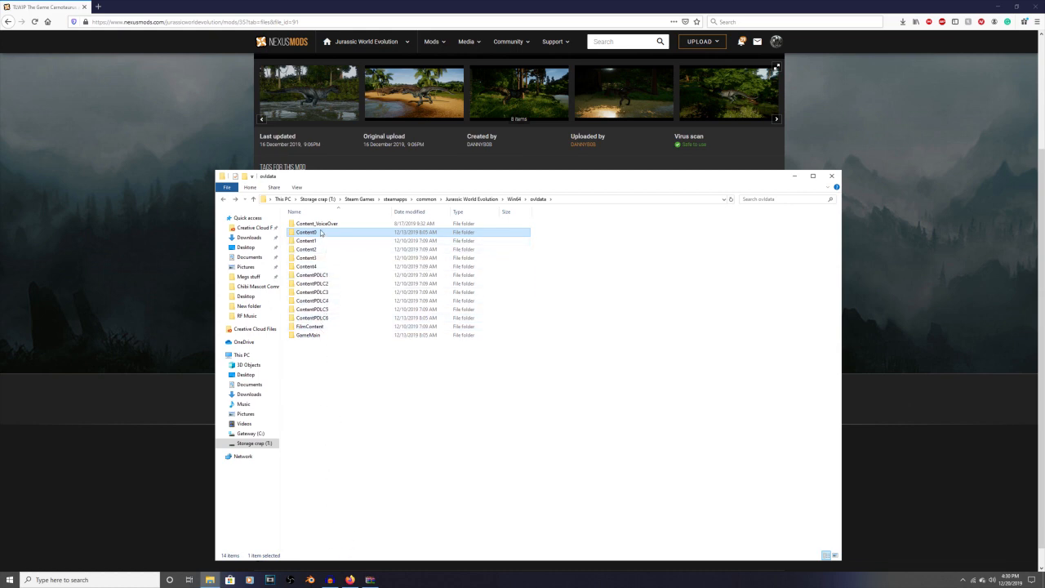
double_click(310, 326)
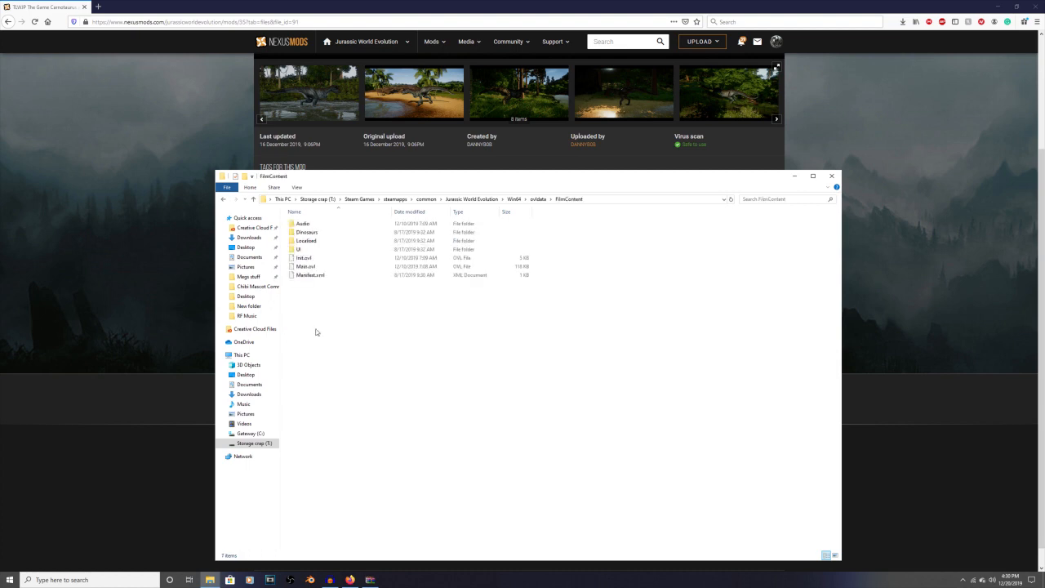
left_click(307, 232)
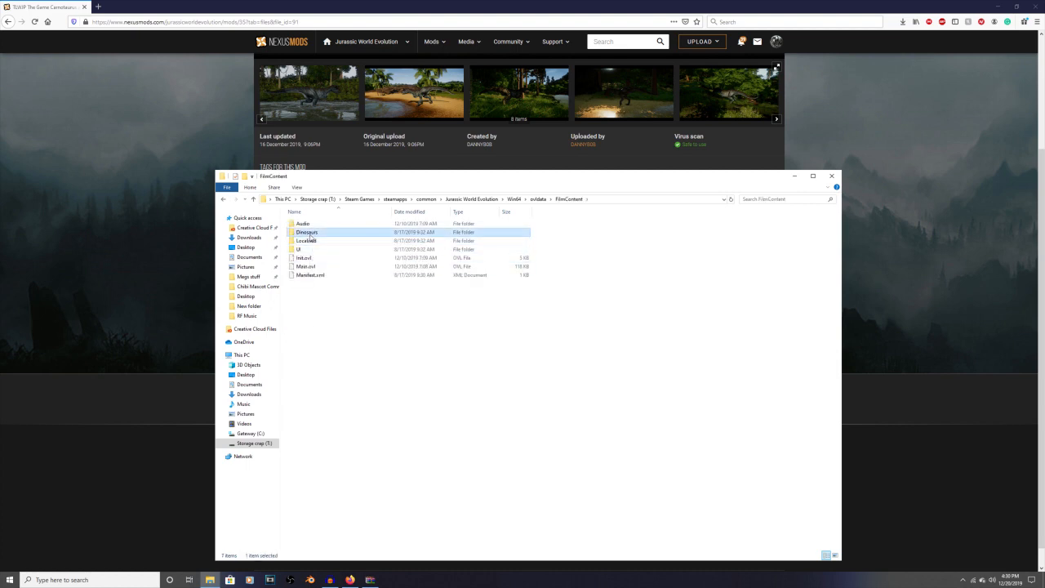
double_click(307, 232)
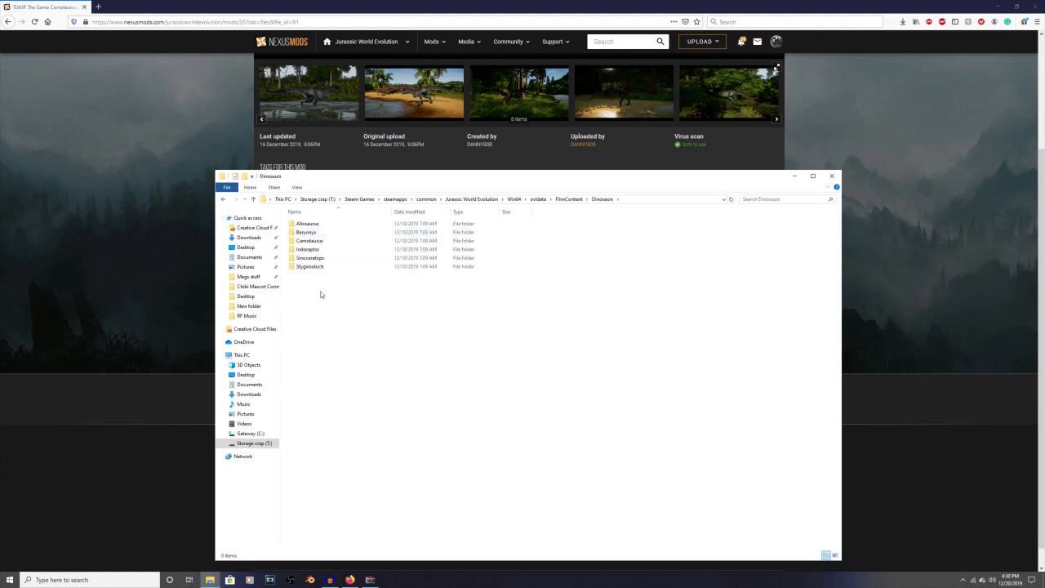
double_click(311, 240)
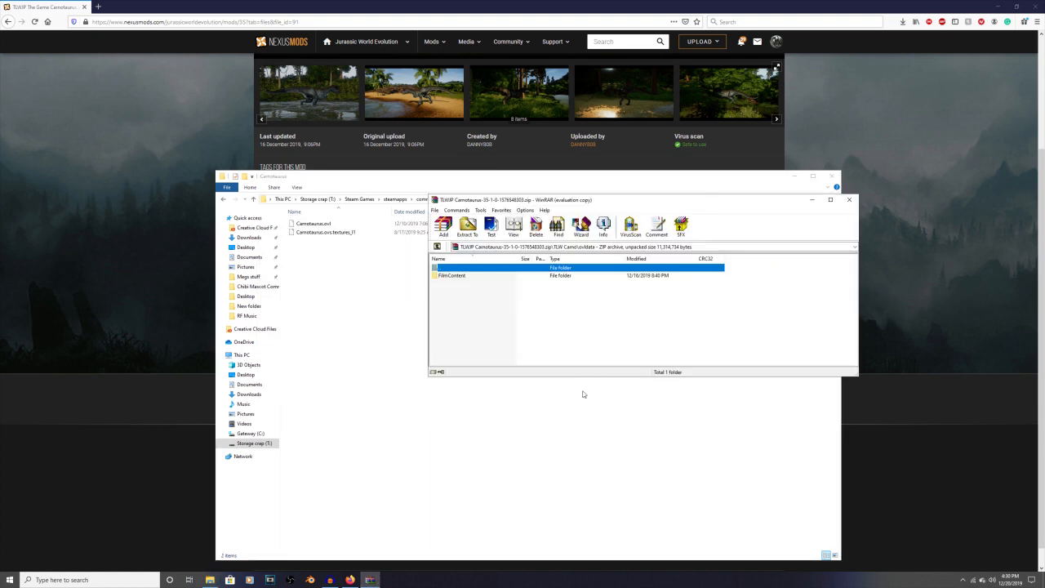
Copy both archive Carnotaurus files into the game's Carnotaurus folder, replacing the existing files
double_click(450, 275)
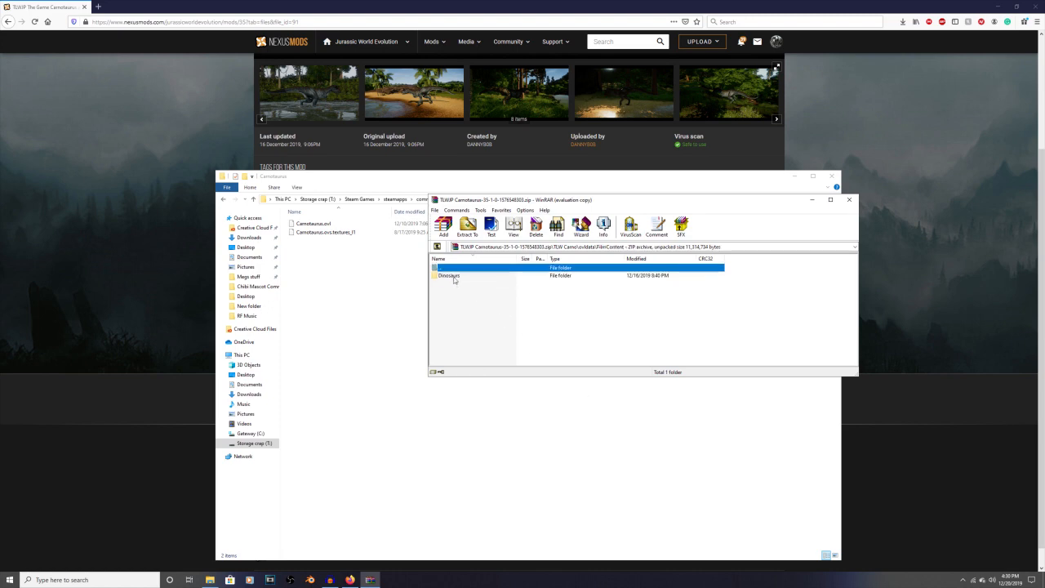
double_click(447, 274)
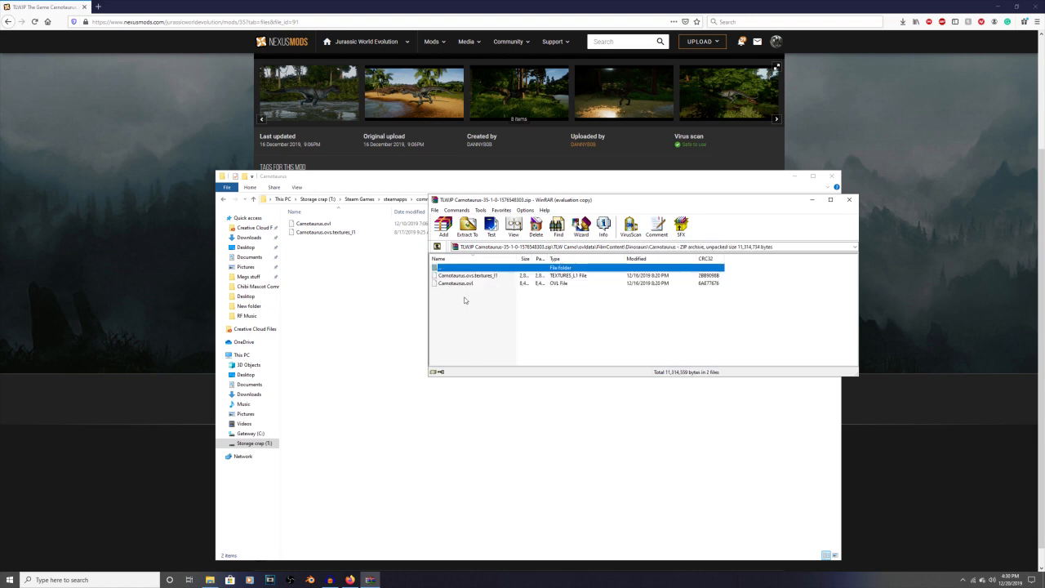
mouse_move(460, 297)
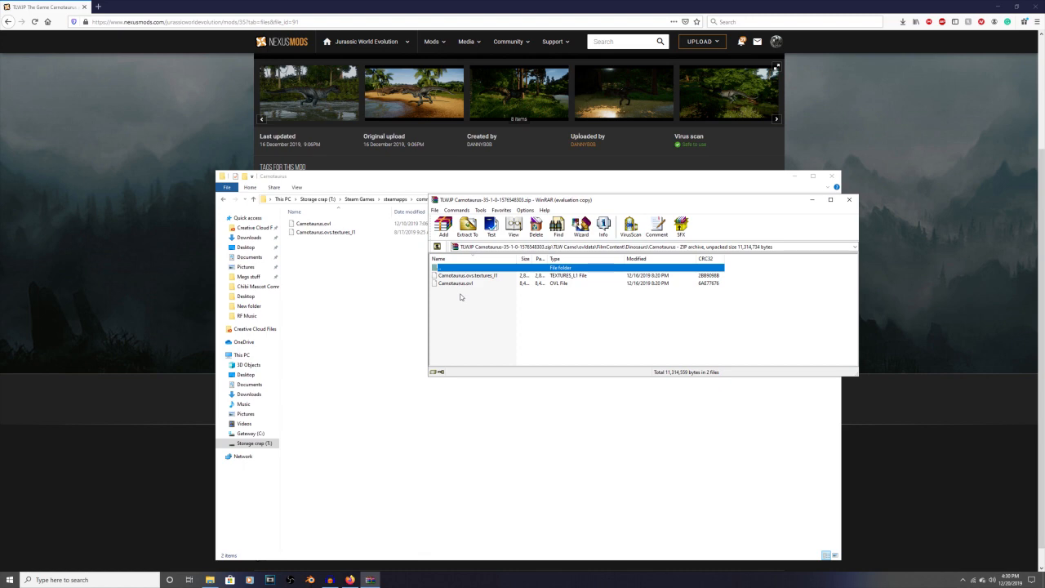
key("ctrl+a")
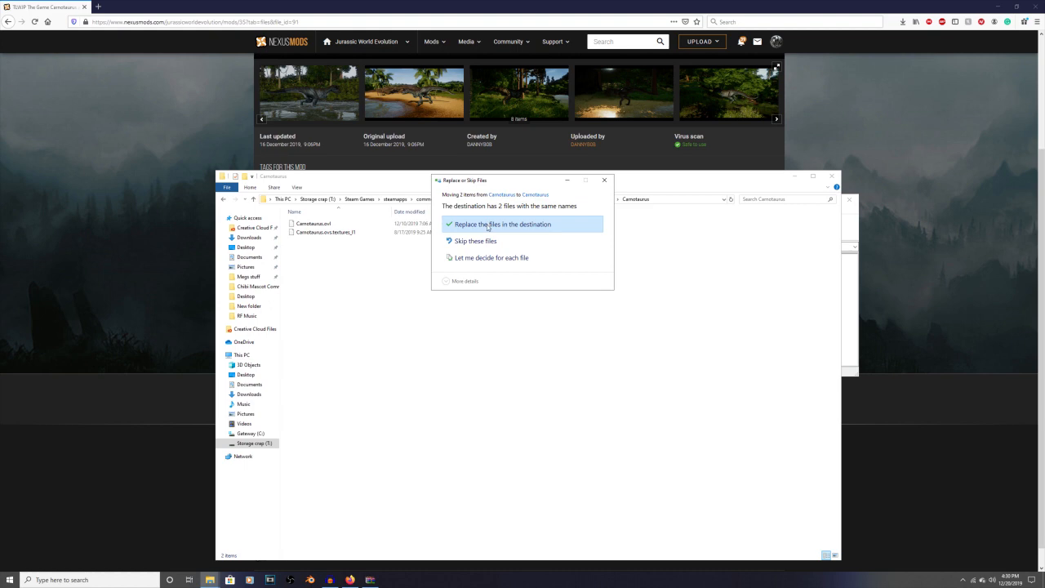
left_click(501, 223)
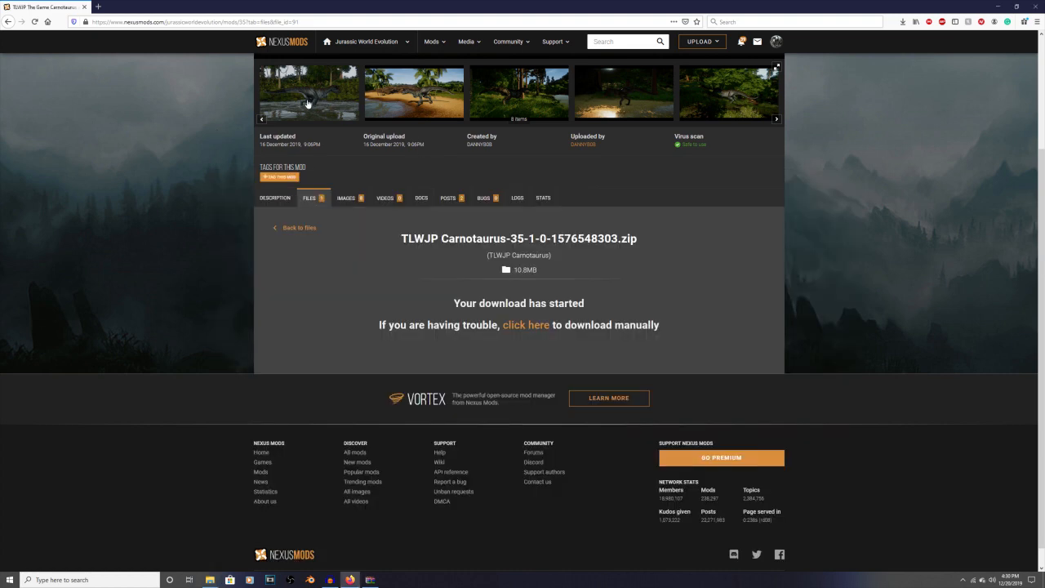
View a screenshot from the mod gallery and close it
left_click(309, 91)
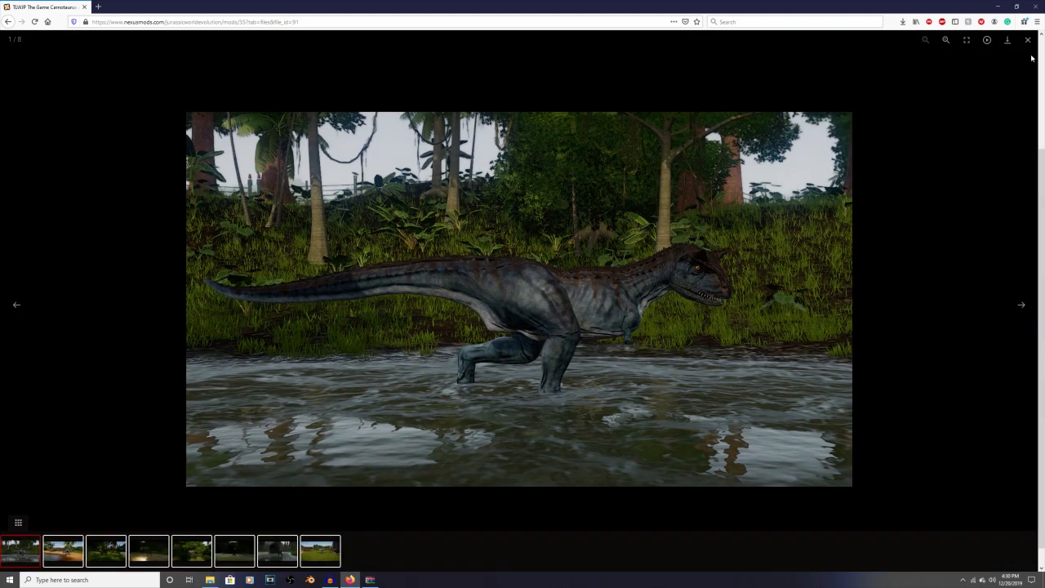
left_click(1028, 39)
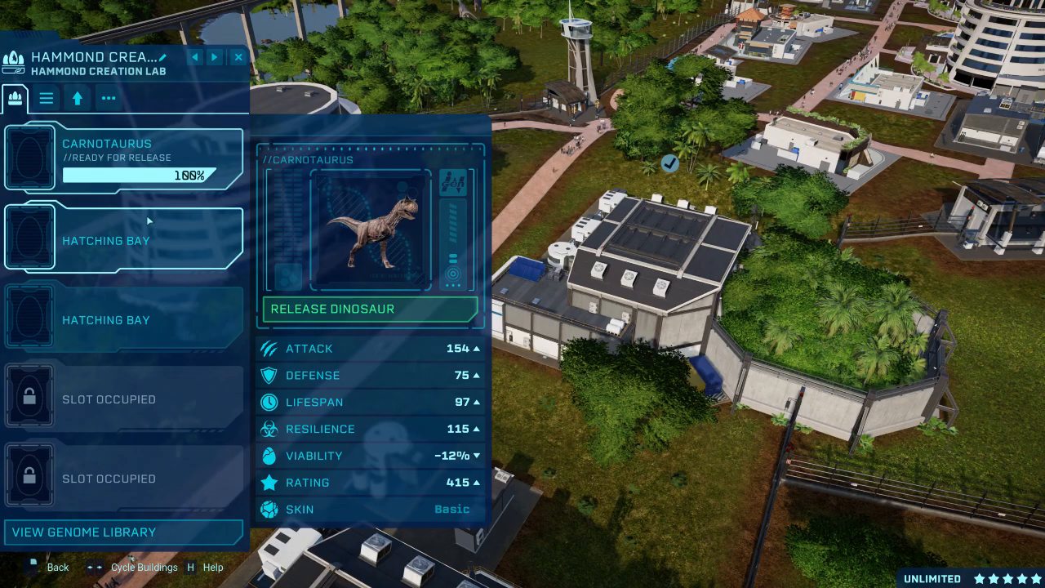
mouse_move(222, 302)
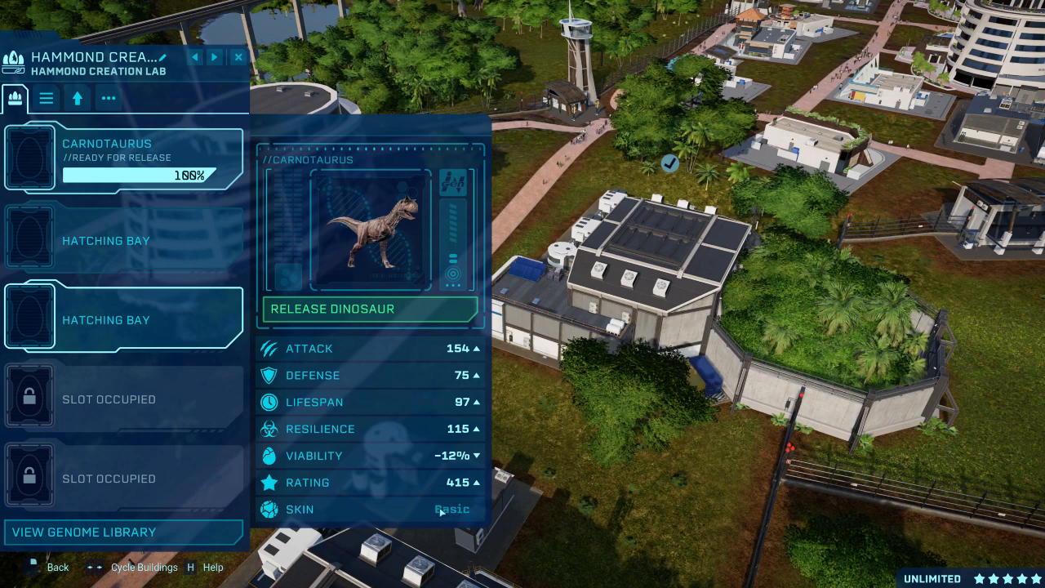
mouse_move(390, 421)
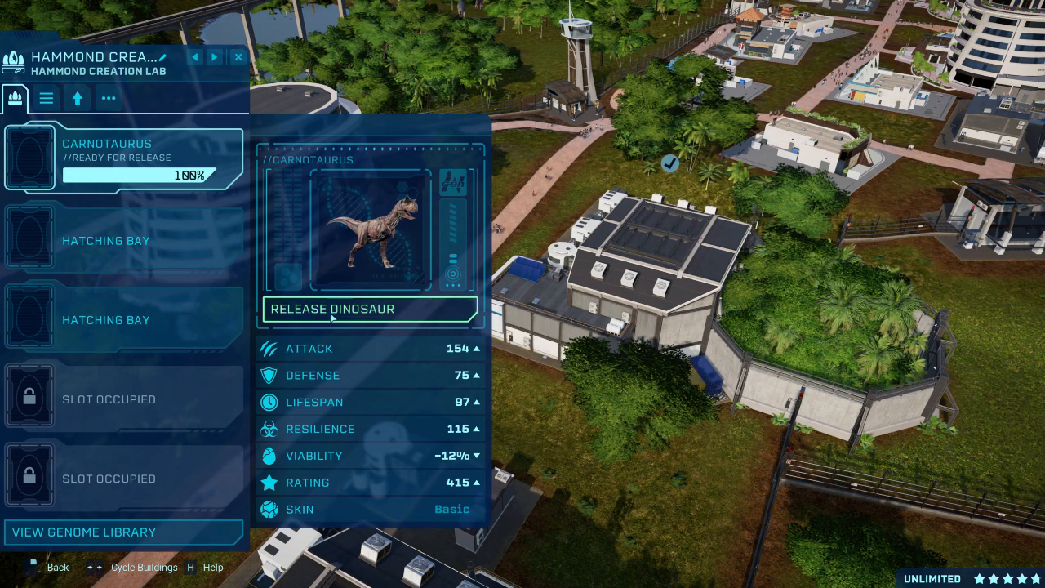
Release the incubated Carnotaurus from the Hammond Creation Lab into the park
left_click(368, 309)
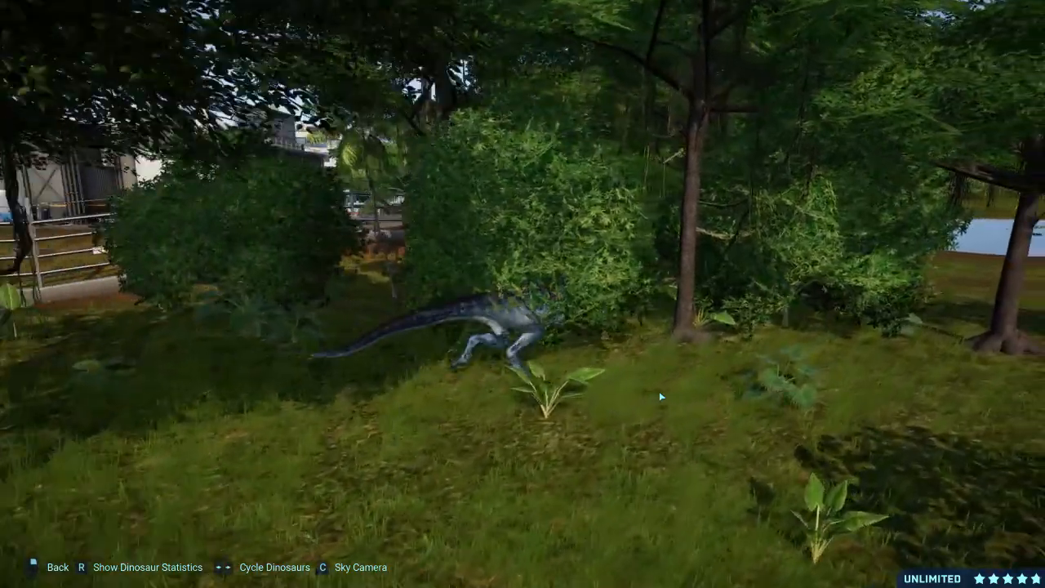
Switch from the ground camera back to the Sky Camera overhead park view
key("c")
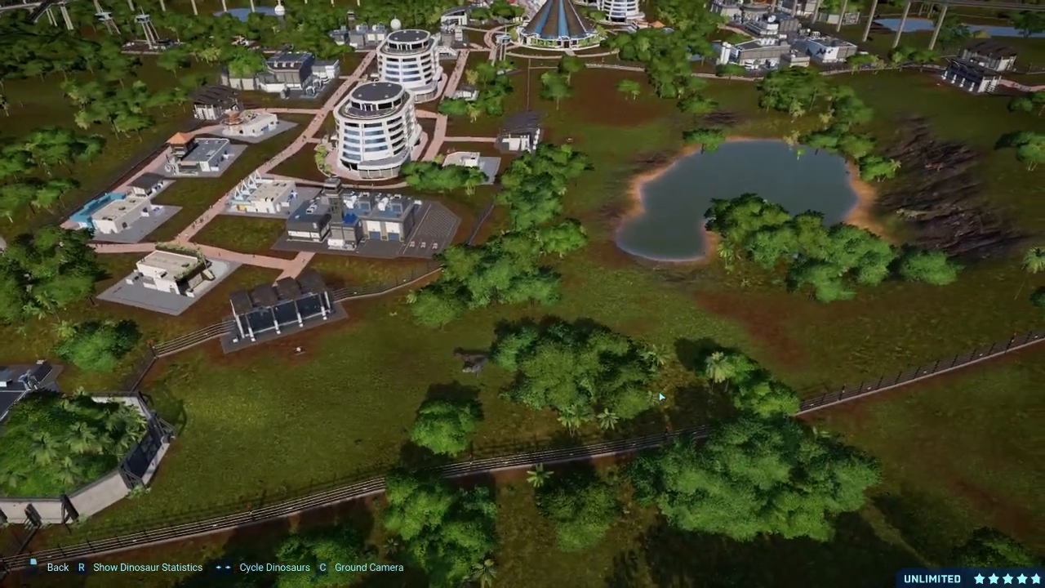